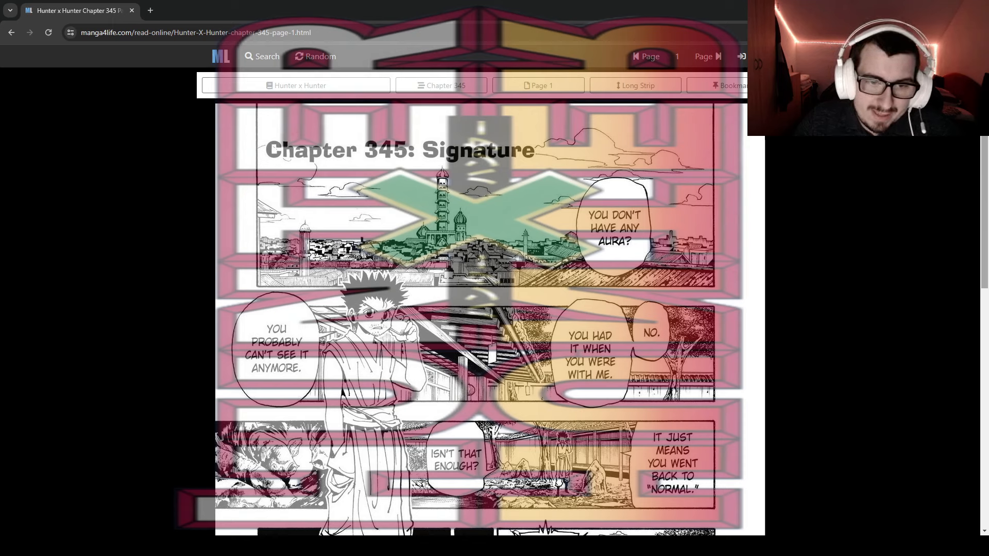
# Scroll down through the panels of Hunter x Hunter Chapter 345, reaching page 2.
pyautogui.scroll(-3)
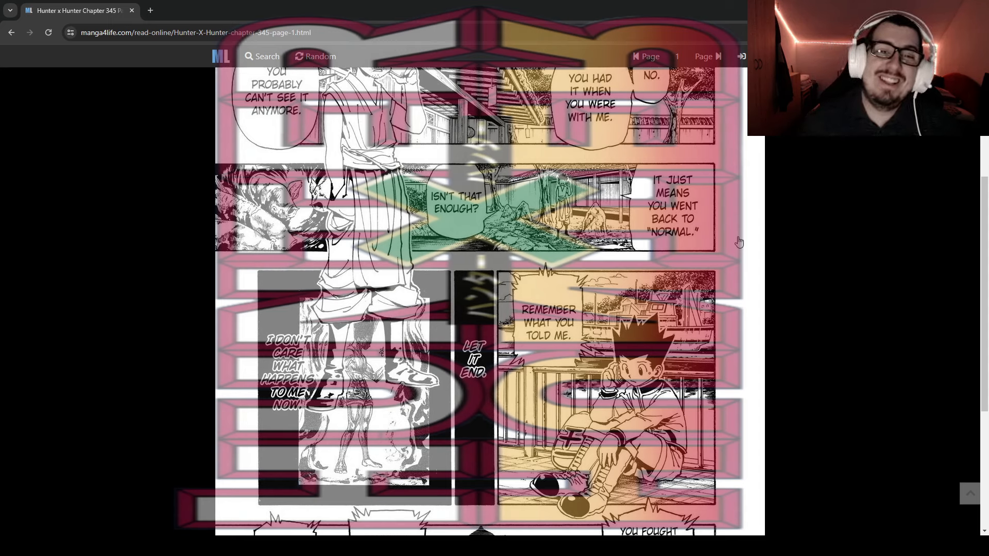
pyautogui.moveTo(544, 294)
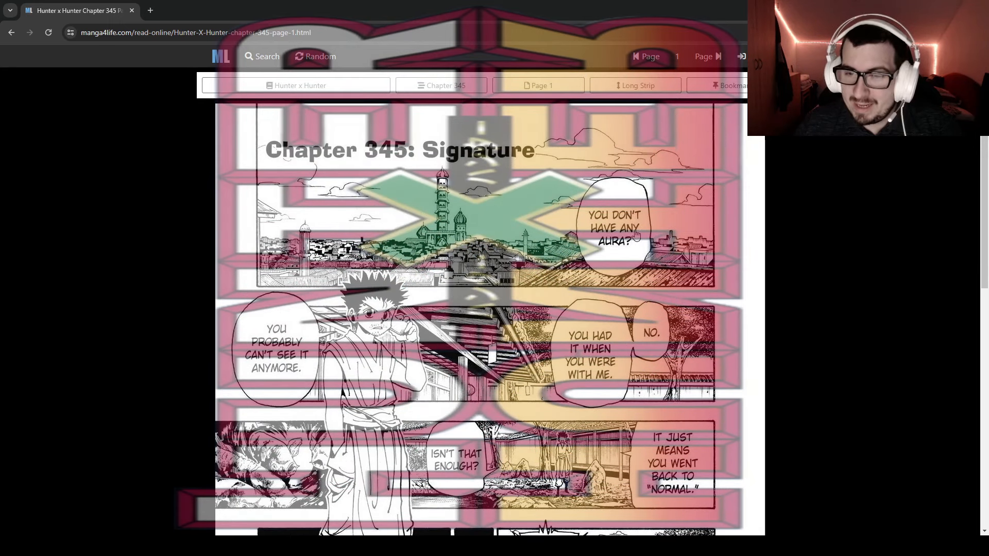
pyautogui.scroll(-3)
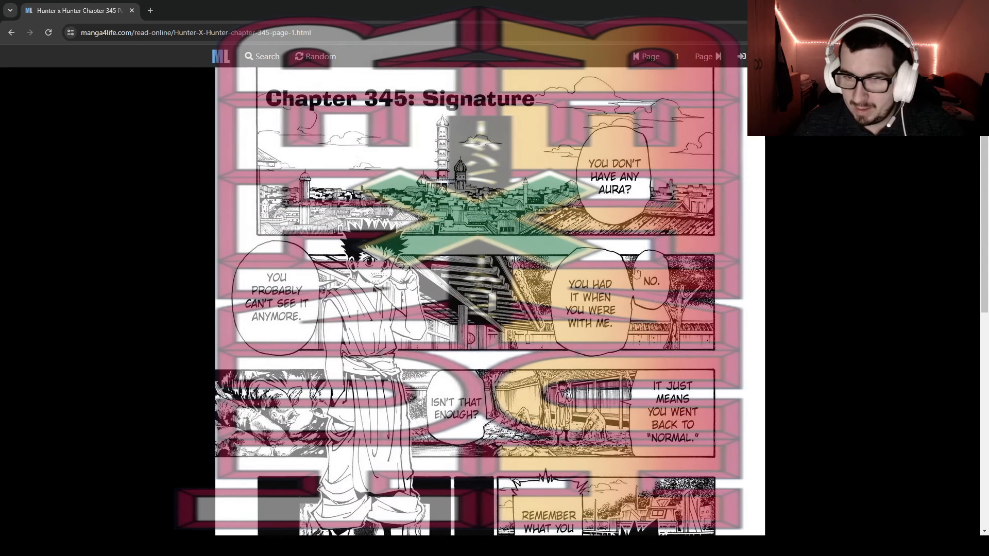
pyautogui.moveTo(639, 300)
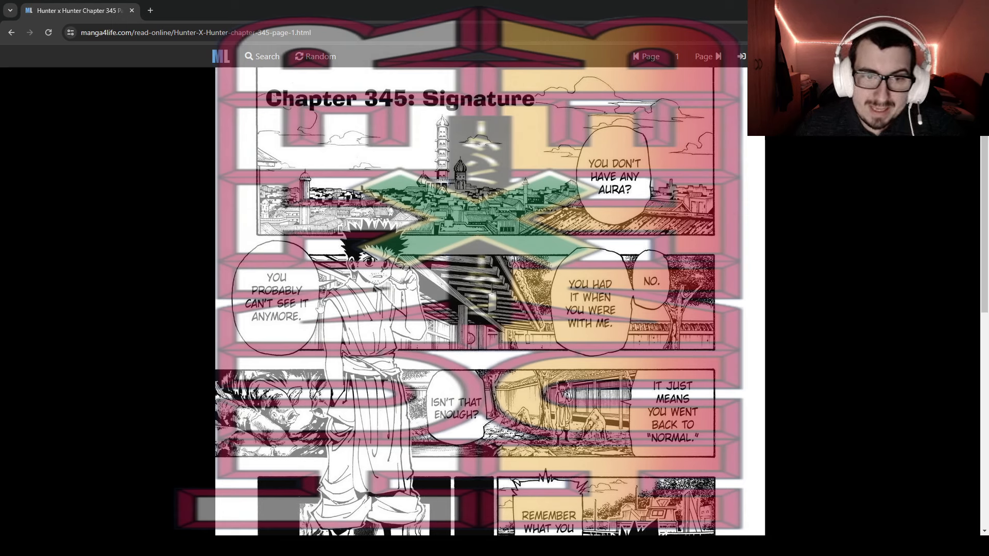
pyautogui.moveTo(889, 226)
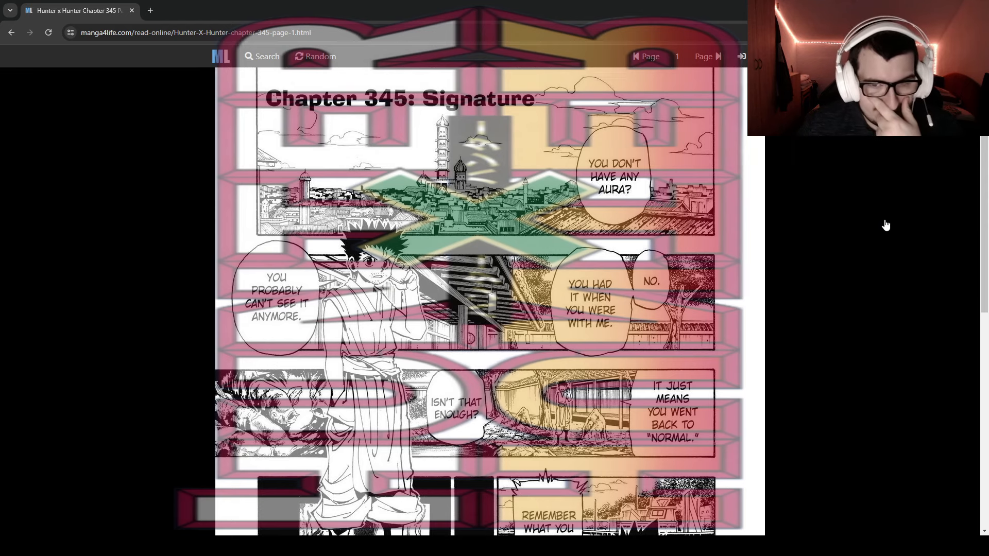
pyautogui.scroll(-3)
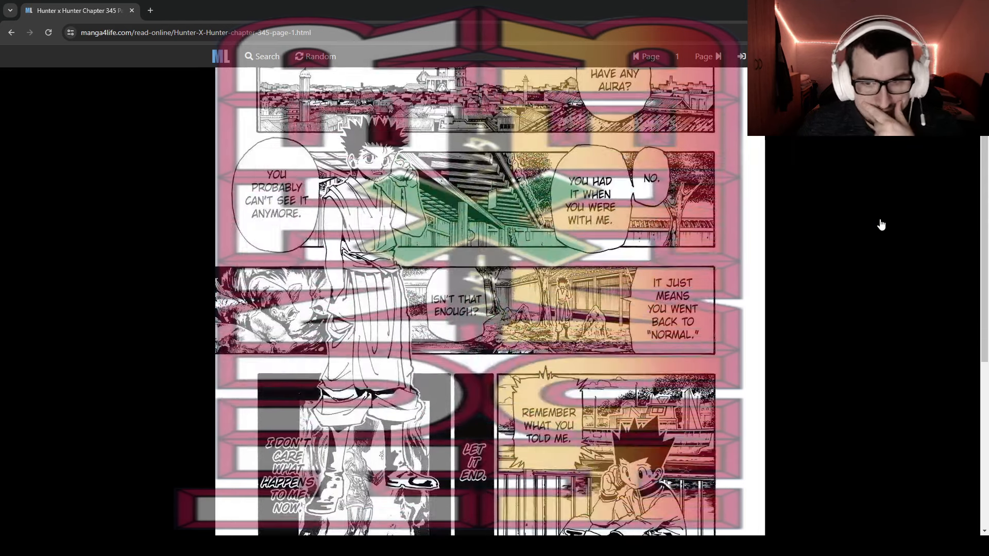
pyautogui.scroll(-3)
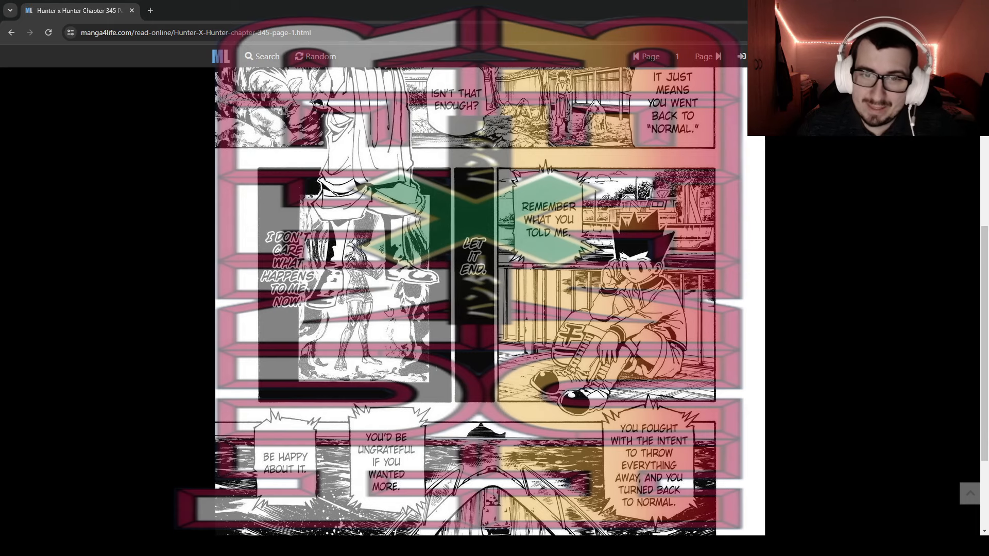
pyautogui.scroll(3)
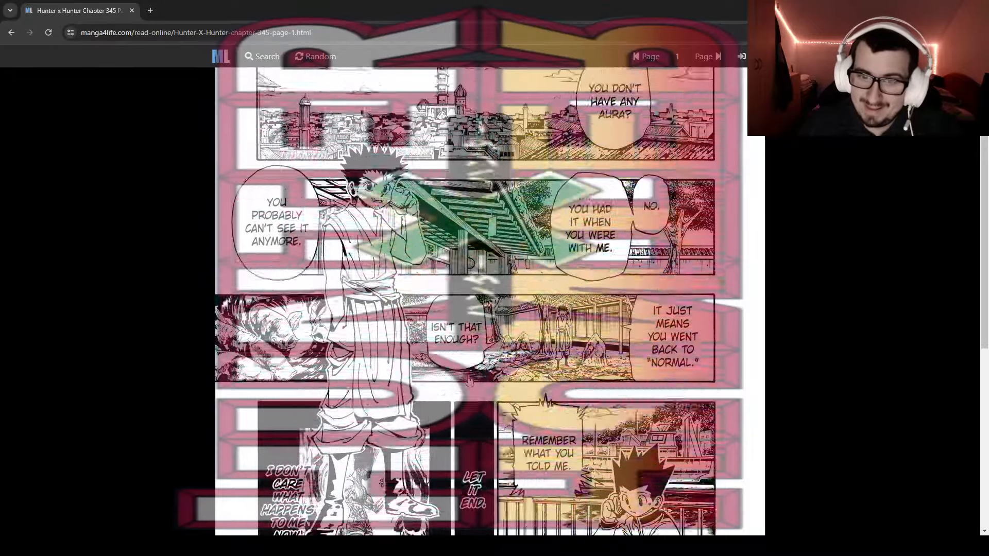
pyautogui.scroll(-3)
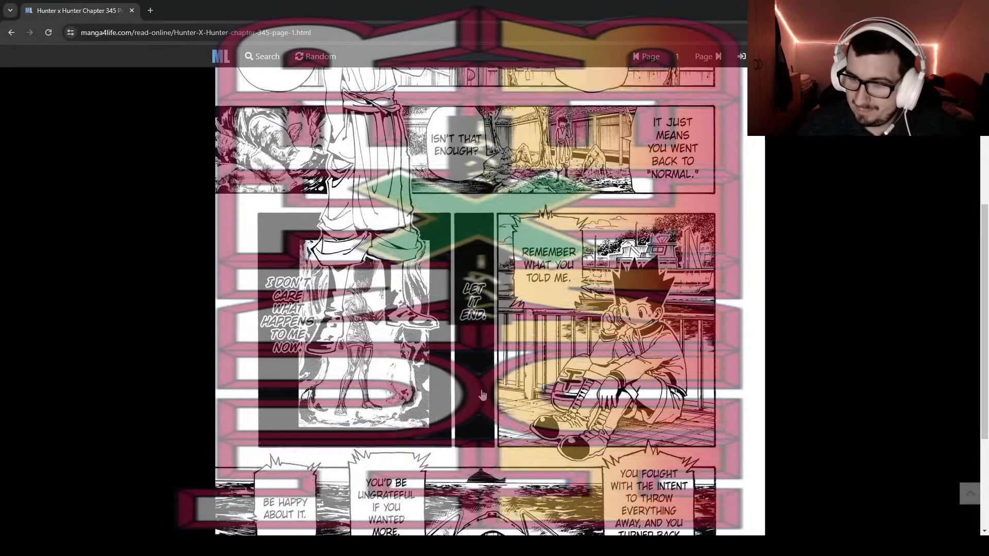
pyautogui.scroll(-3)
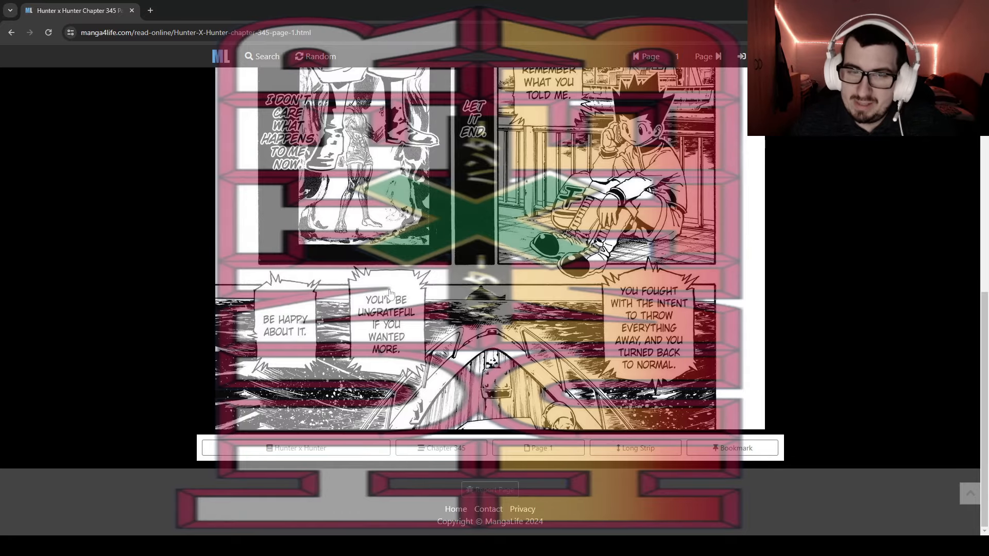
pyautogui.moveTo(418, 324)
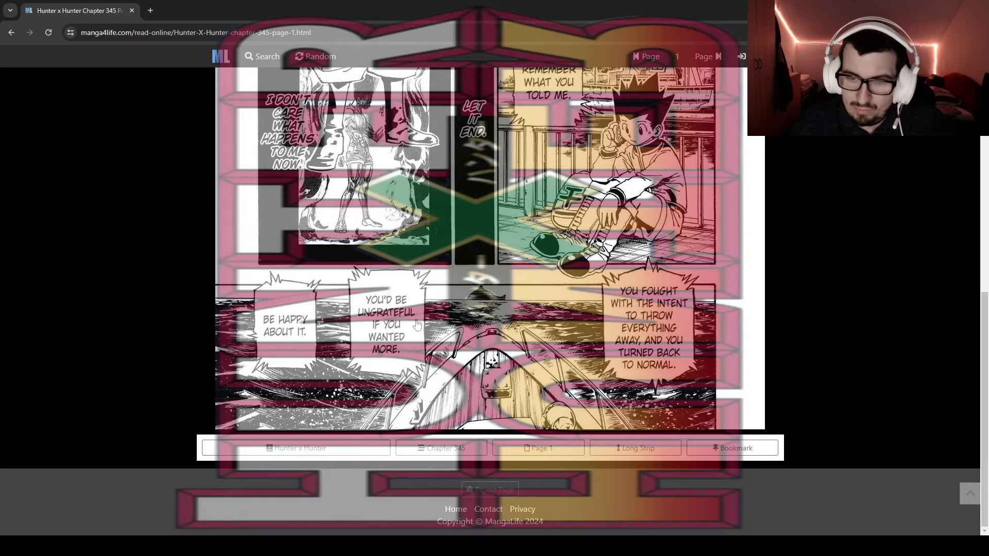
pyautogui.scroll(3)
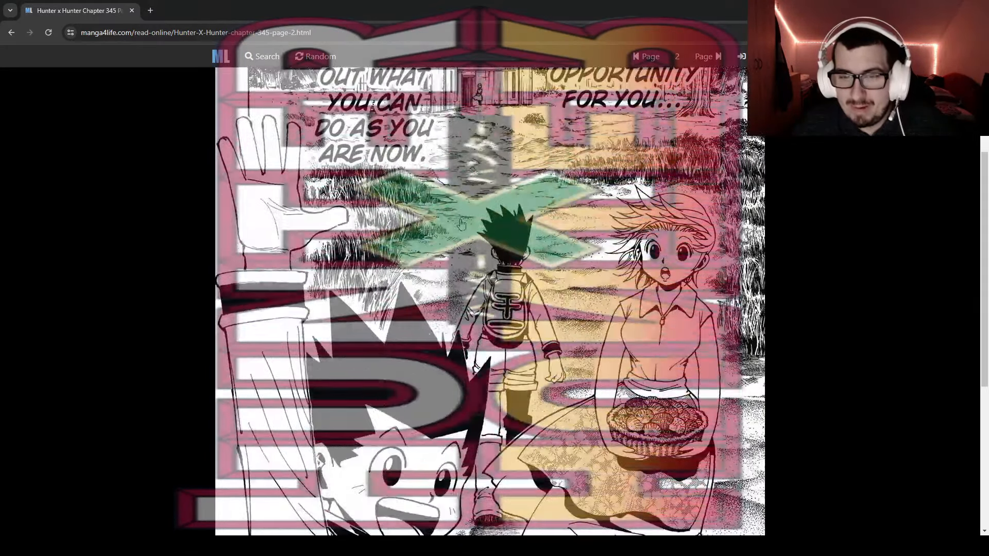
pyautogui.scroll(-3)
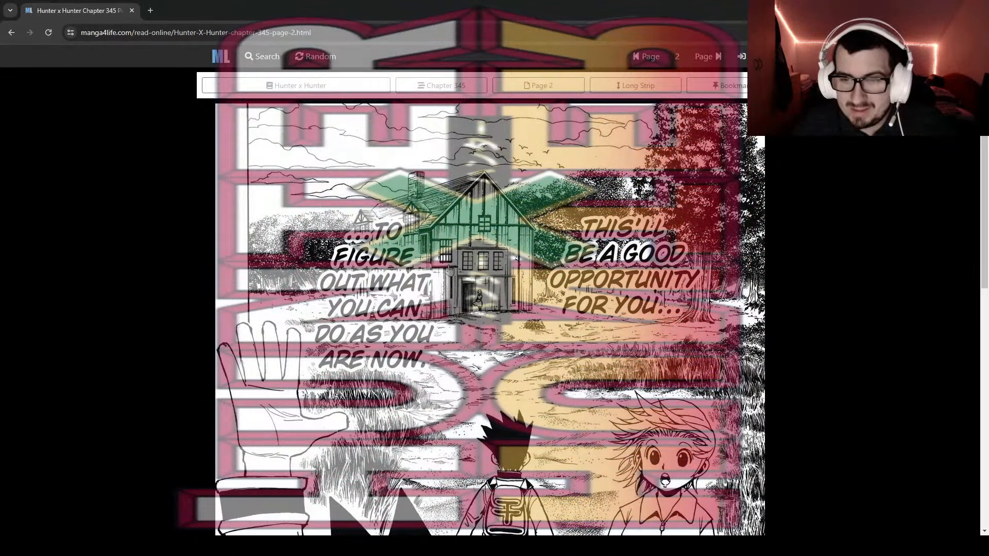
pyautogui.scroll(-3)
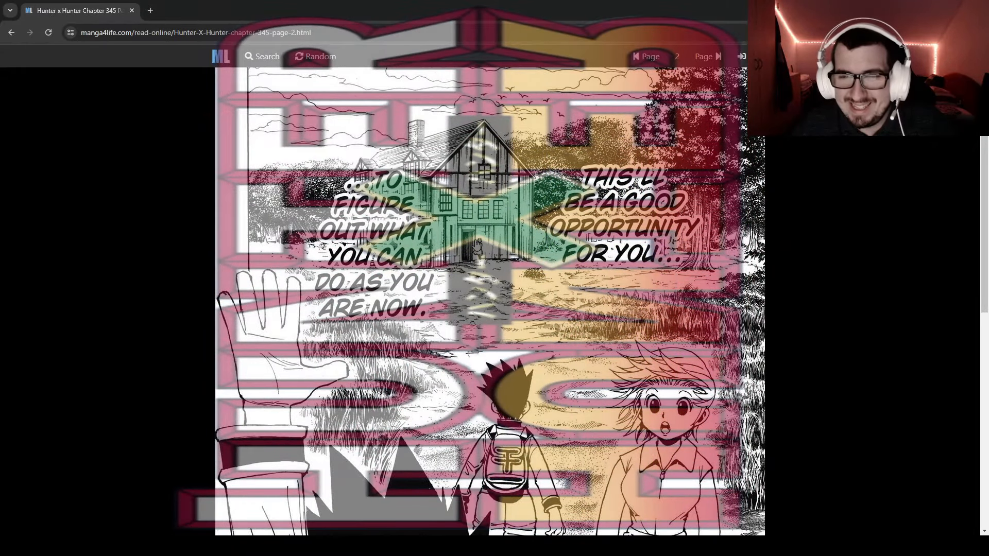
pyautogui.scroll(-3)
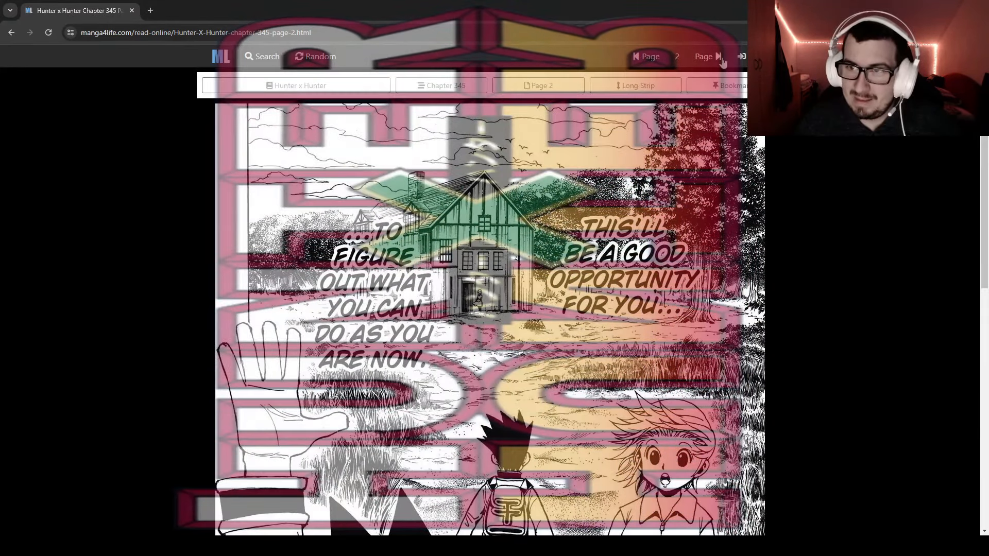
# Turn to page 3 of Chapter 345 and read down toward its bottom.
pyautogui.click(719, 57)
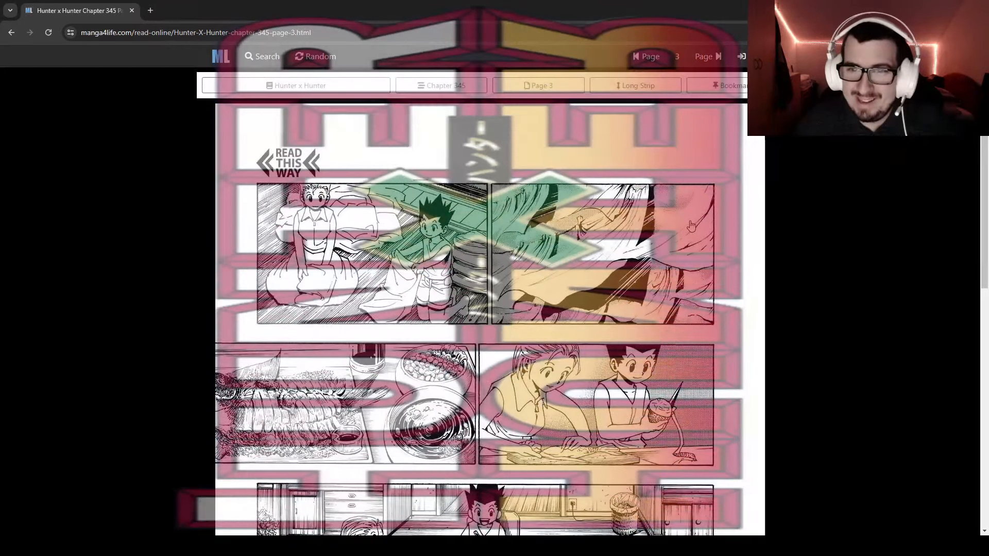
pyautogui.moveTo(639, 221)
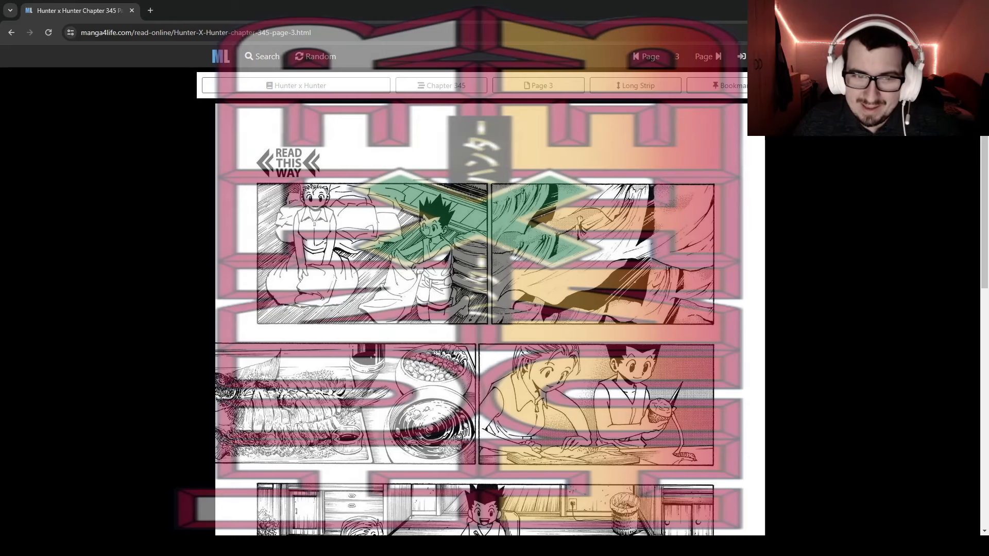
pyautogui.scroll(-3)
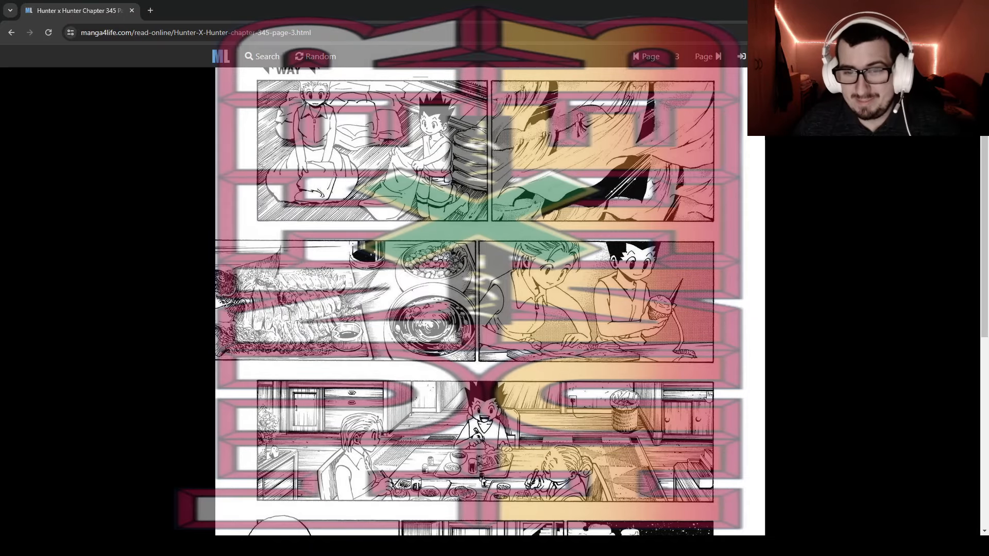
pyautogui.scroll(-3)
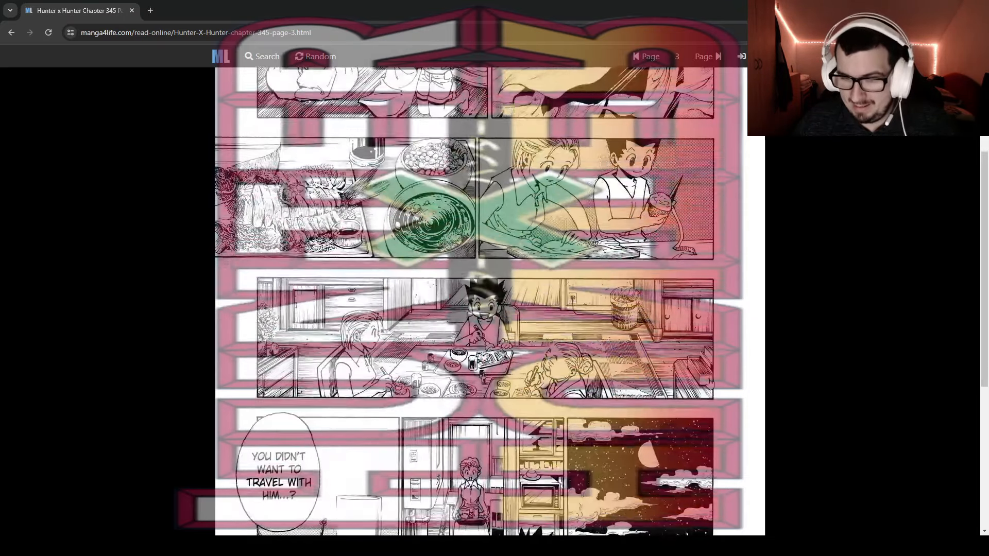
pyautogui.scroll(-3)
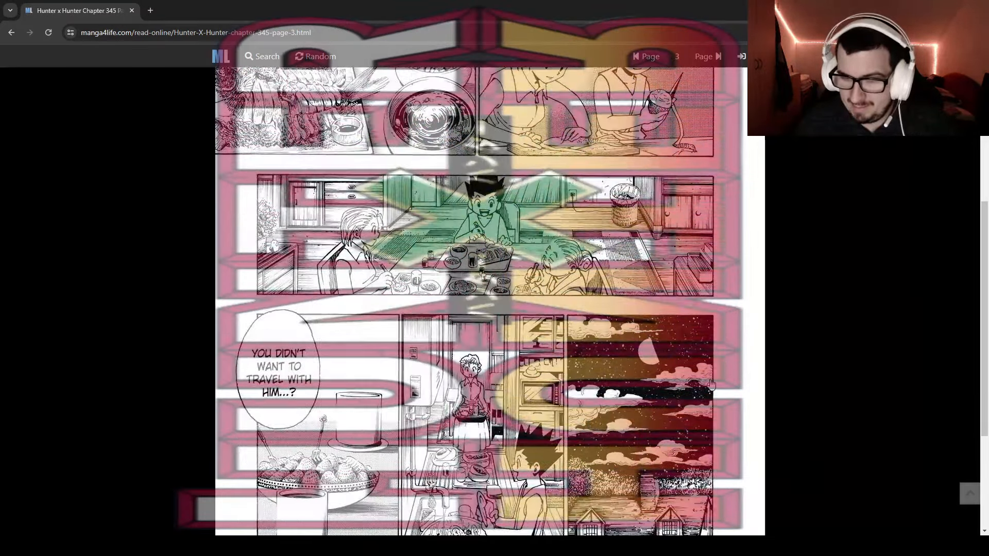
pyautogui.scroll(-3)
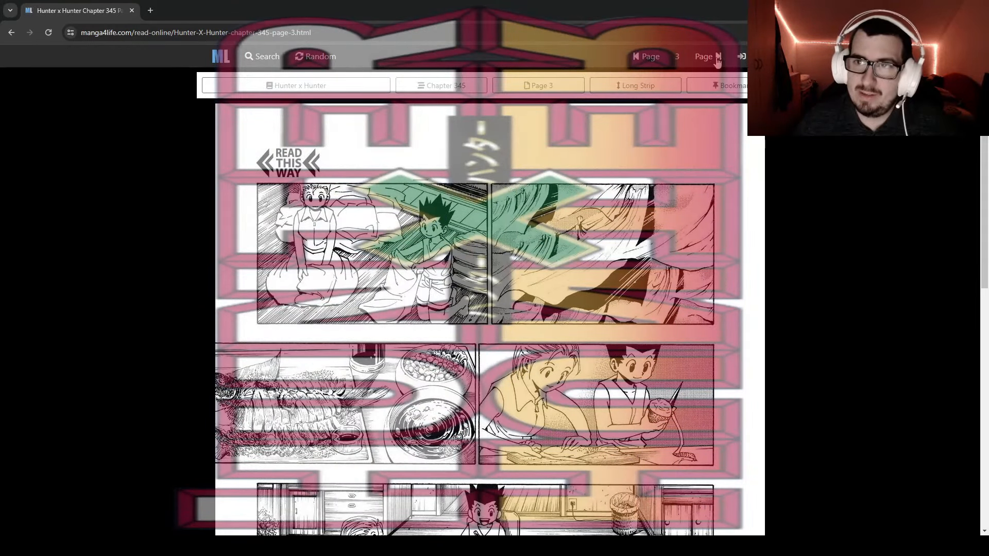
pyautogui.click(708, 56)
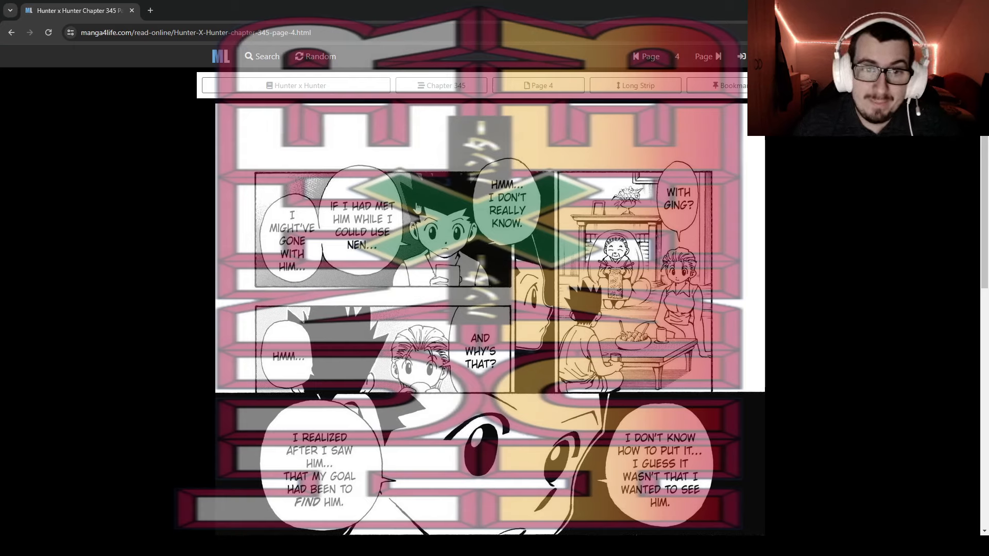
pyautogui.scroll(-3)
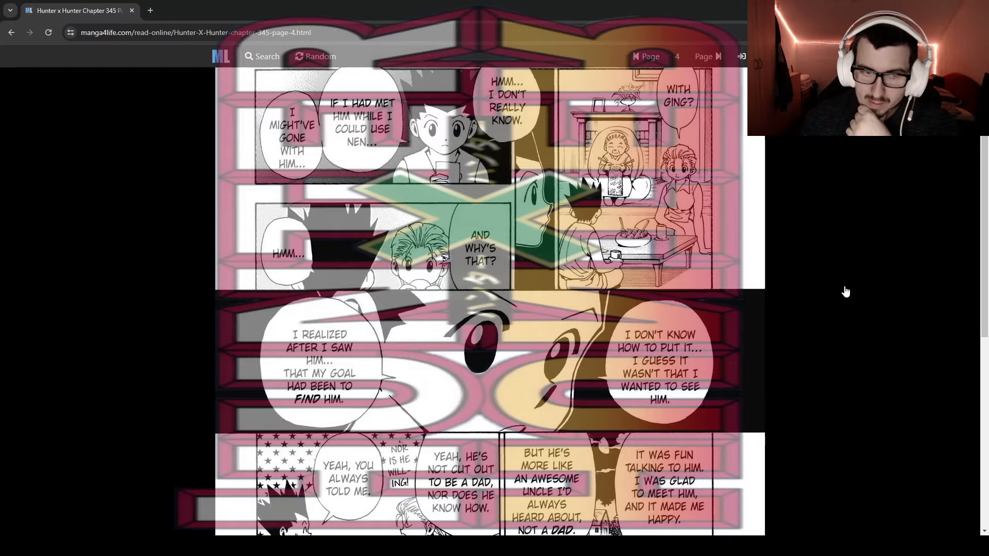
pyautogui.scroll(-3)
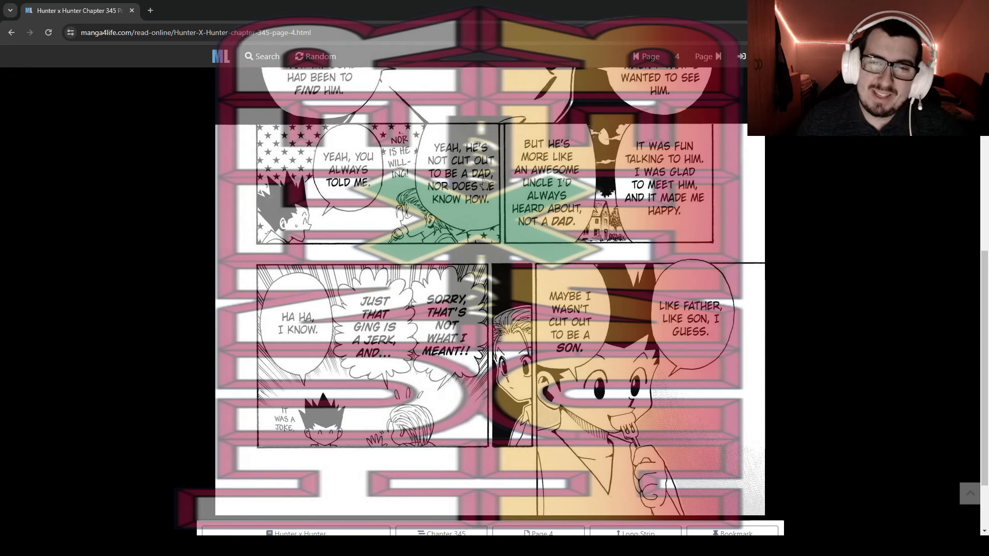
pyautogui.moveTo(477, 217)
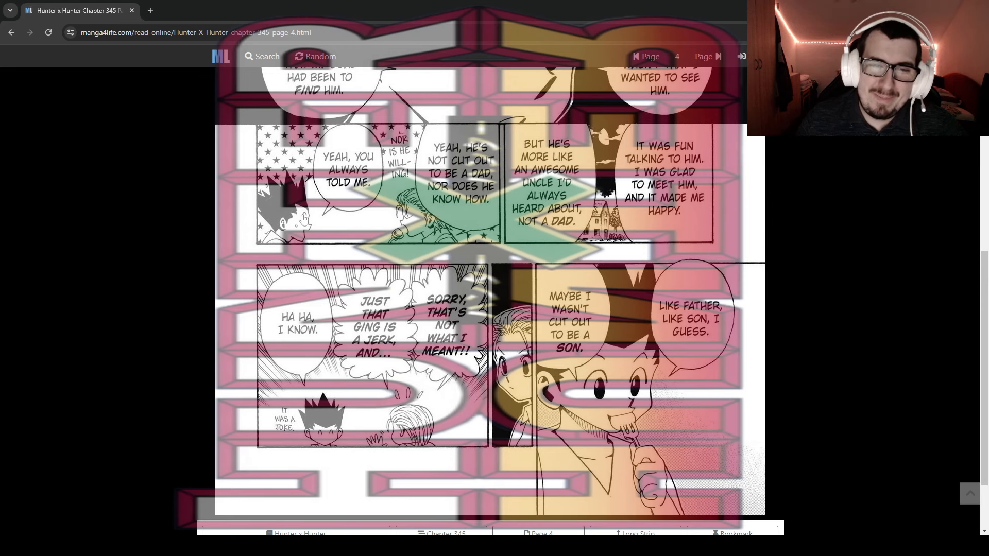
pyautogui.scroll(-3)
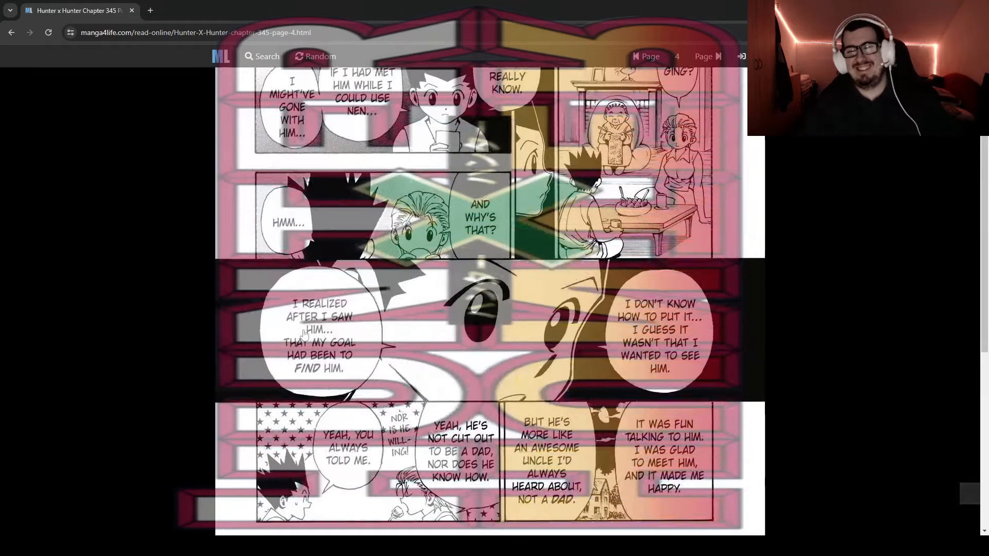
pyautogui.scroll(-3)
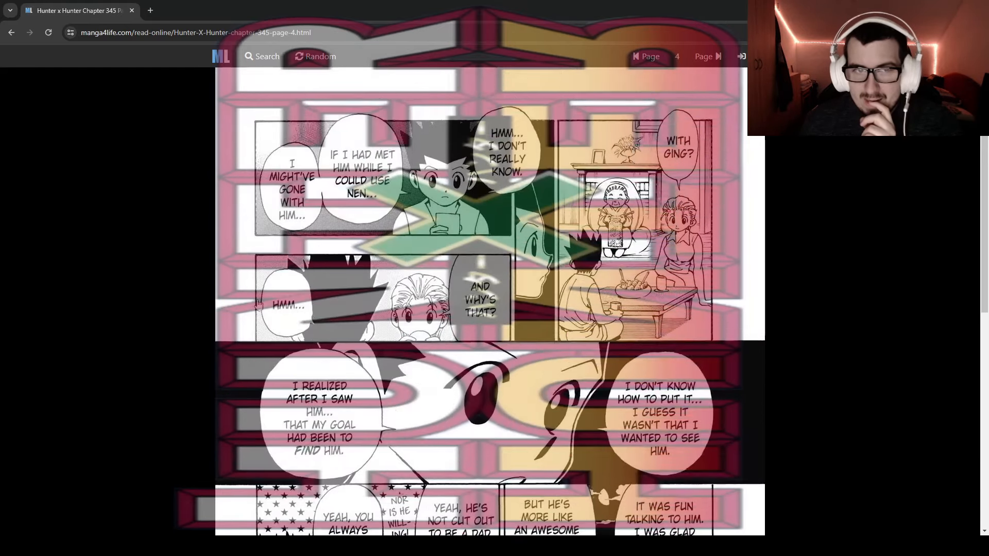
pyautogui.moveTo(337, 181)
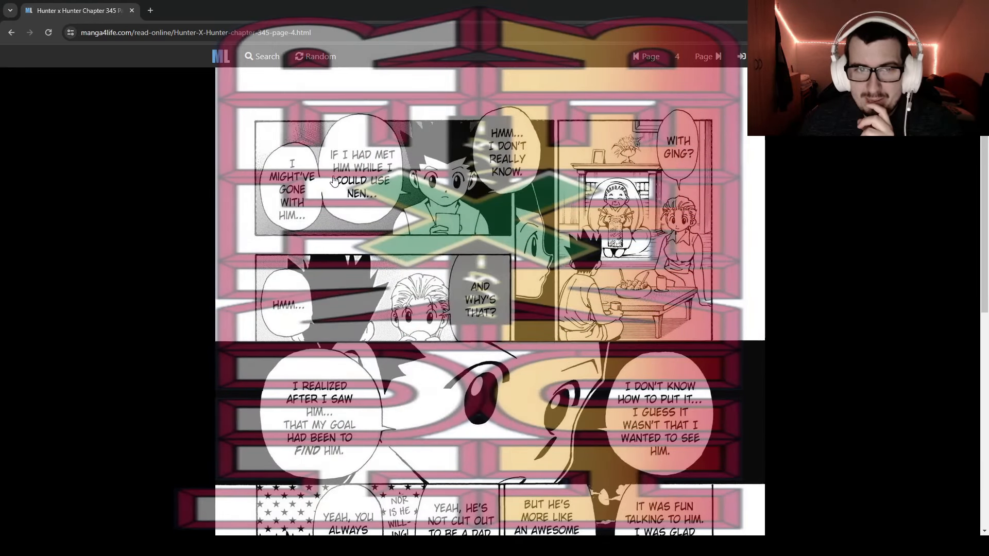
pyautogui.scroll(-3)
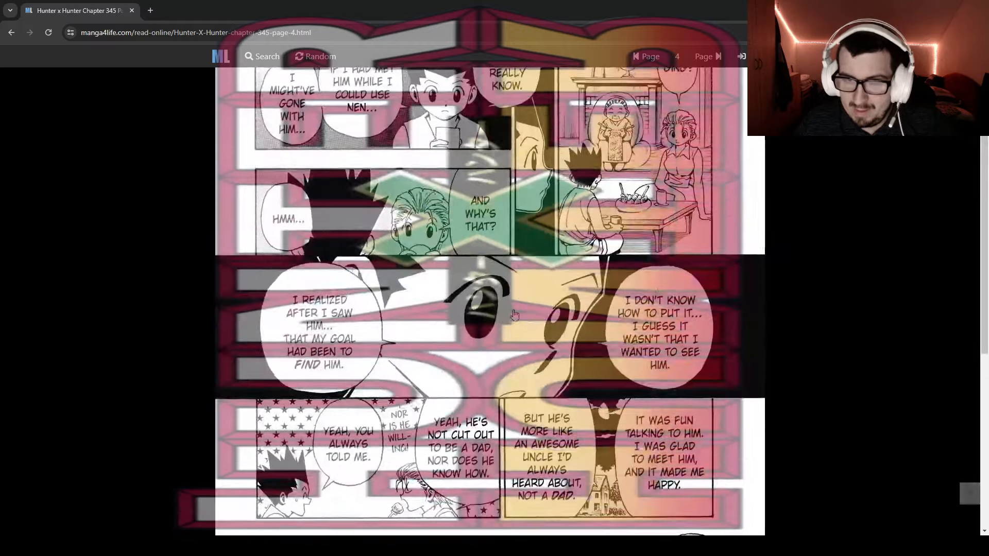
# Turn to page 5 of Chapter 345 with the Page ▶ arrow.
pyautogui.click(709, 56)
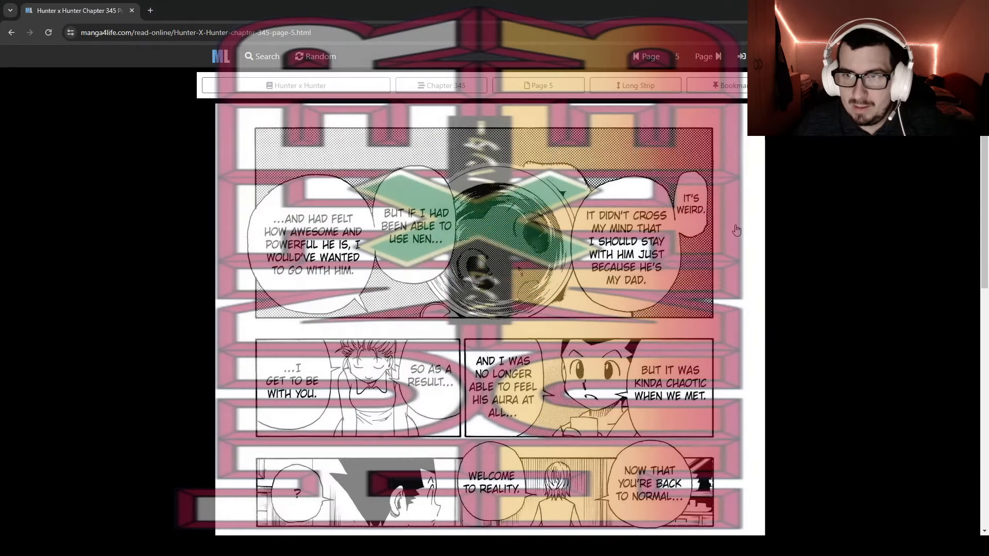
pyautogui.moveTo(721, 228)
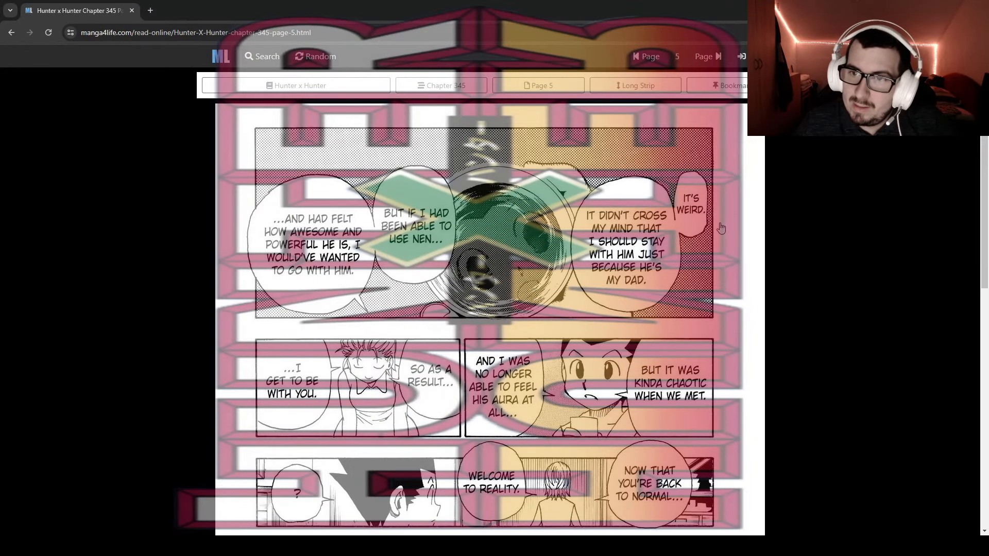
pyautogui.moveTo(717, 225)
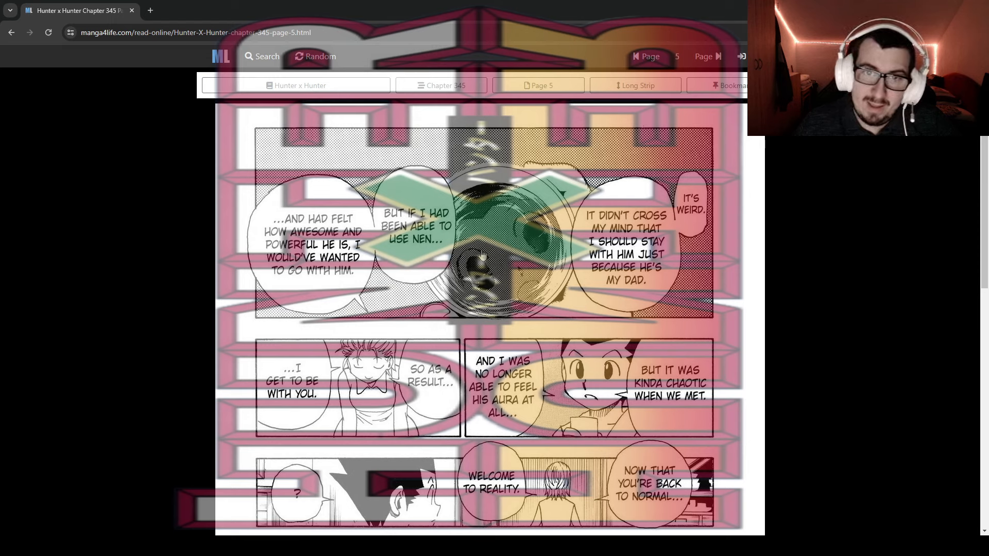
pyautogui.moveTo(449, 244)
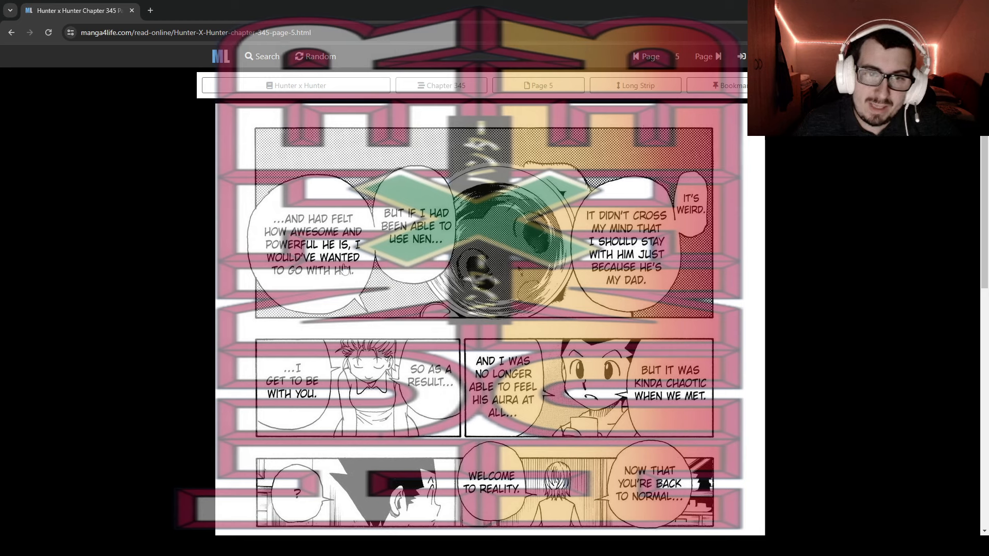
pyautogui.moveTo(330, 287)
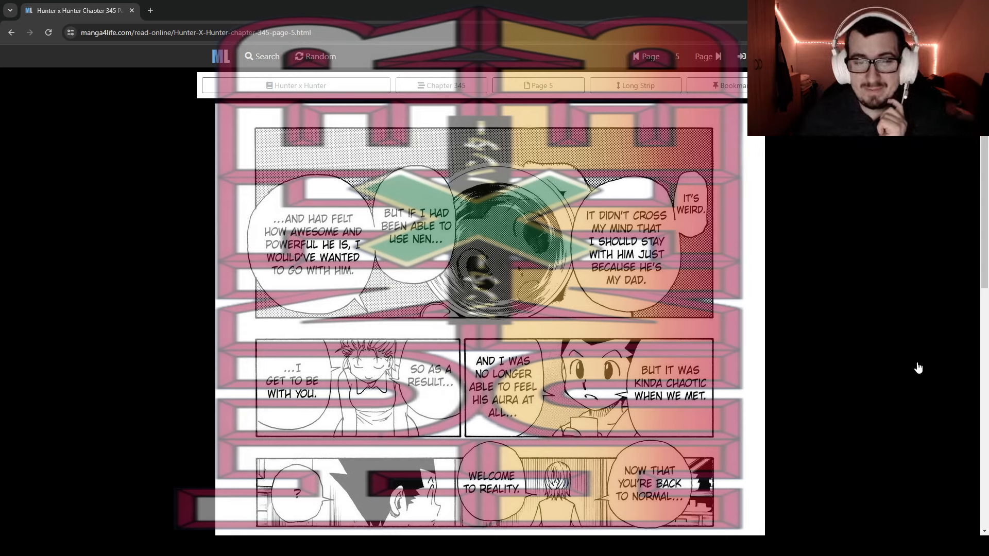
pyautogui.scroll(-3)
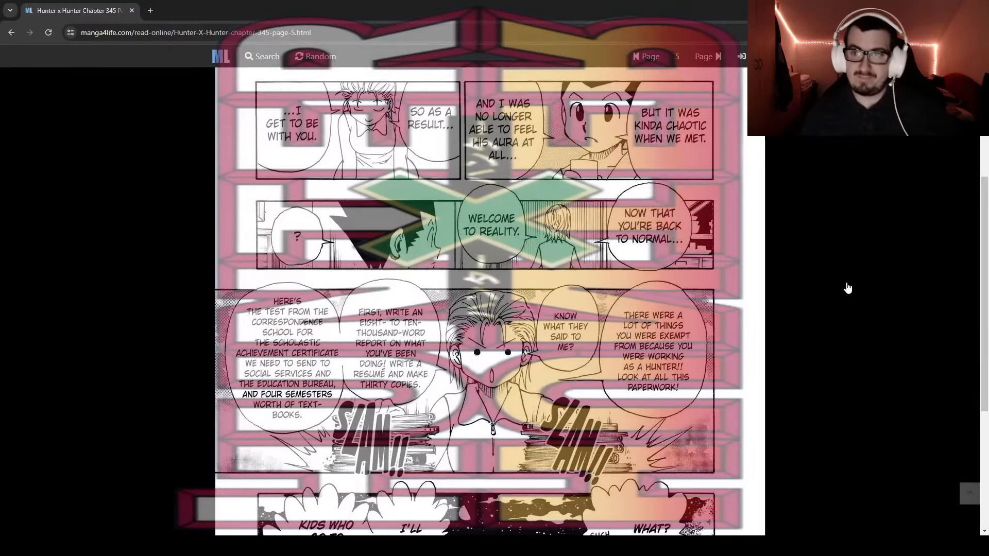
pyautogui.moveTo(798, 207)
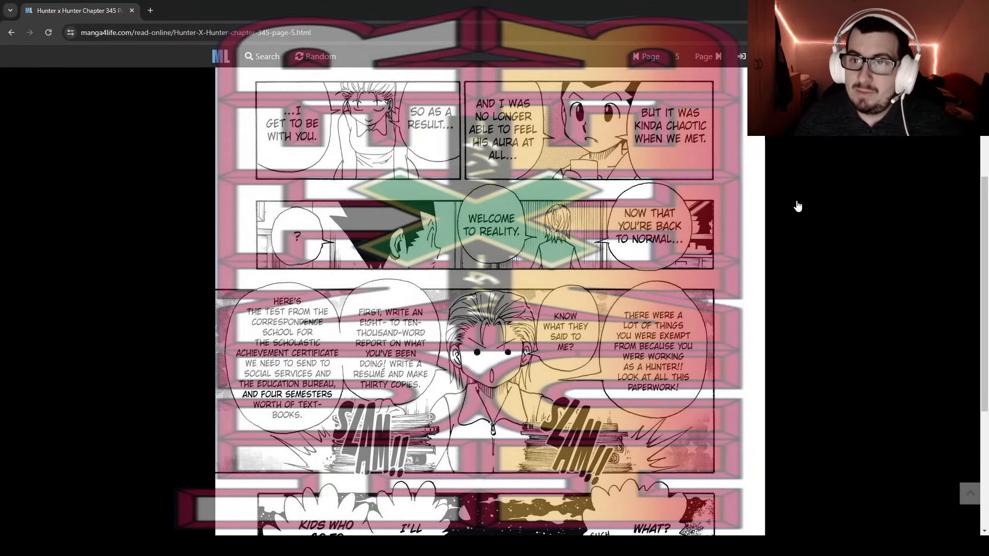
pyautogui.scroll(-3)
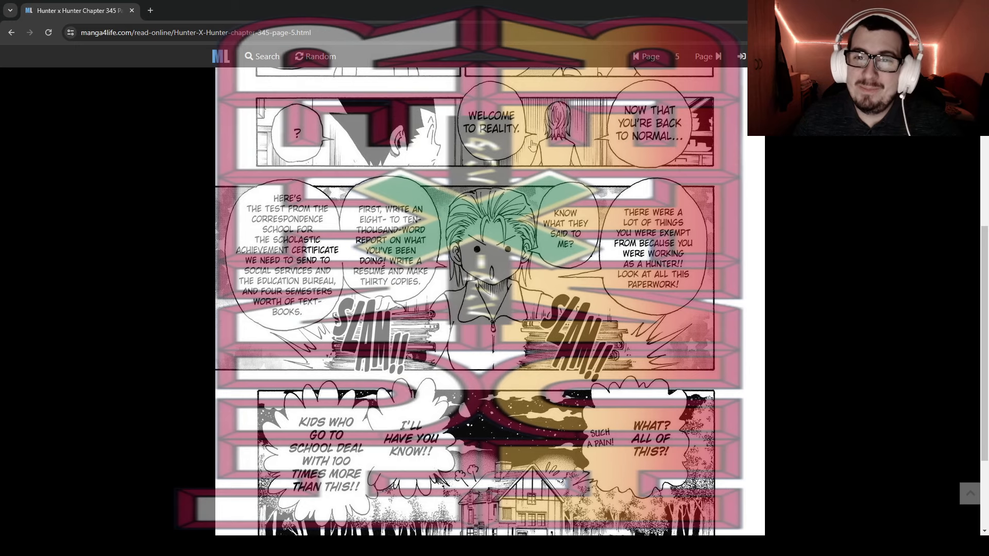
pyautogui.moveTo(386, 141)
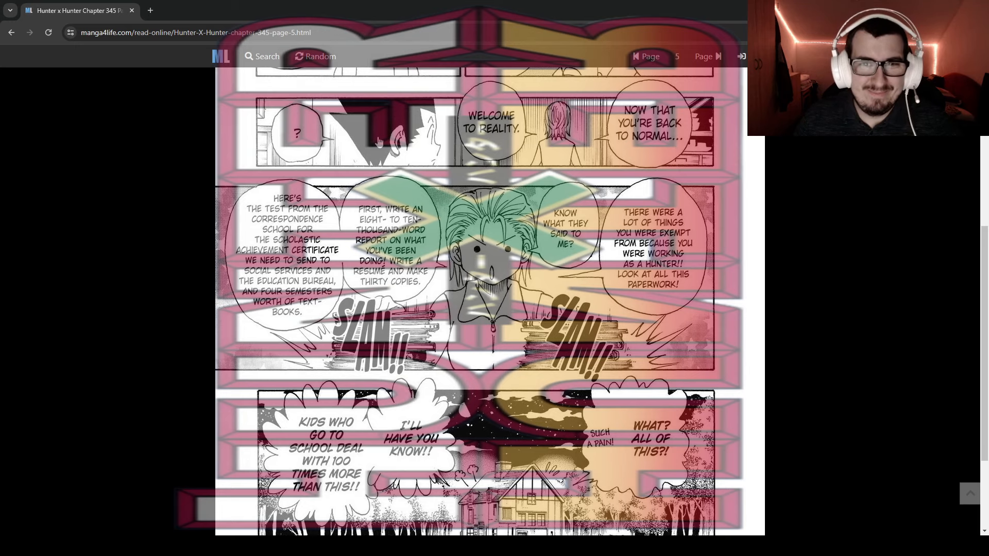
pyautogui.scroll(-3)
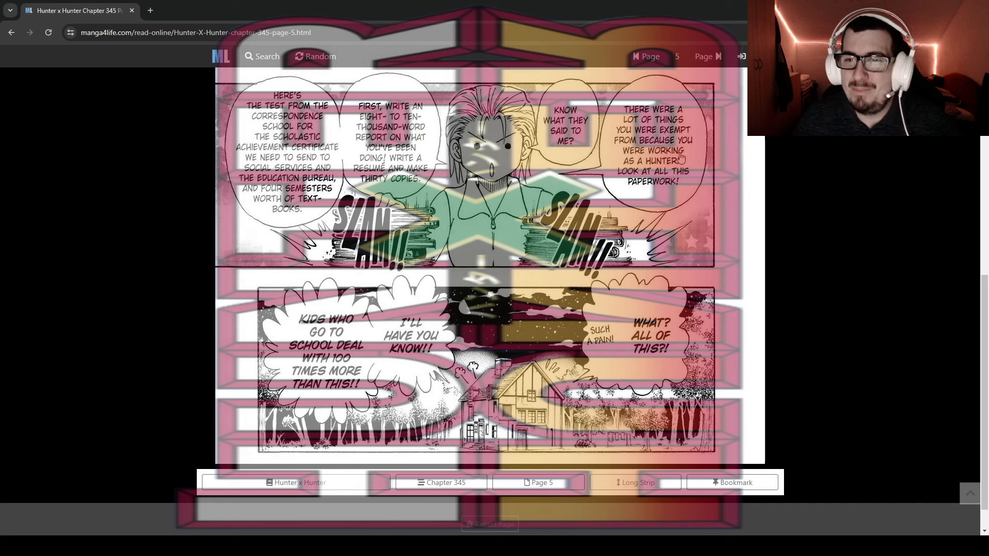
pyautogui.moveTo(667, 188)
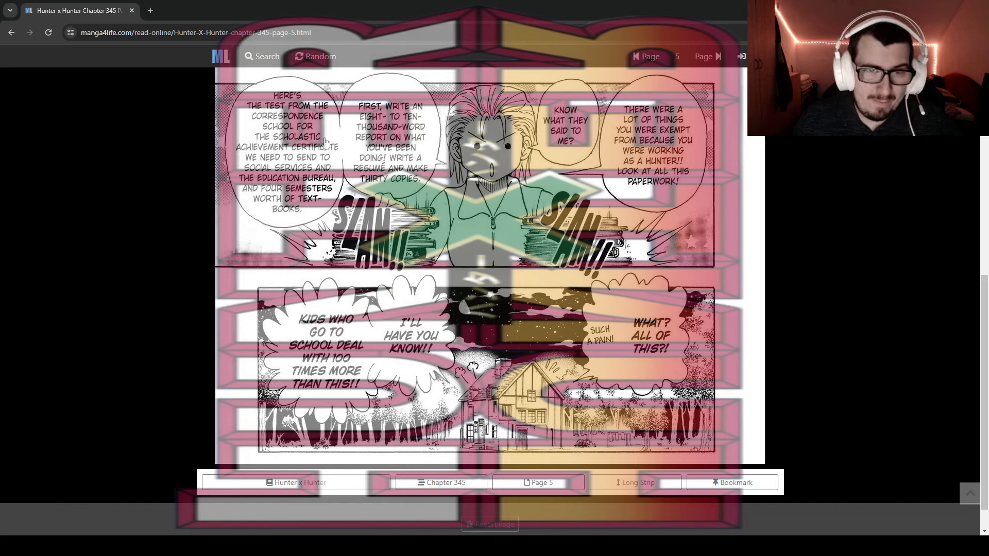
pyautogui.moveTo(332, 161)
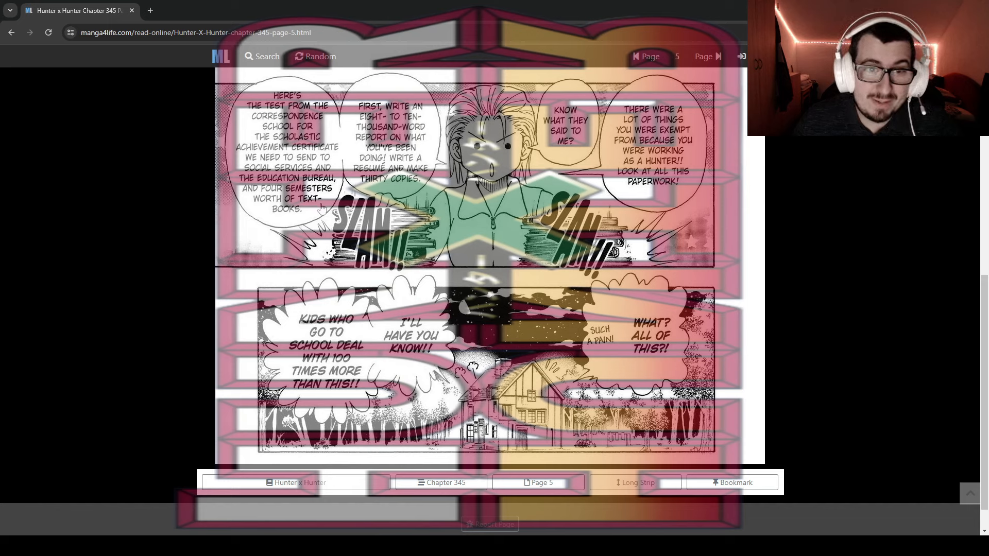
pyautogui.moveTo(556, 155)
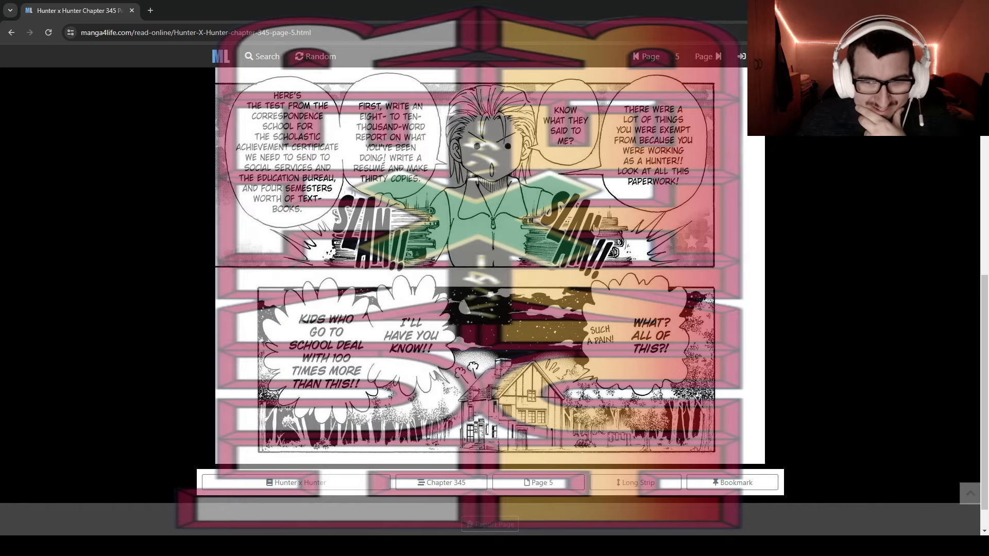
# Scroll page 5 back up, then down through its panels again.
pyautogui.scroll(3)
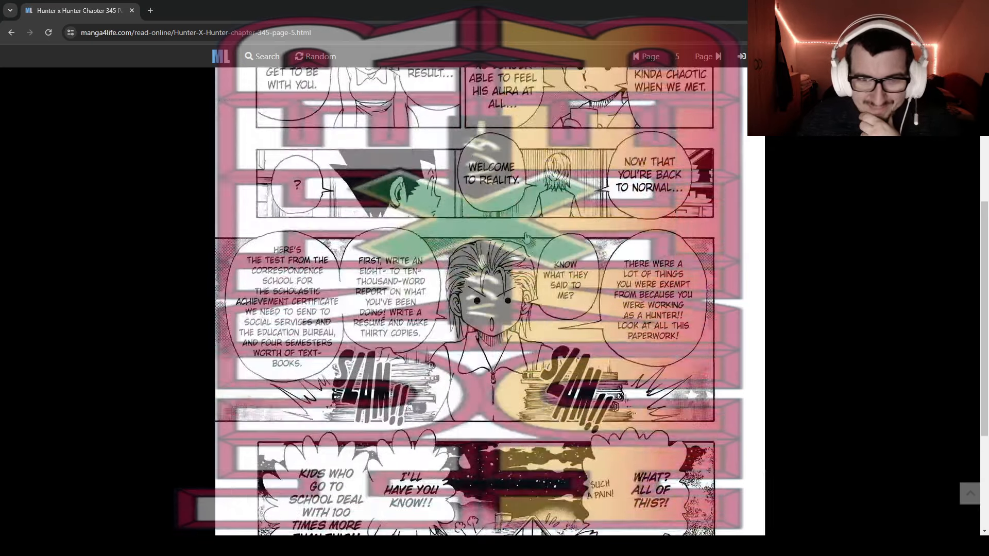
pyautogui.scroll(3)
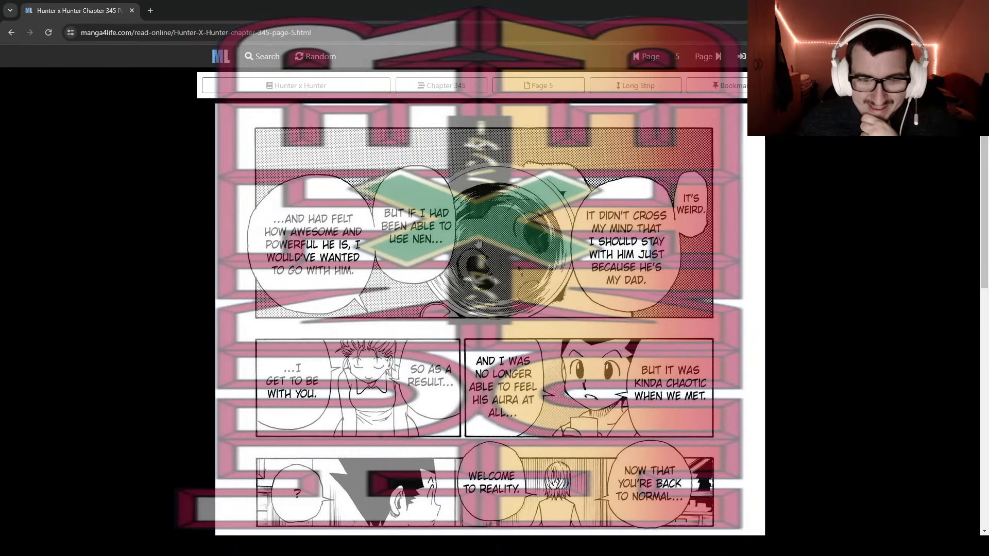
pyautogui.scroll(-3)
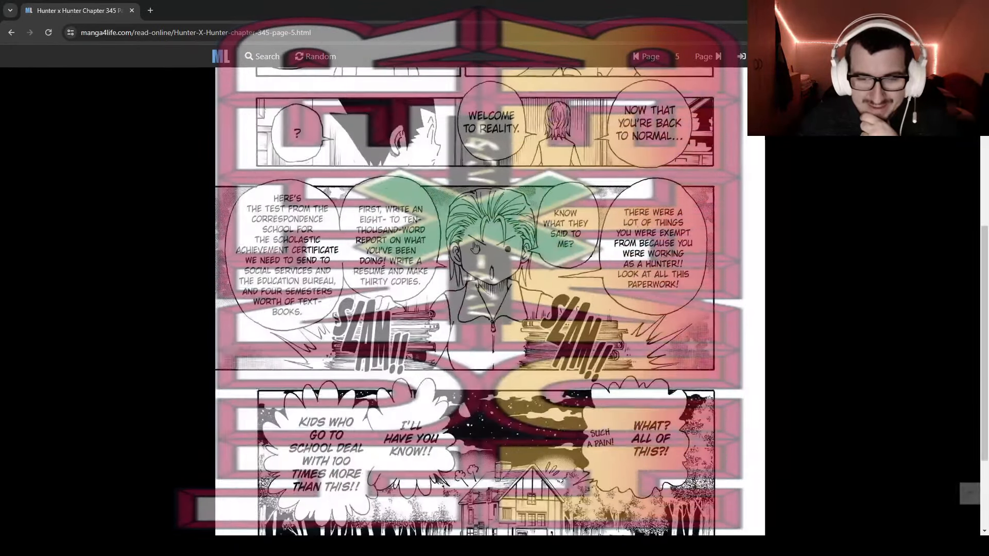
pyautogui.scroll(-3)
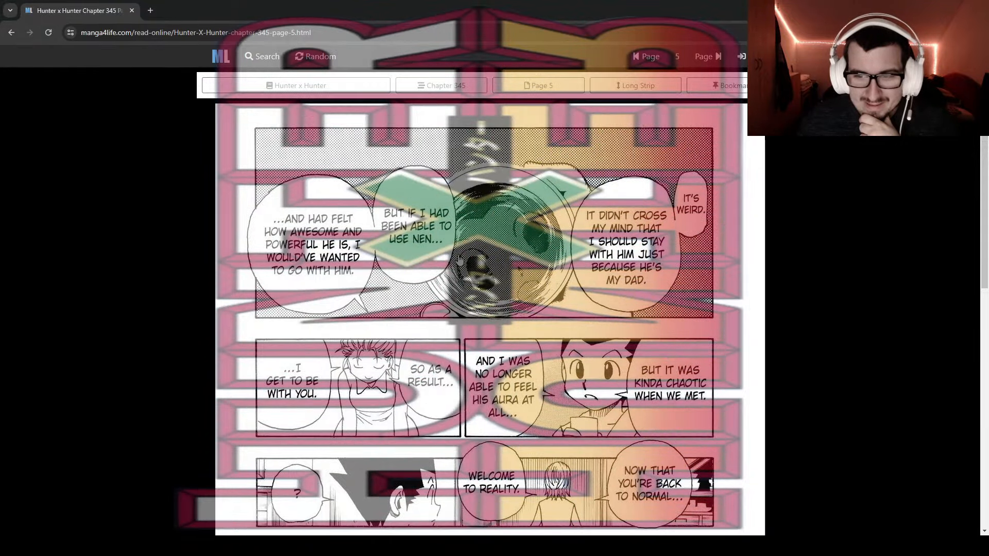
pyautogui.scroll(-3)
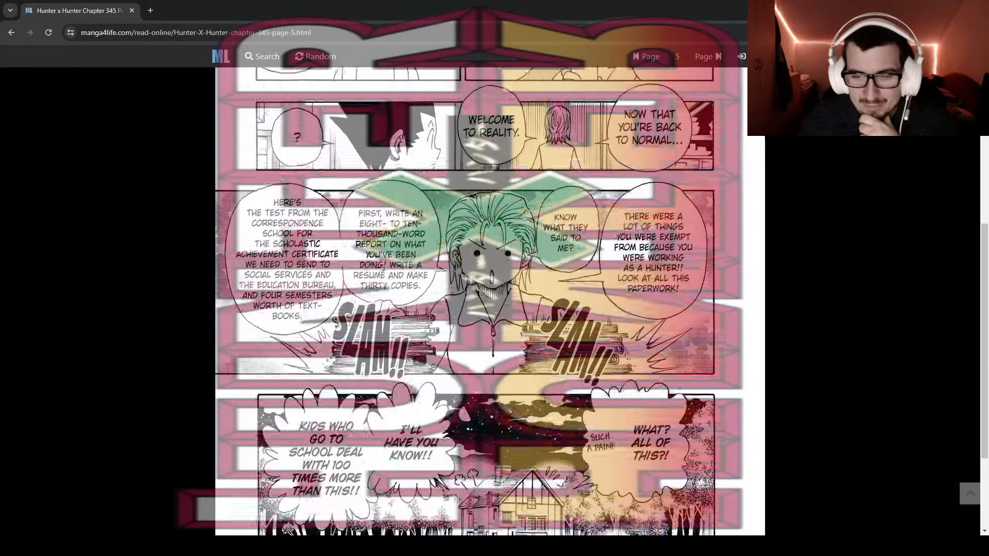
pyautogui.scroll(-3)
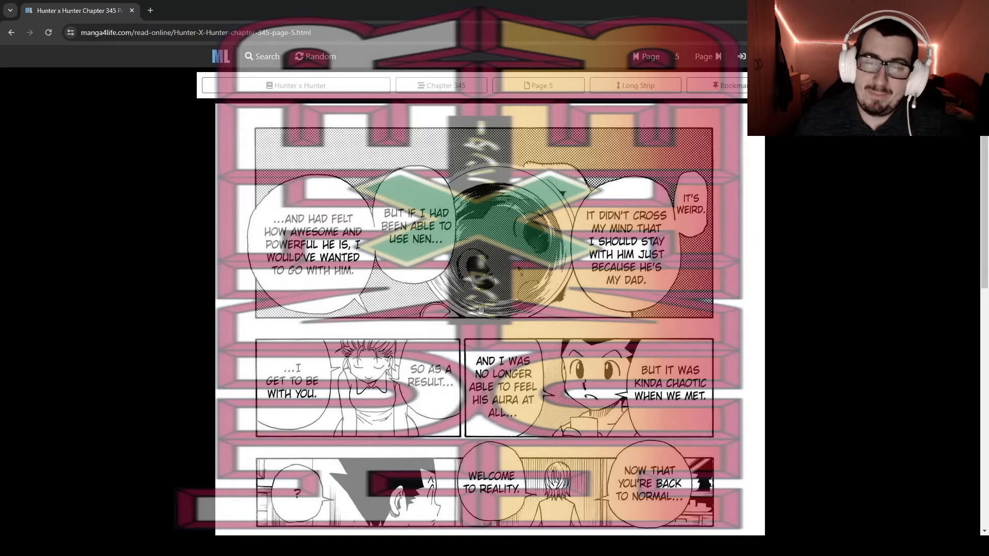
pyautogui.scroll(-3)
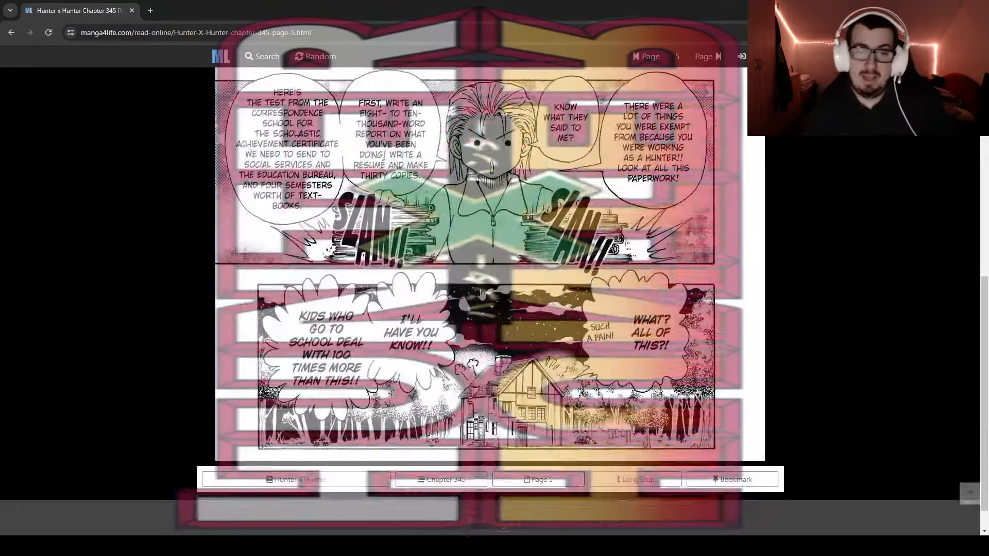
pyautogui.scroll(-3)
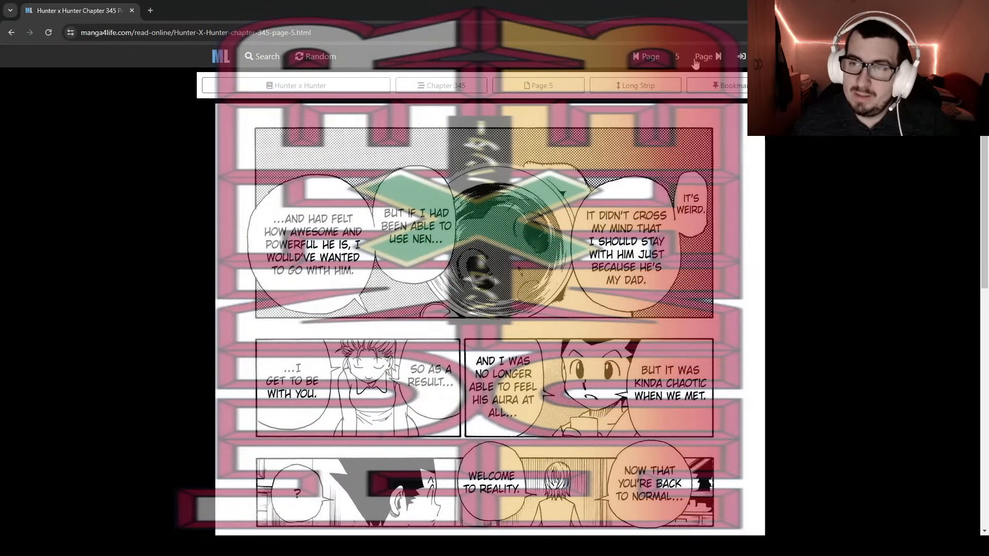
# Turn to page 6 of Chapter 345 and scroll through all its panels.
pyautogui.click(708, 57)
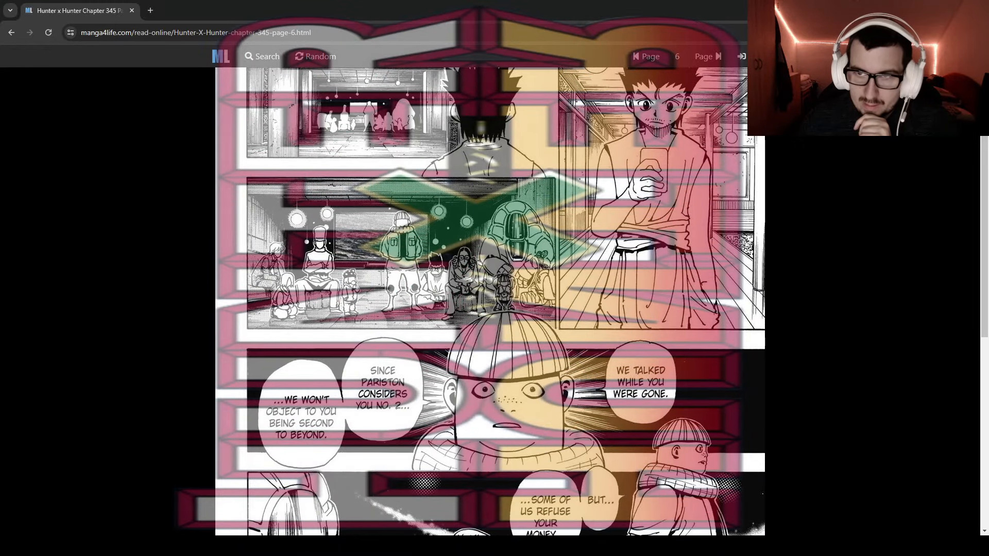
pyautogui.scroll(-3)
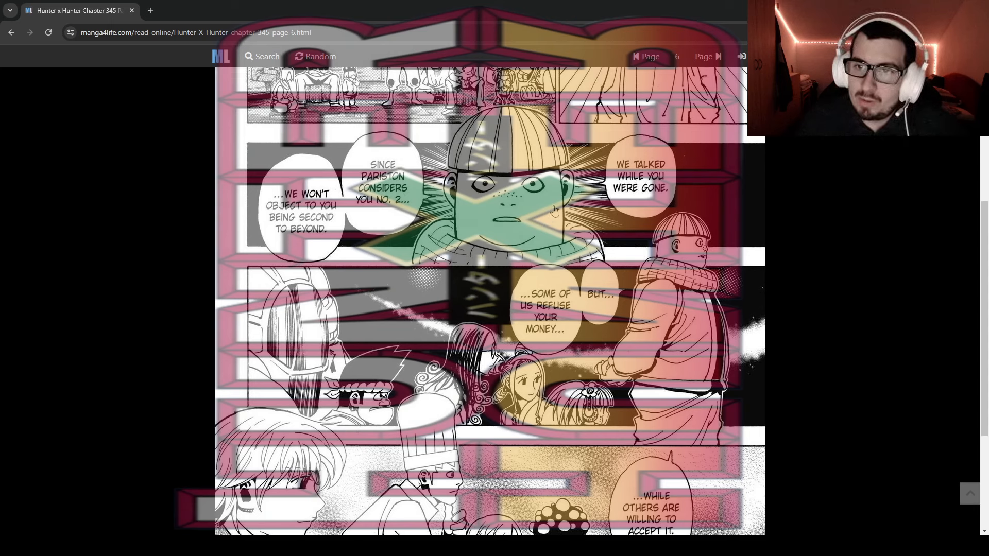
pyautogui.moveTo(454, 216)
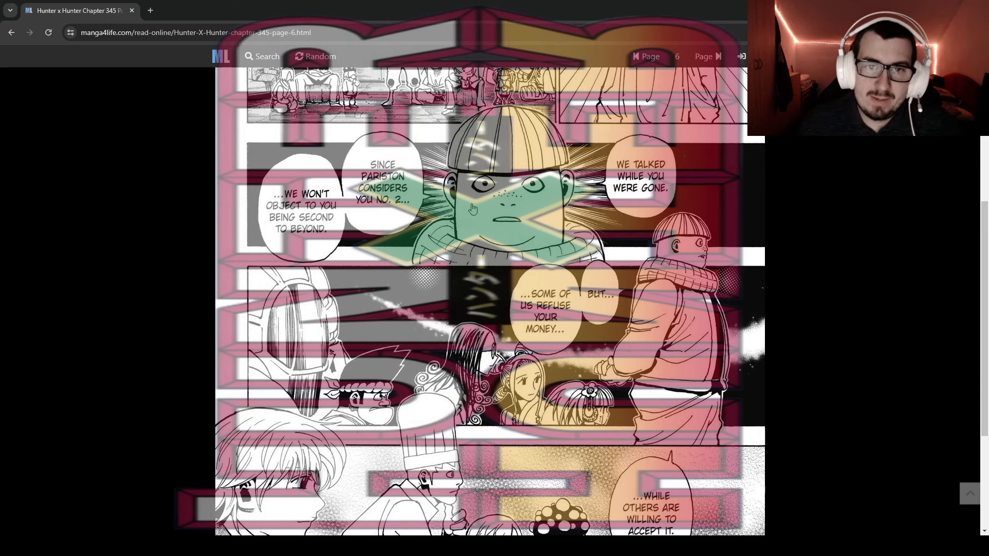
pyautogui.moveTo(388, 206)
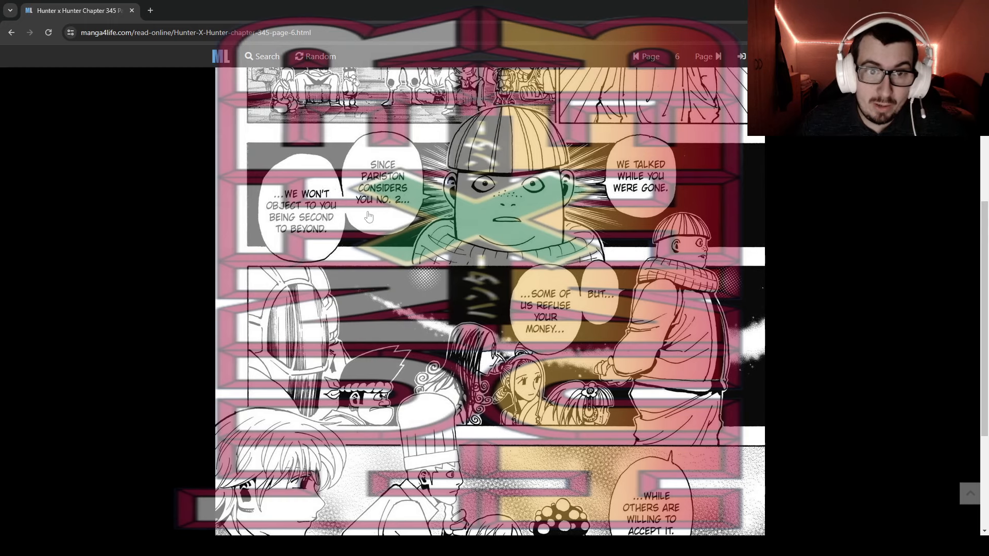
pyautogui.scroll(-3)
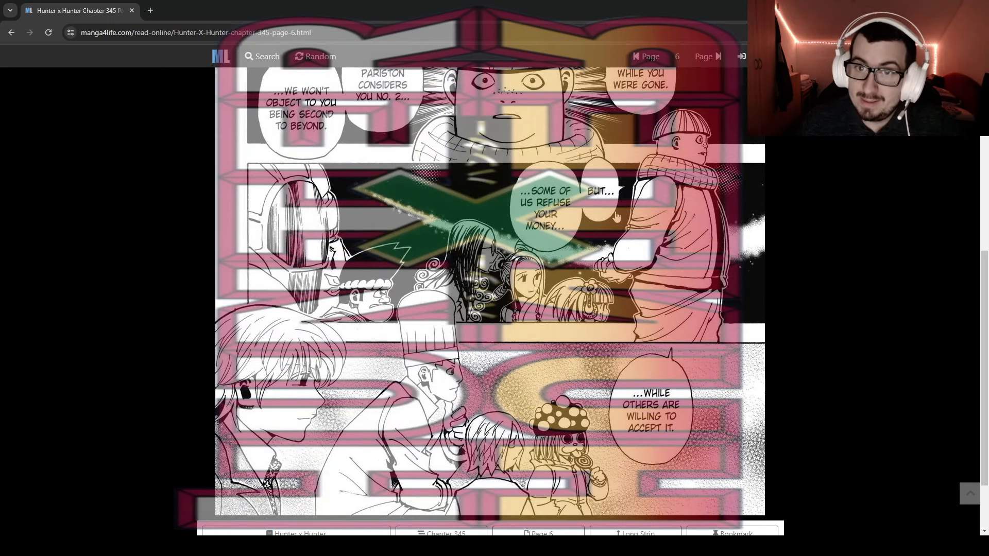
pyautogui.scroll(-3)
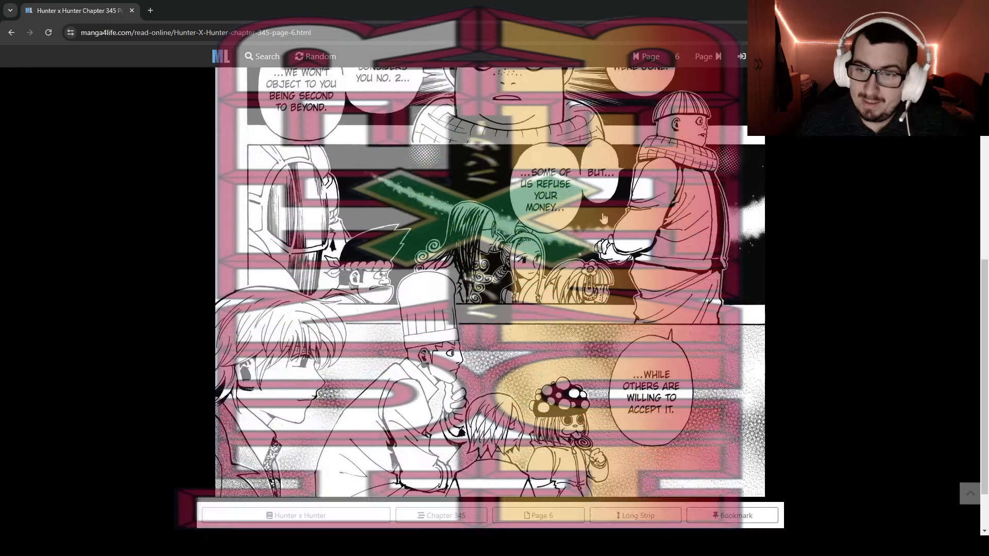
pyautogui.scroll(-3)
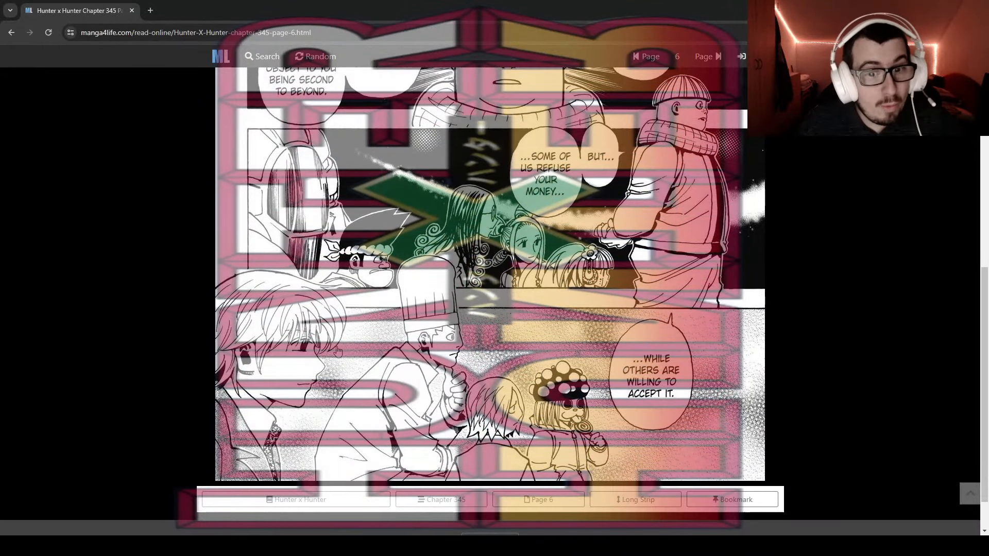
pyautogui.moveTo(283, 374)
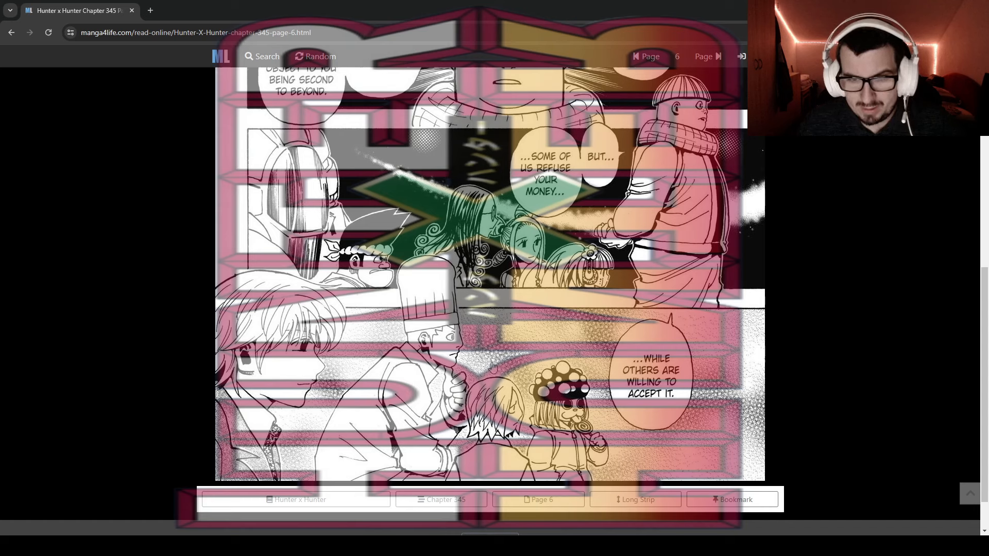
pyautogui.moveTo(370, 336)
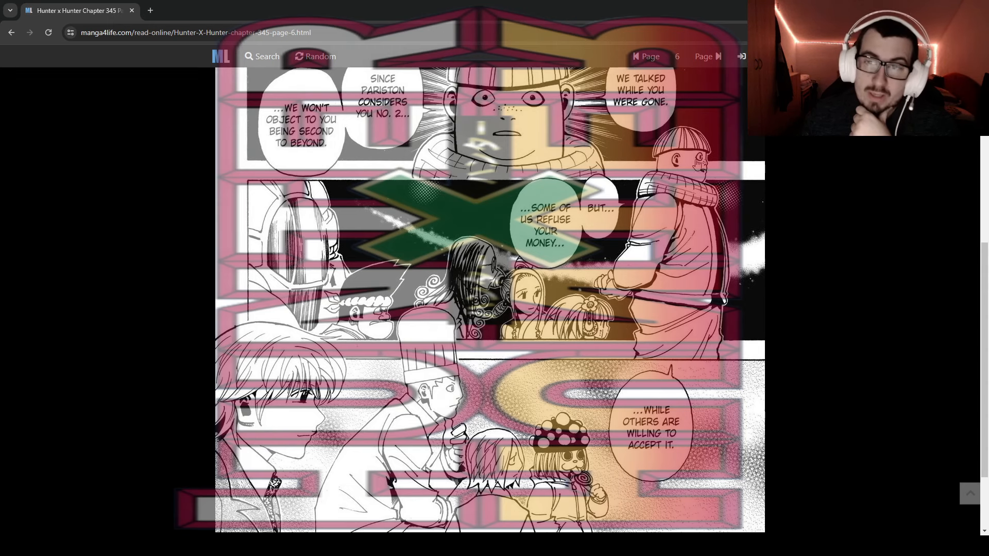
pyautogui.scroll(-3)
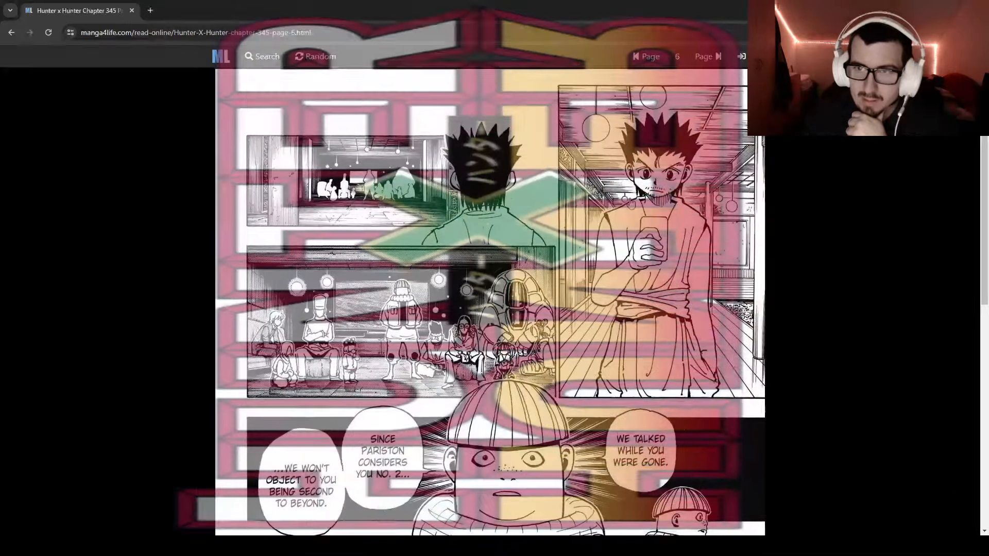
# Turn to page 7 of Chapter 345 and scroll down to its footer.
pyautogui.click(717, 56)
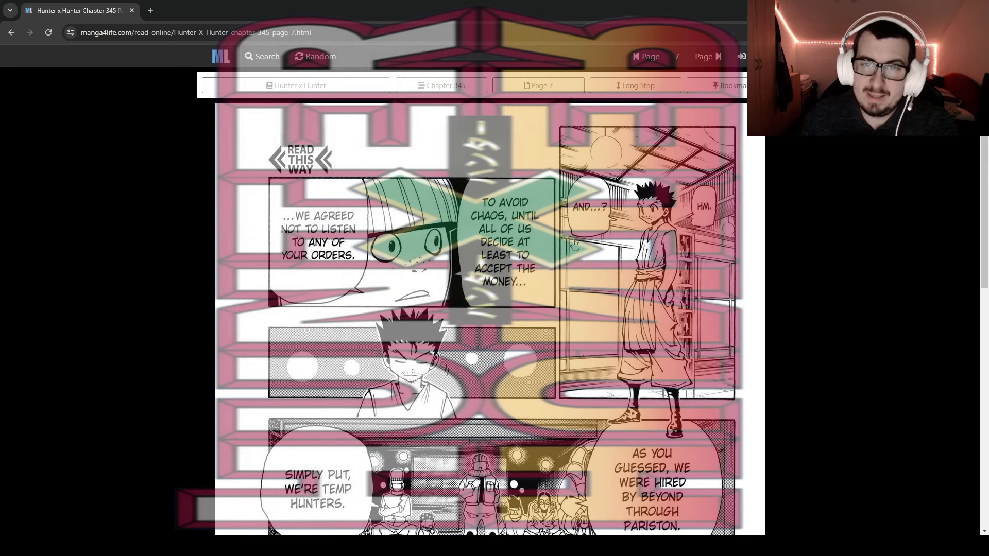
pyautogui.moveTo(485, 265)
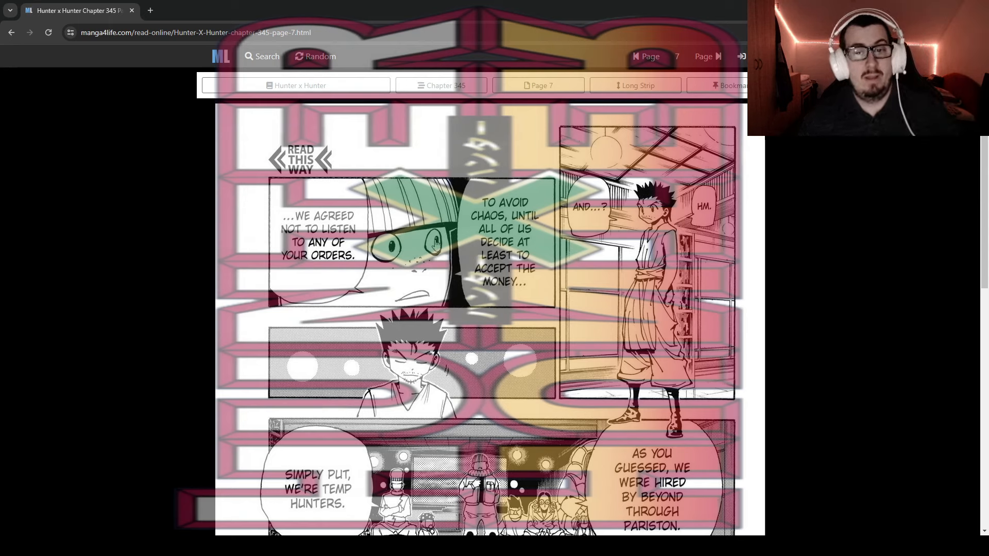
pyautogui.scroll(-3)
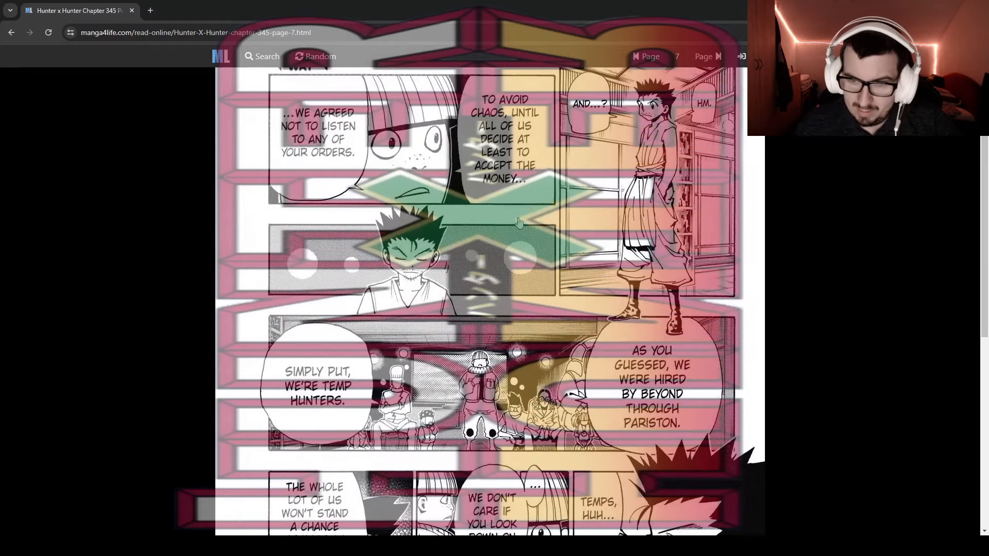
pyautogui.scroll(-3)
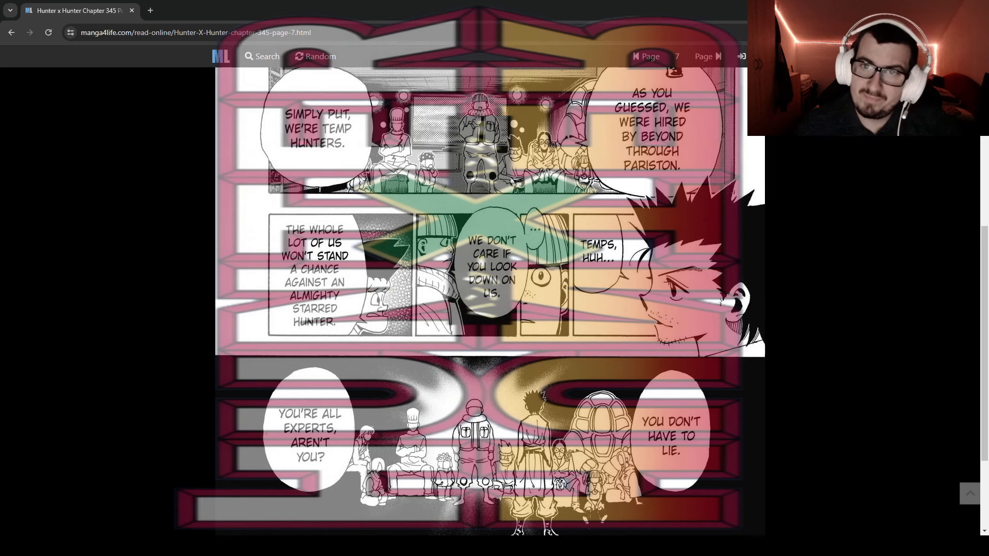
pyautogui.scroll(-3)
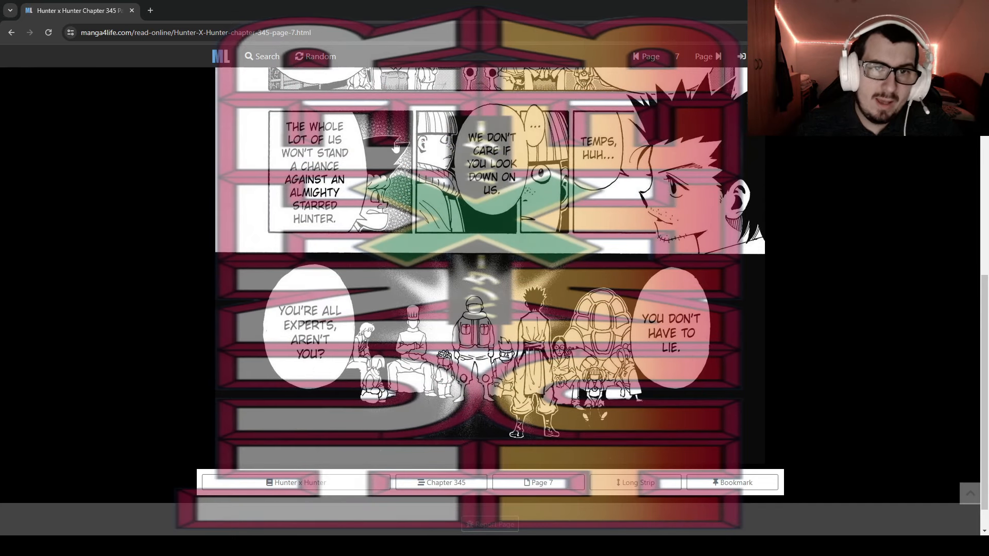
pyautogui.scroll(-3)
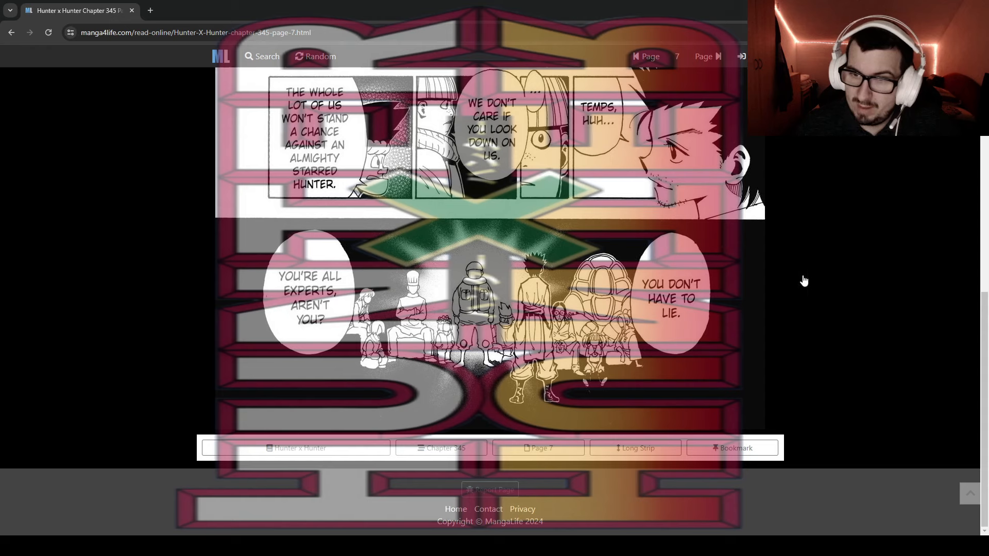
pyautogui.scroll(3)
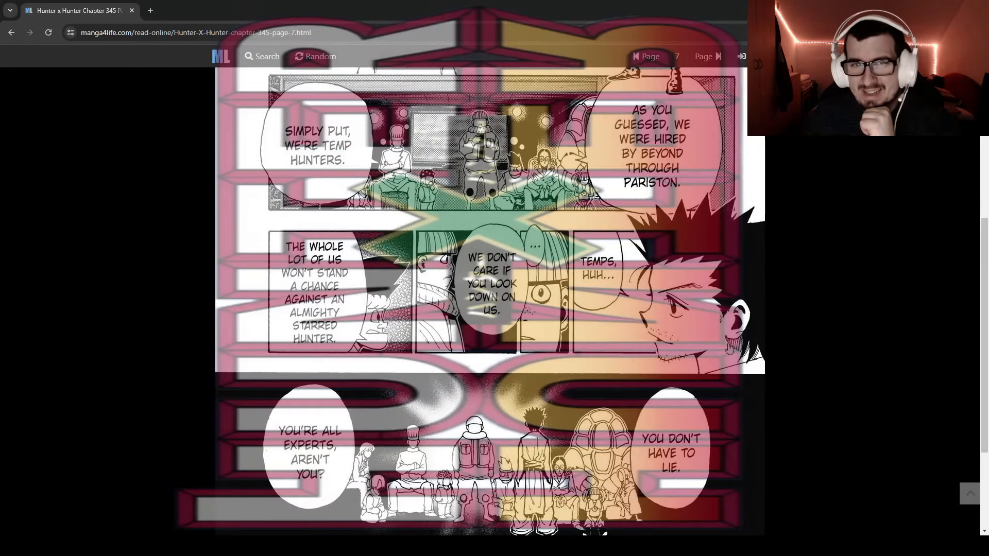
pyautogui.scroll(-3)
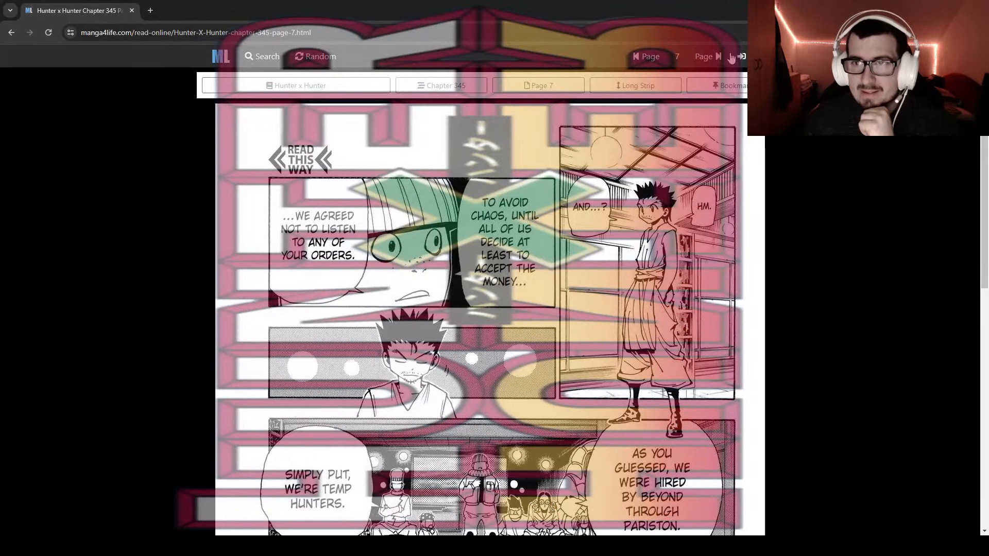
pyautogui.click(717, 56)
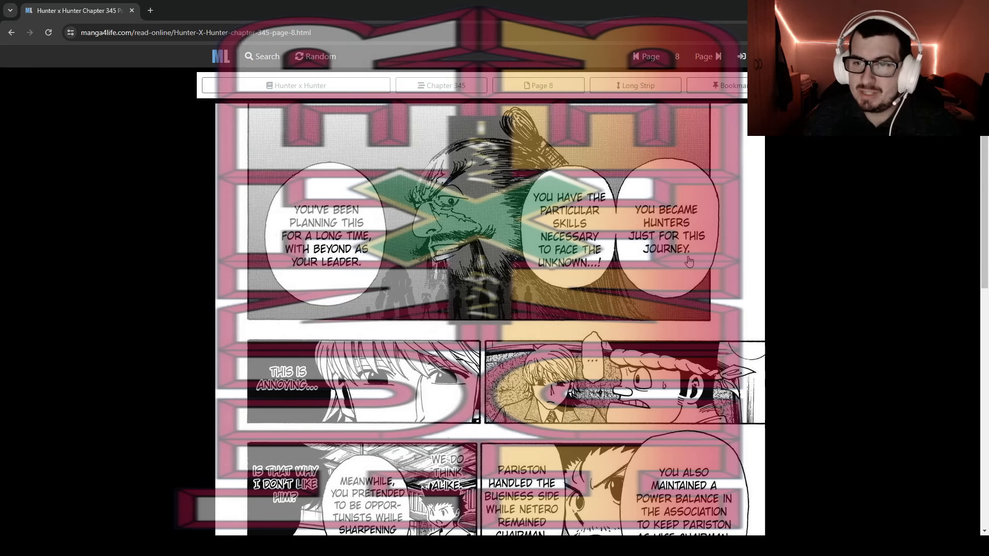
pyautogui.moveTo(694, 262)
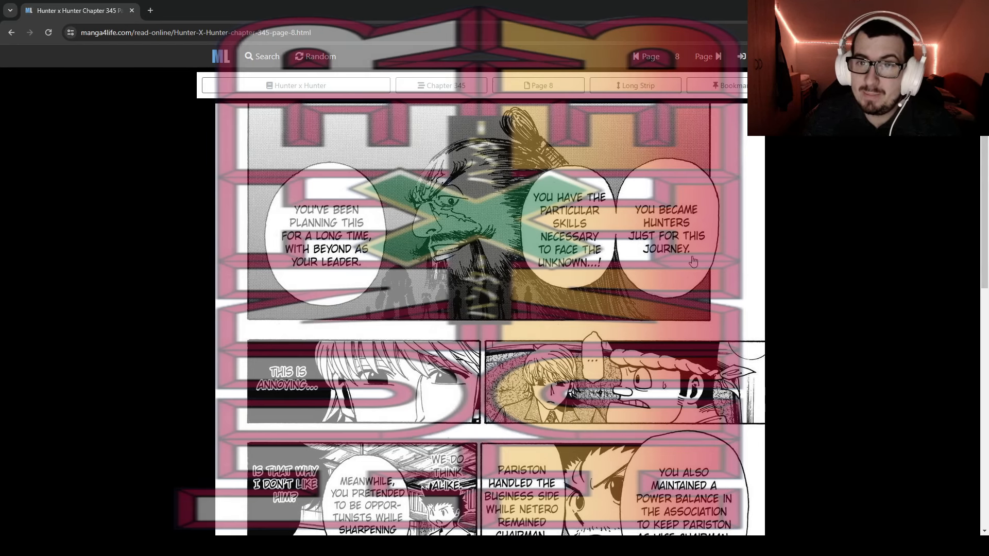
pyautogui.moveTo(586, 279)
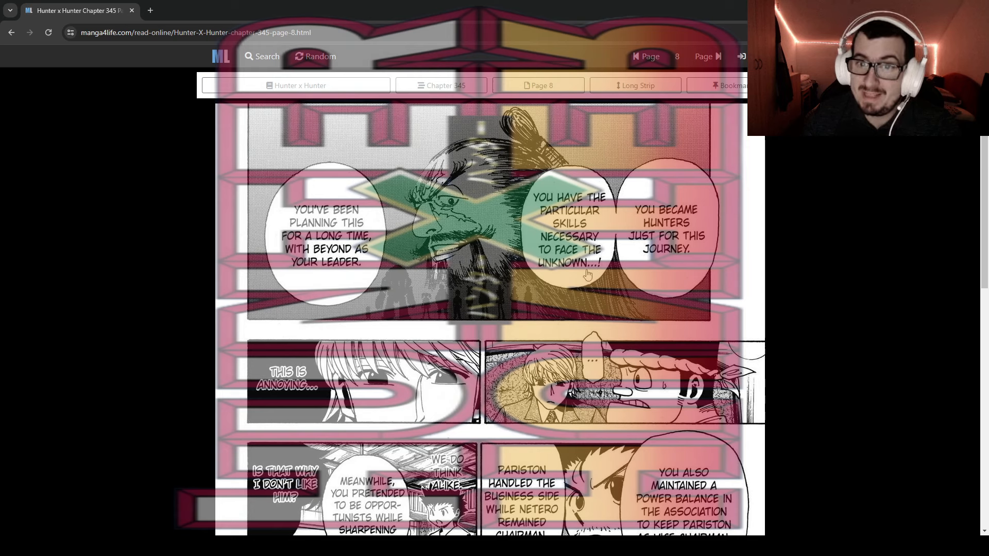
pyautogui.moveTo(408, 280)
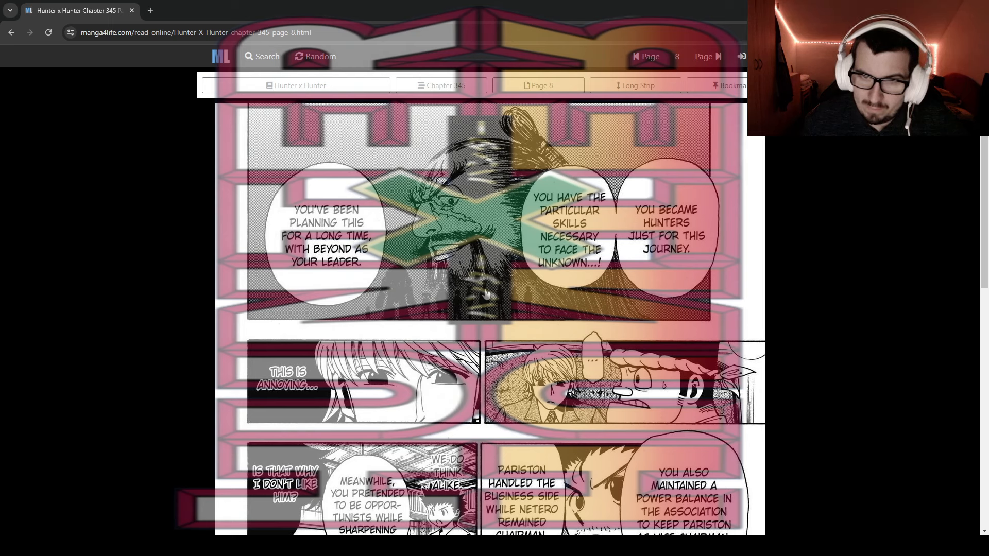
pyautogui.moveTo(428, 298)
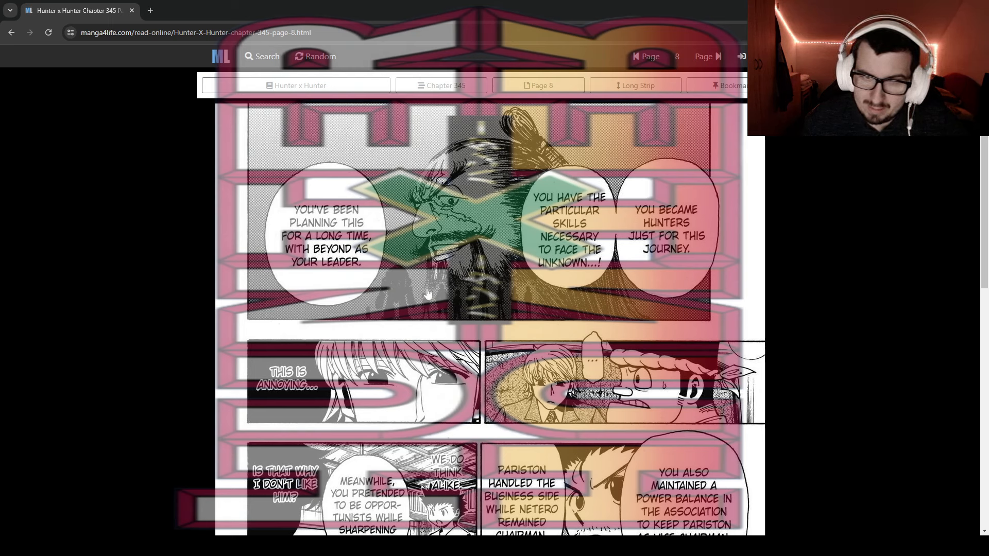
pyautogui.moveTo(347, 295)
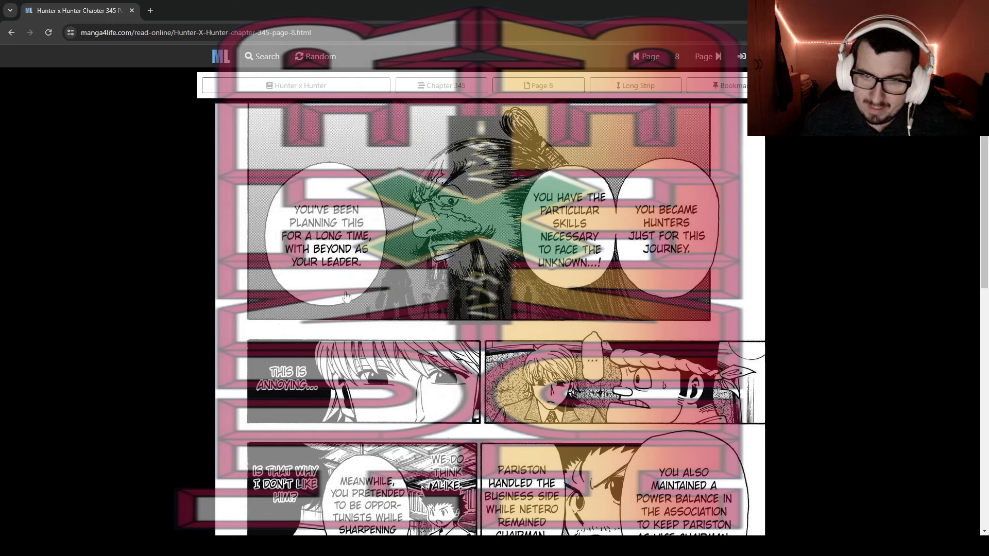
pyautogui.moveTo(340, 287)
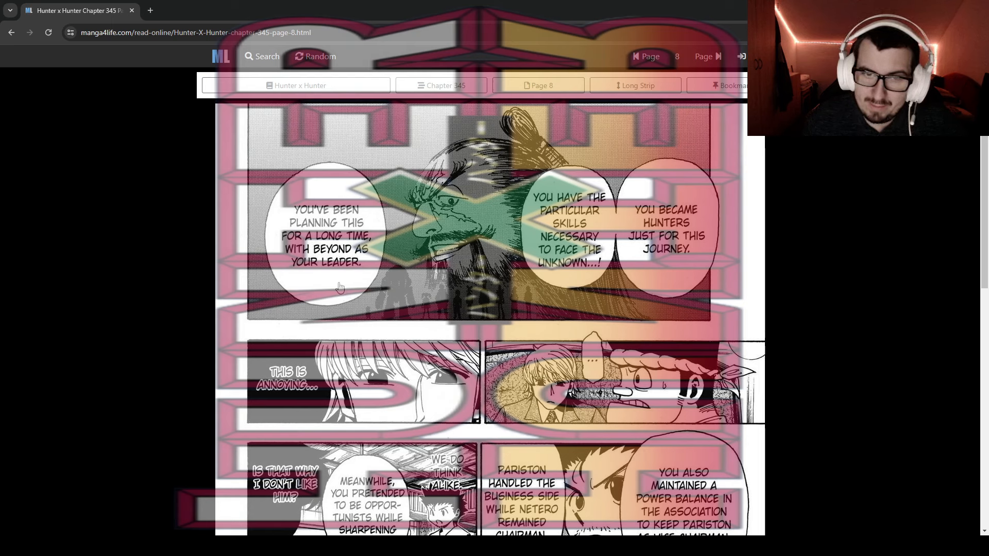
pyautogui.moveTo(339, 296)
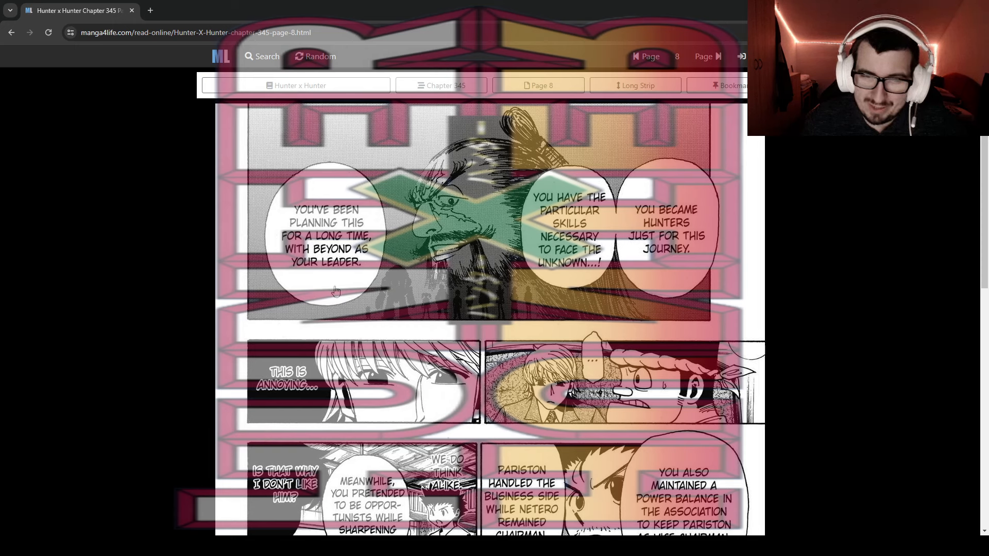
pyautogui.moveTo(336, 297)
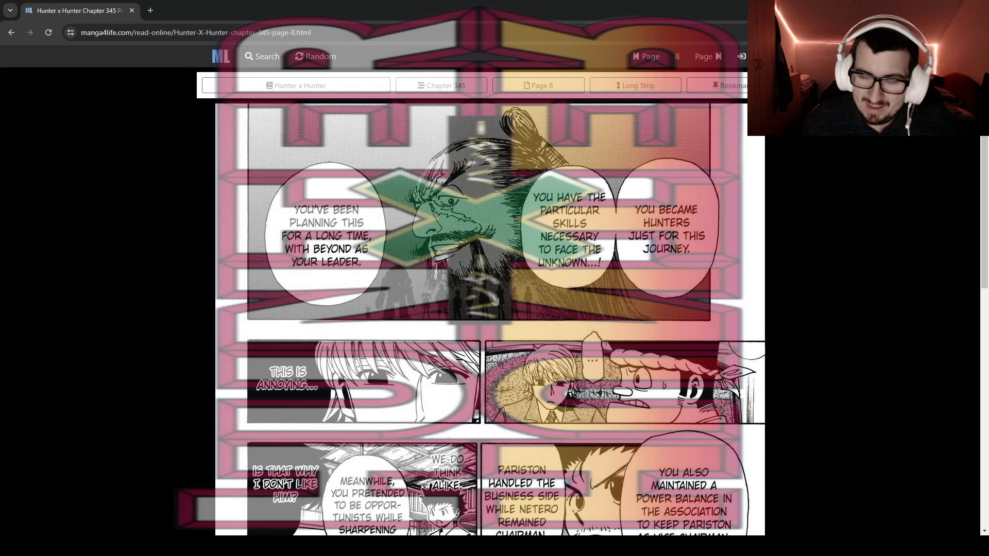
pyautogui.scroll(-3)
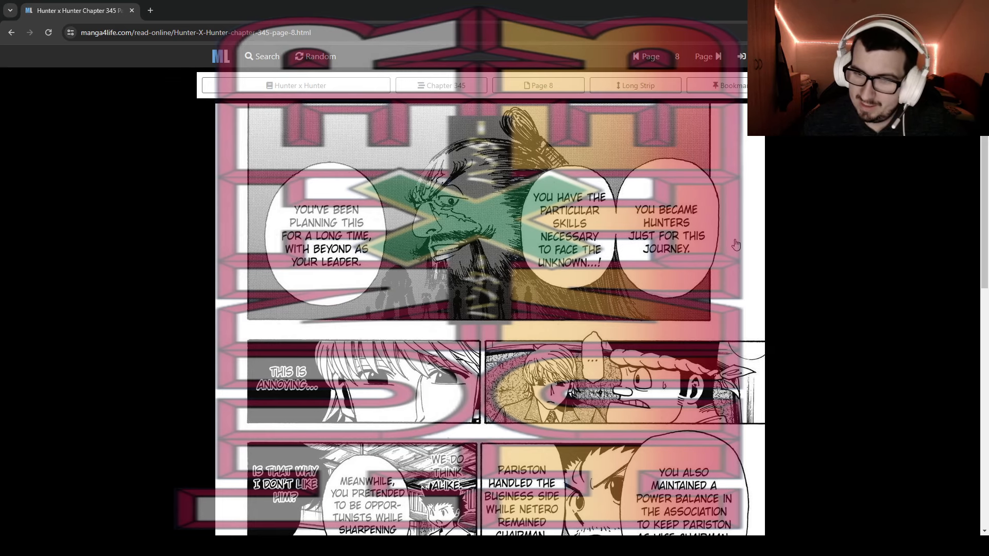
pyautogui.scroll(-3)
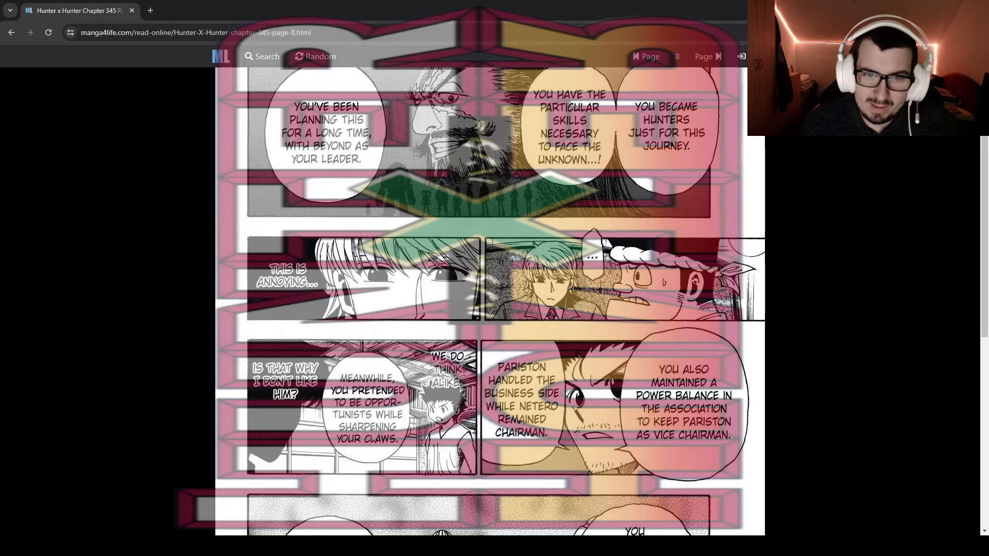
pyautogui.scroll(-3)
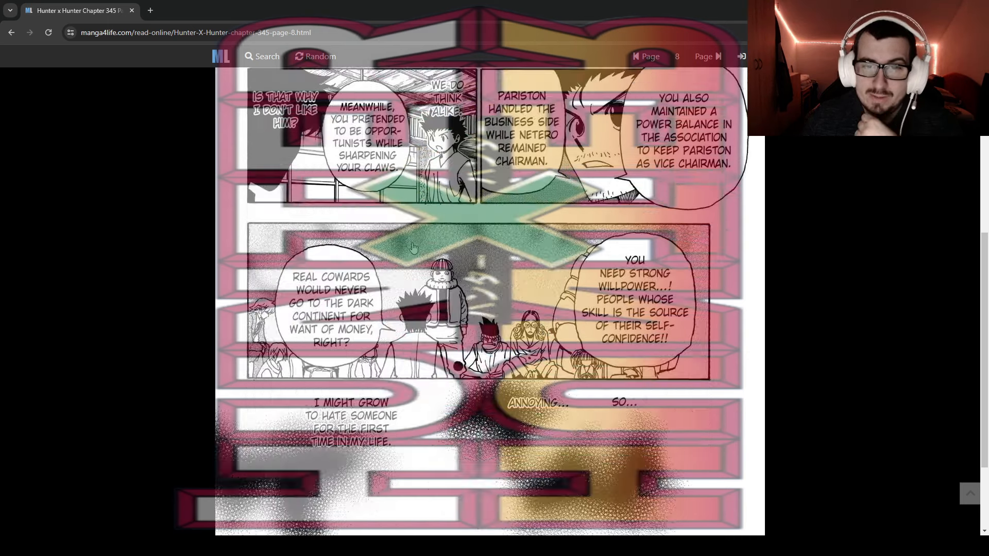
pyautogui.scroll(-3)
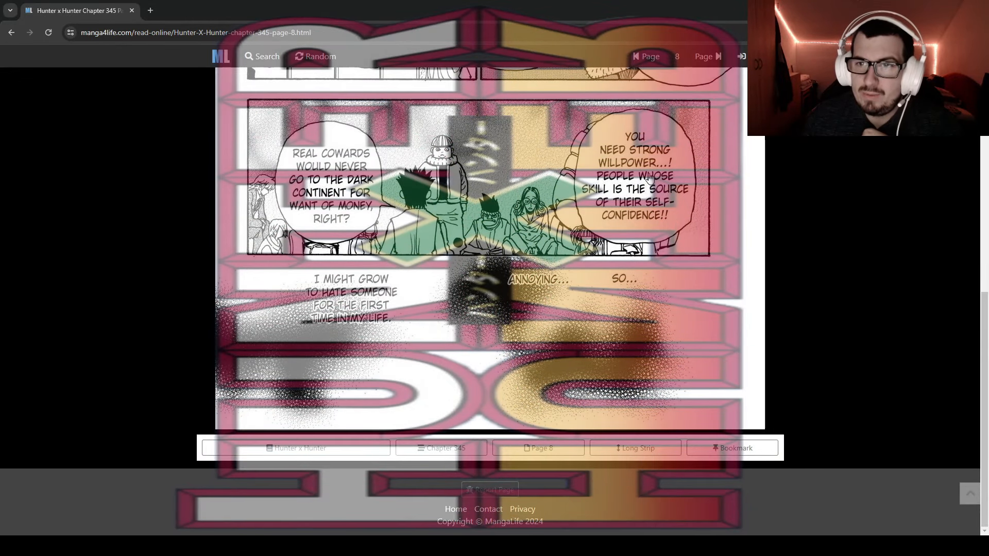
pyautogui.moveTo(674, 216)
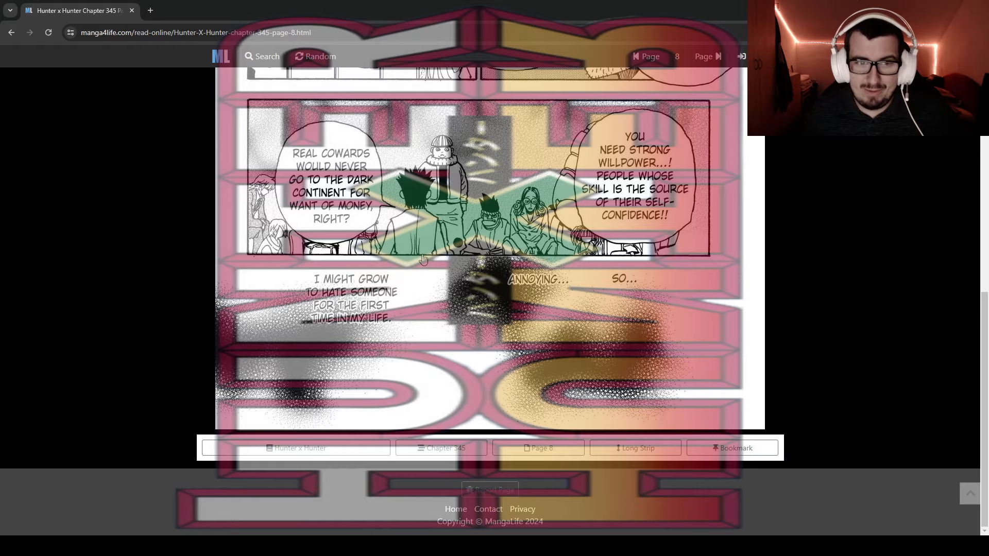
pyautogui.scroll(3)
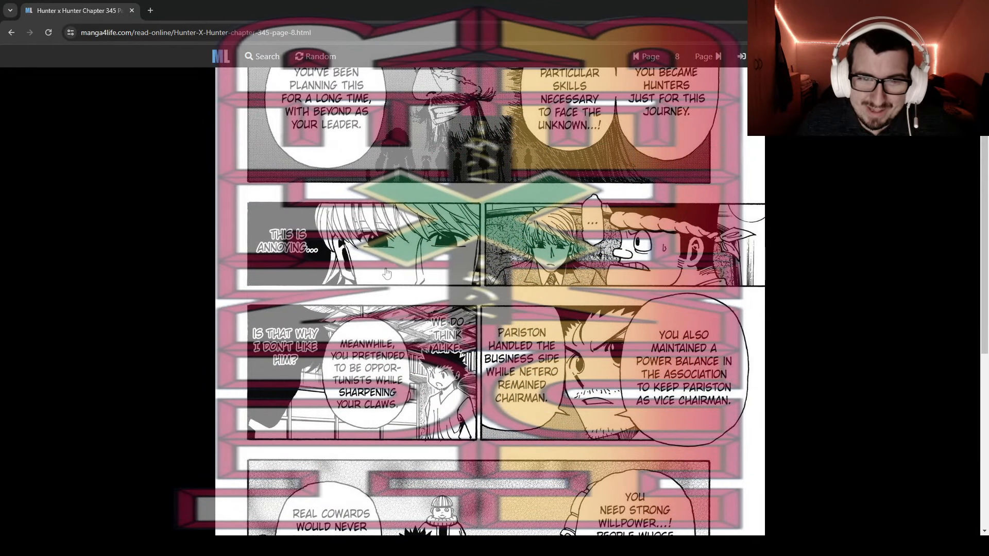
pyautogui.moveTo(344, 303)
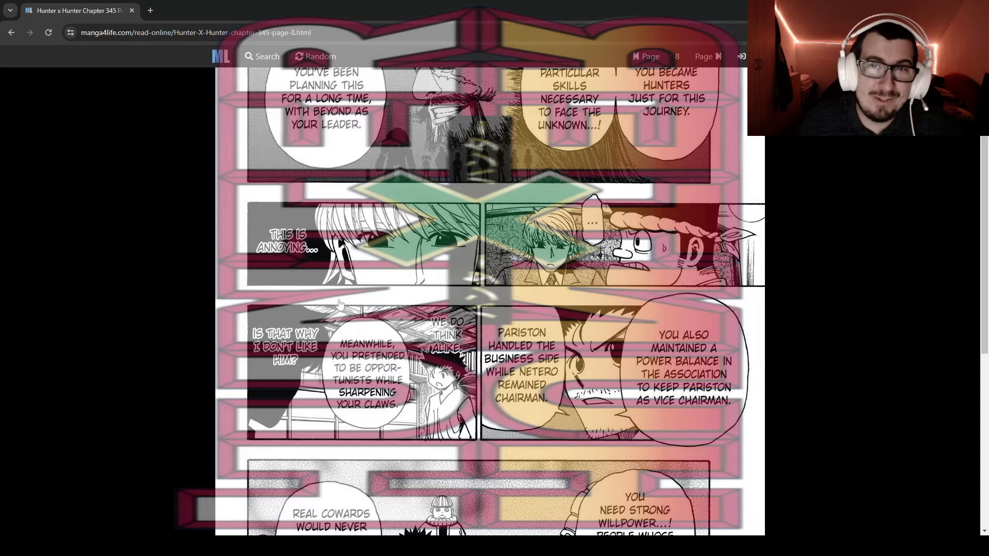
pyautogui.scroll(-3)
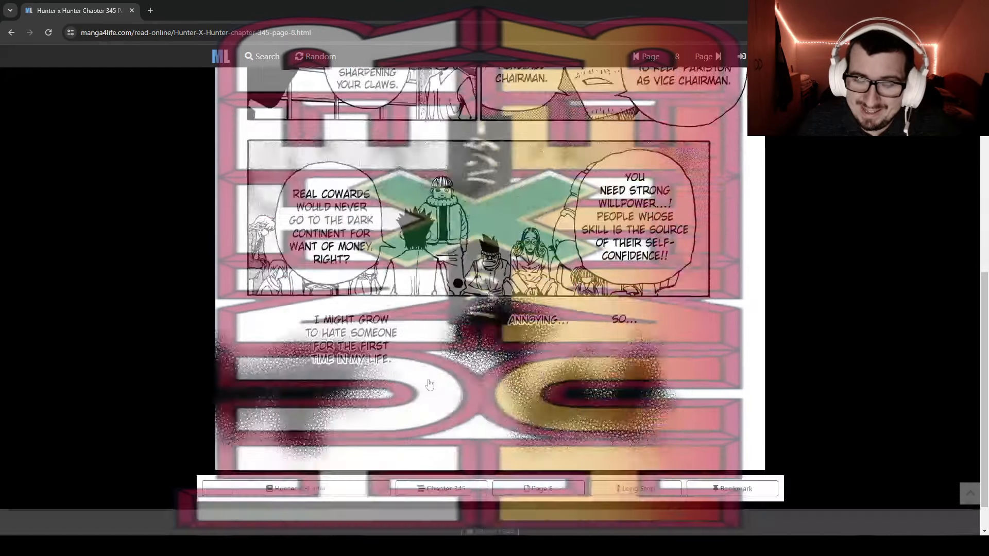
pyautogui.scroll(-3)
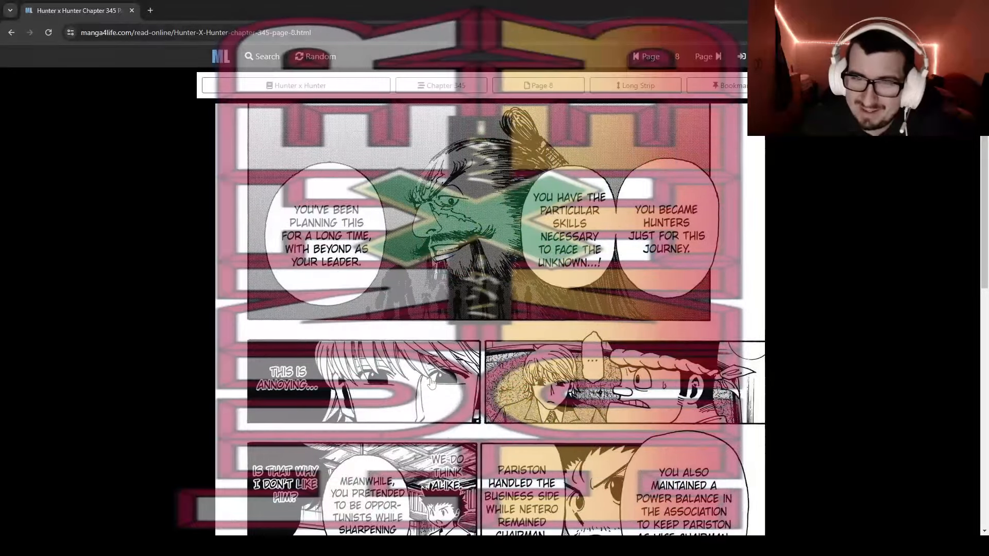
# Turn to page 9 of Chapter 345 and scroll through its panels to the bottom.
pyautogui.click(710, 57)
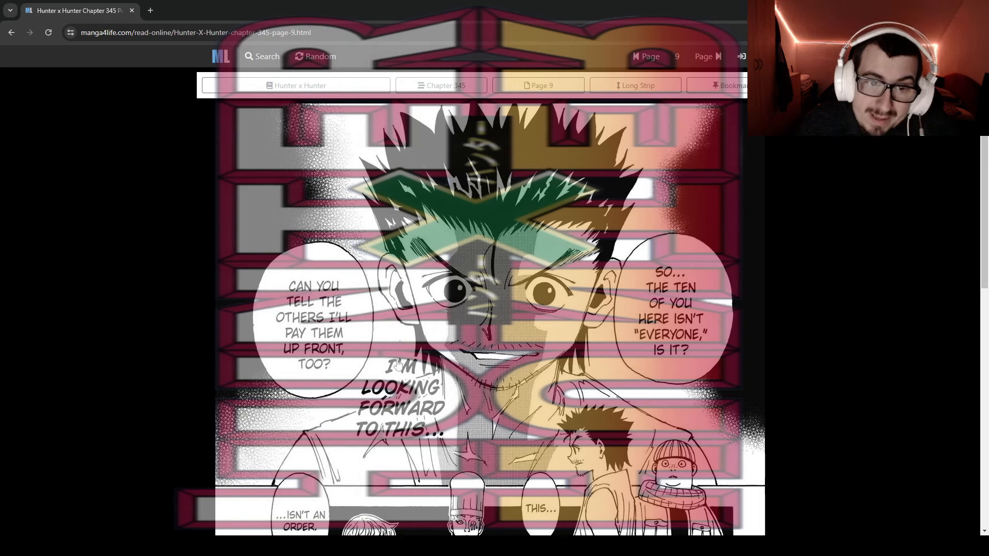
pyautogui.moveTo(439, 411)
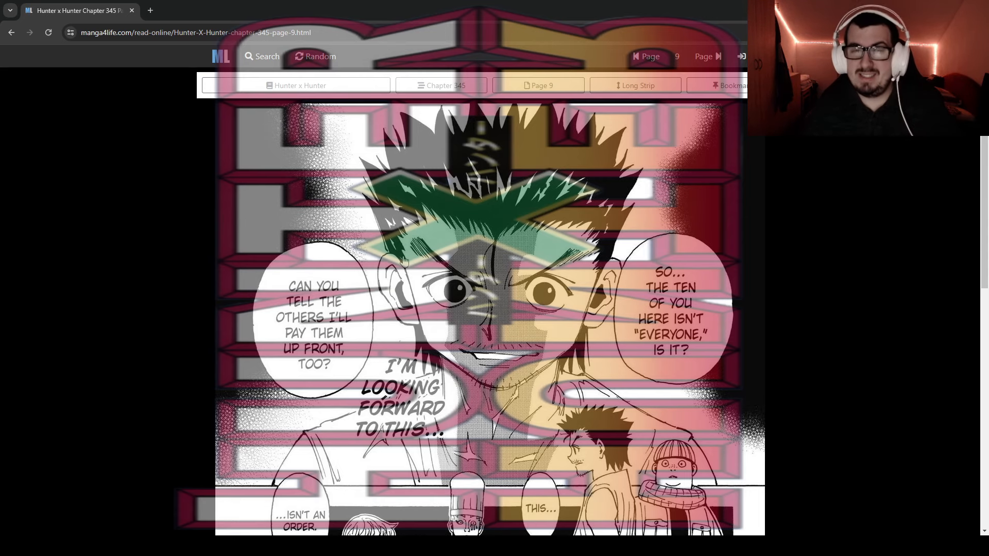
pyautogui.scroll(-3)
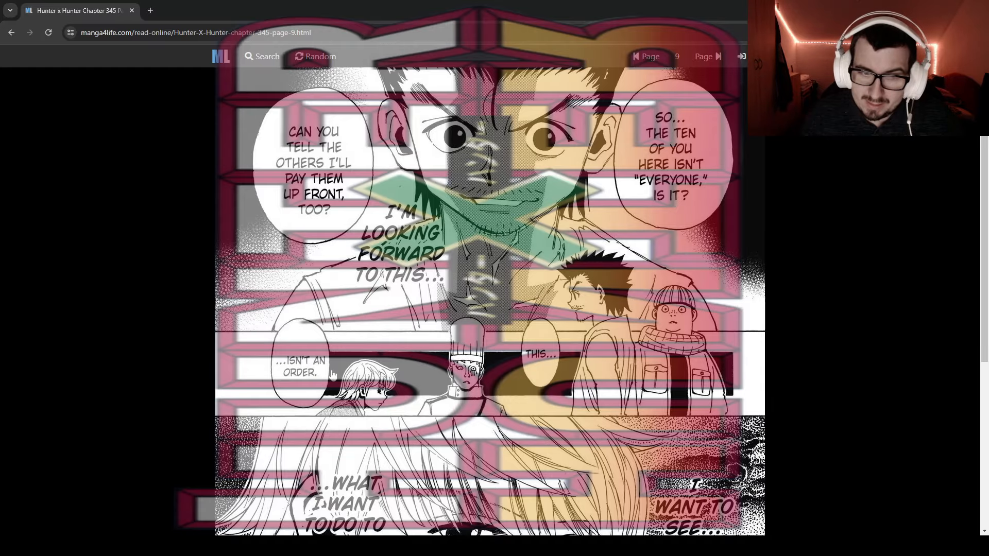
pyautogui.scroll(-3)
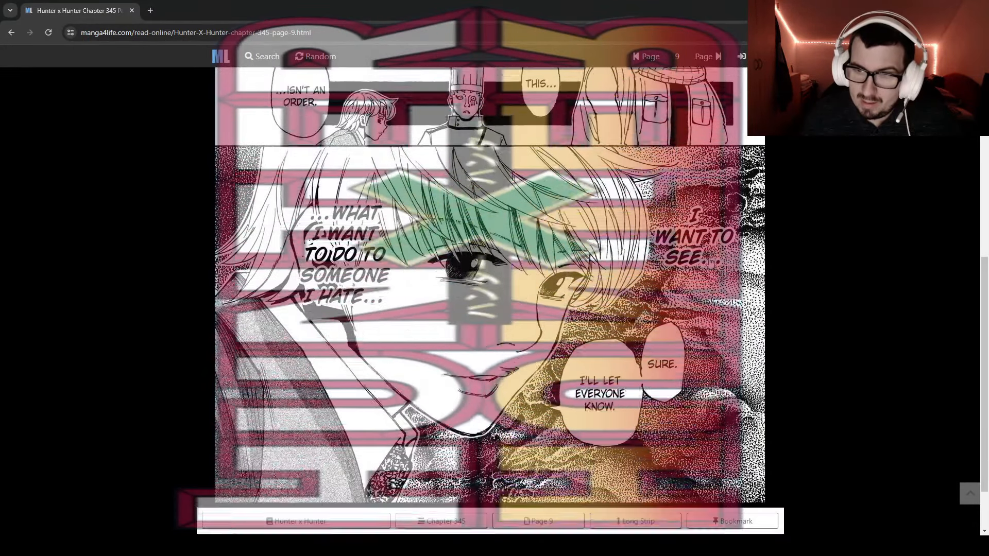
pyautogui.scroll(-3)
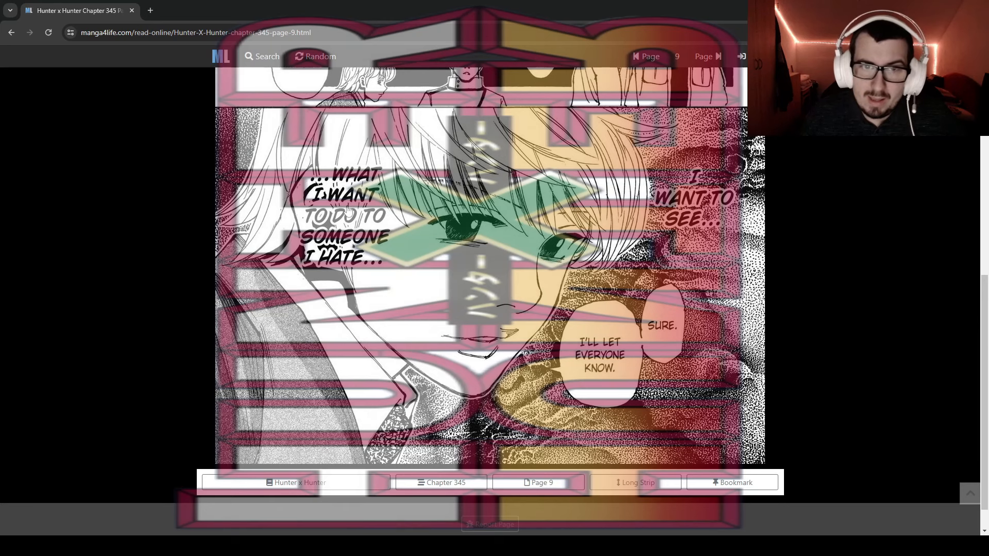
pyautogui.moveTo(385, 242)
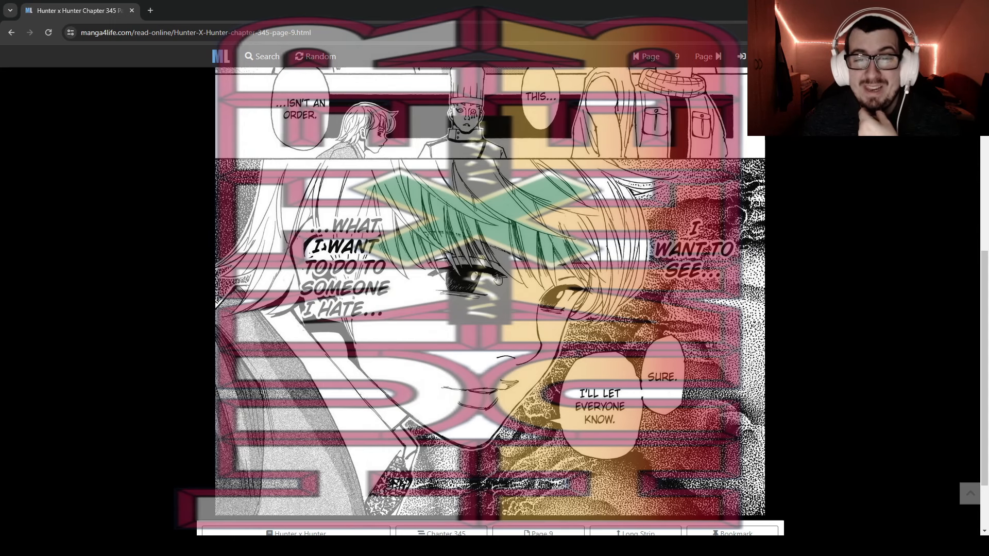
pyautogui.scroll(-3)
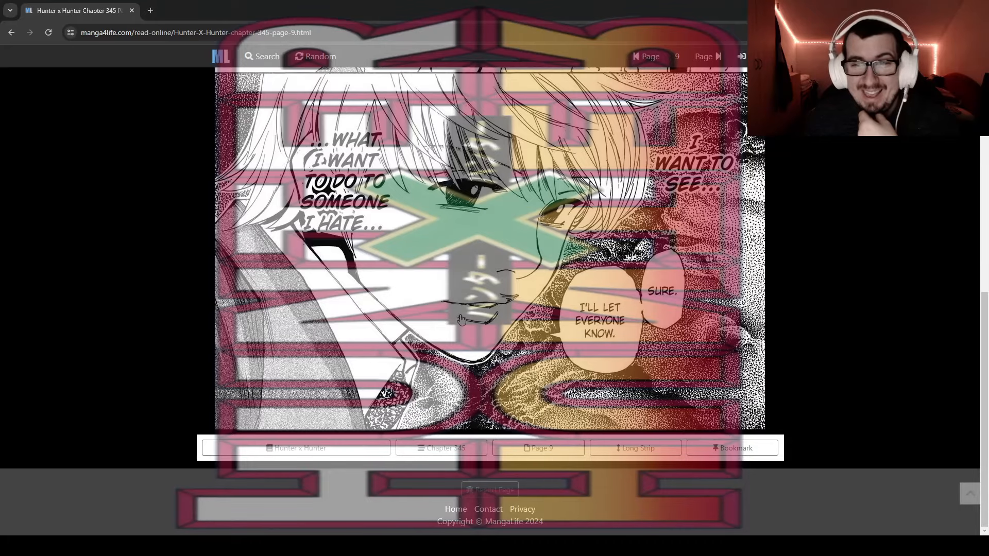
pyautogui.scroll(3)
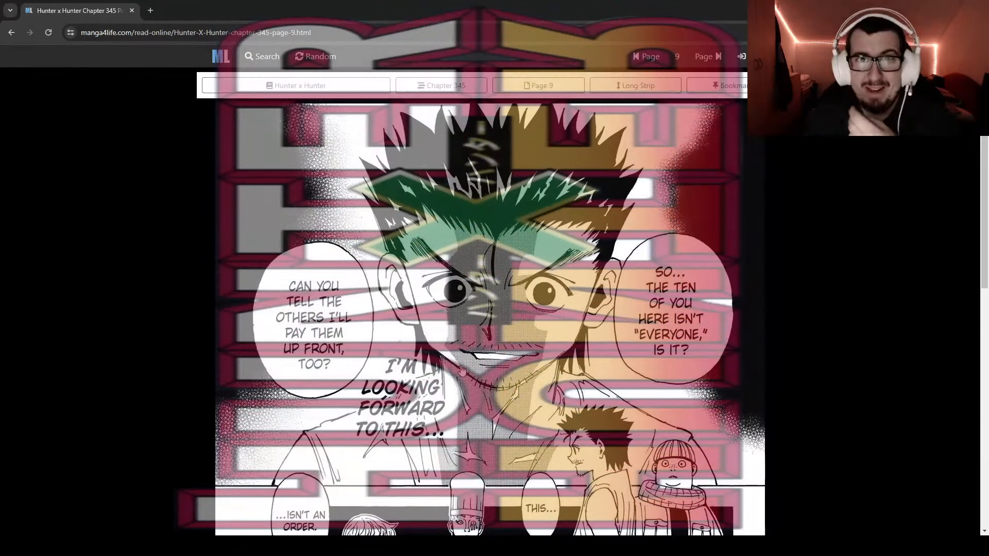
pyautogui.scroll(-3)
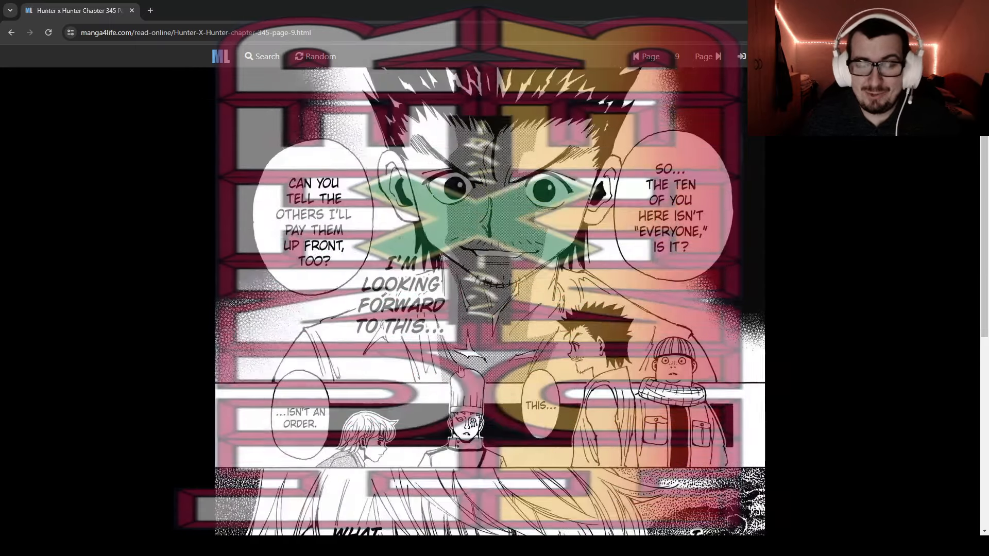
pyautogui.scroll(-3)
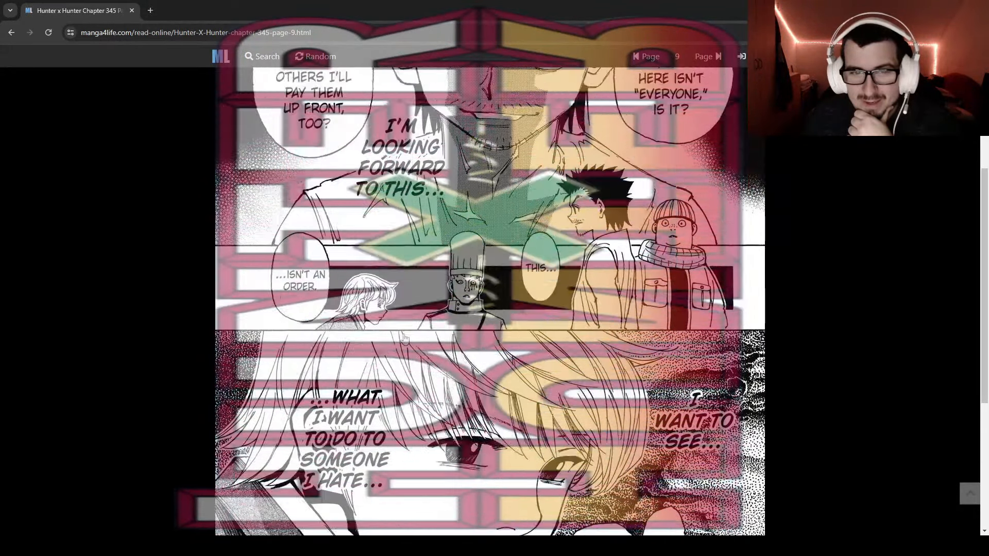
pyautogui.scroll(-3)
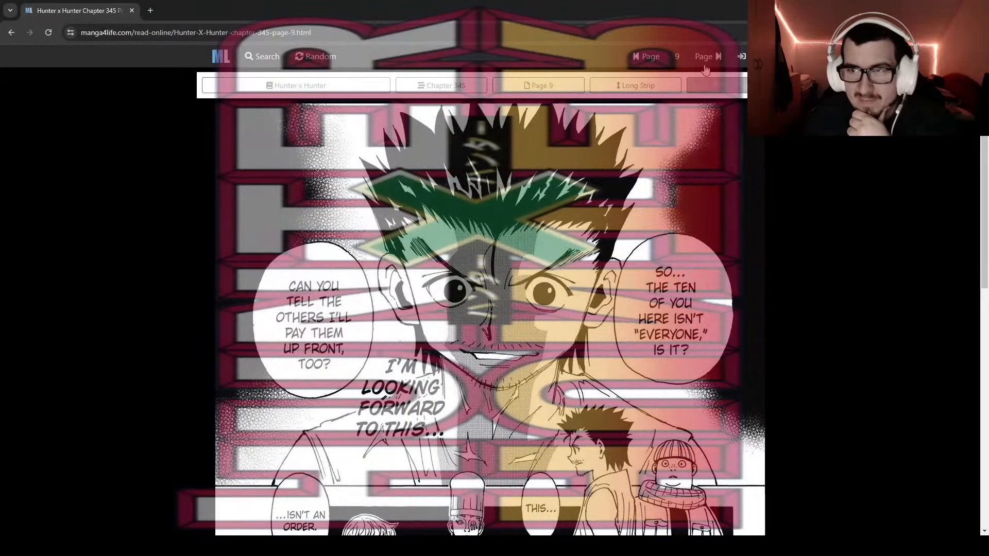
pyautogui.click(720, 56)
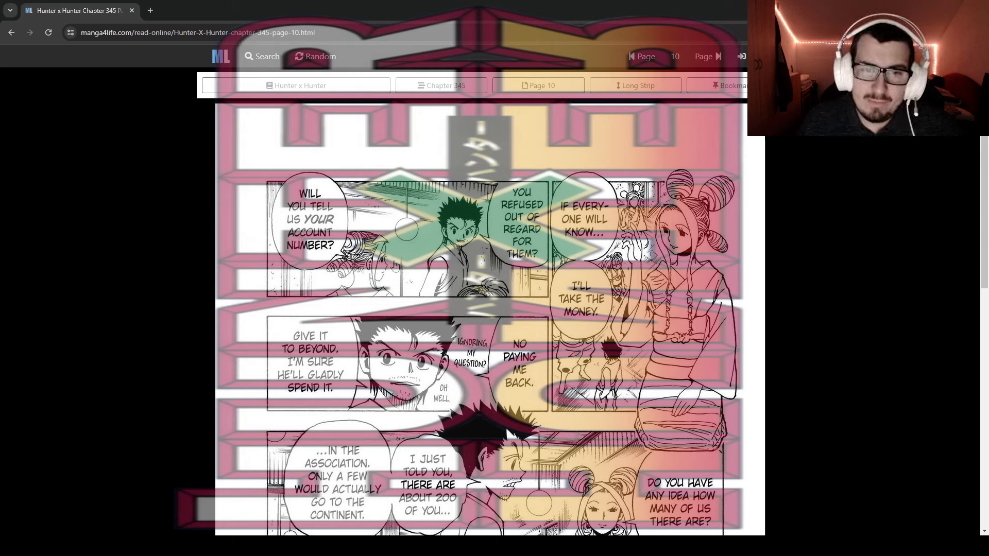
pyautogui.scroll(-3)
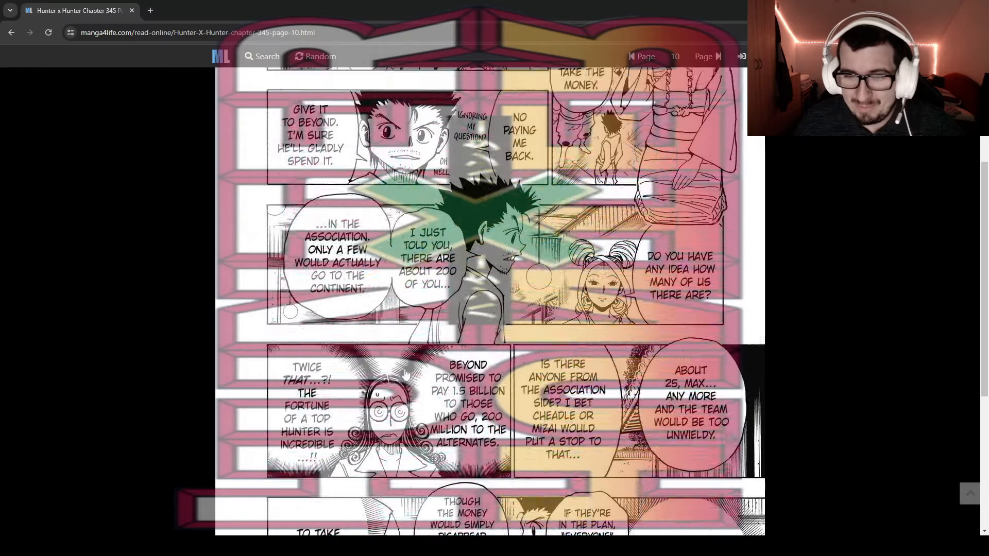
pyautogui.scroll(-3)
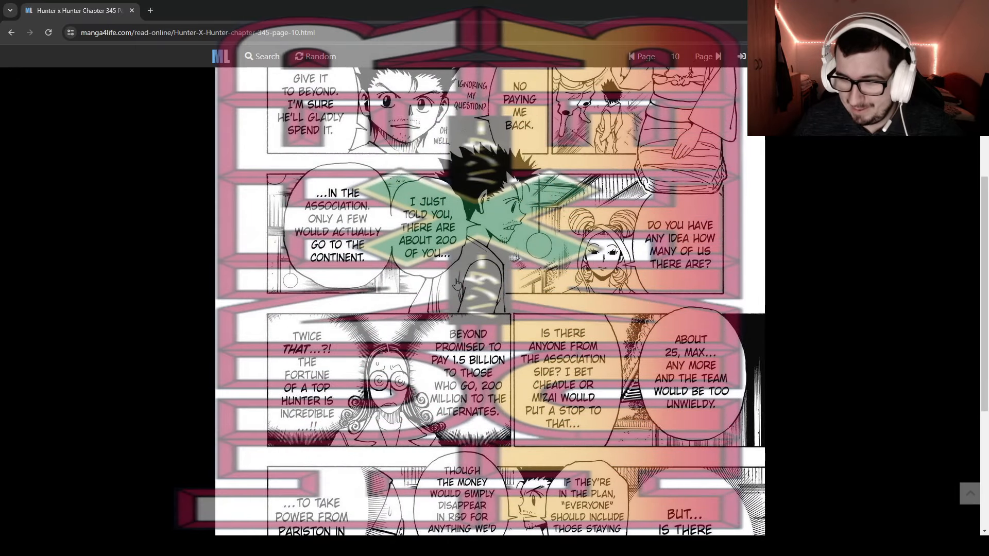
pyautogui.scroll(-3)
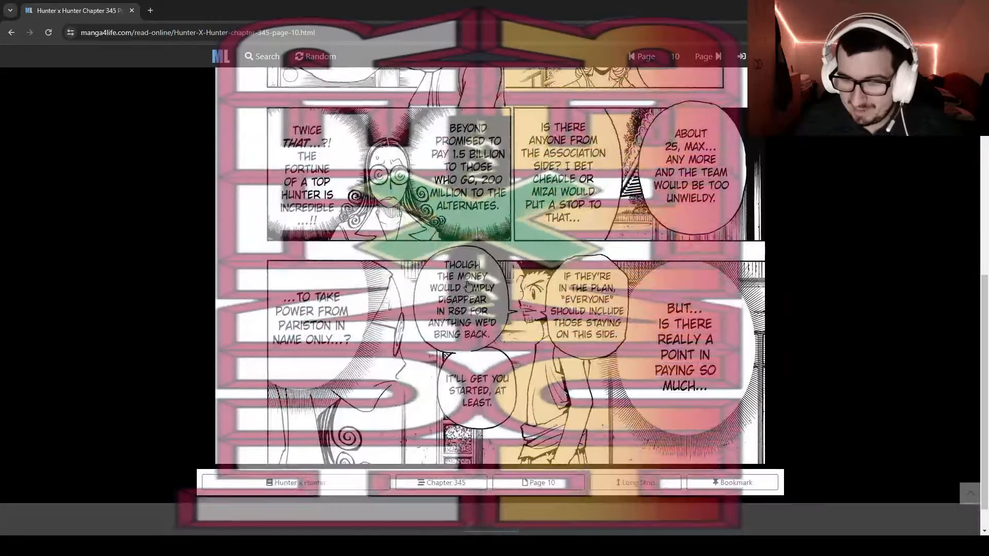
pyautogui.scroll(3)
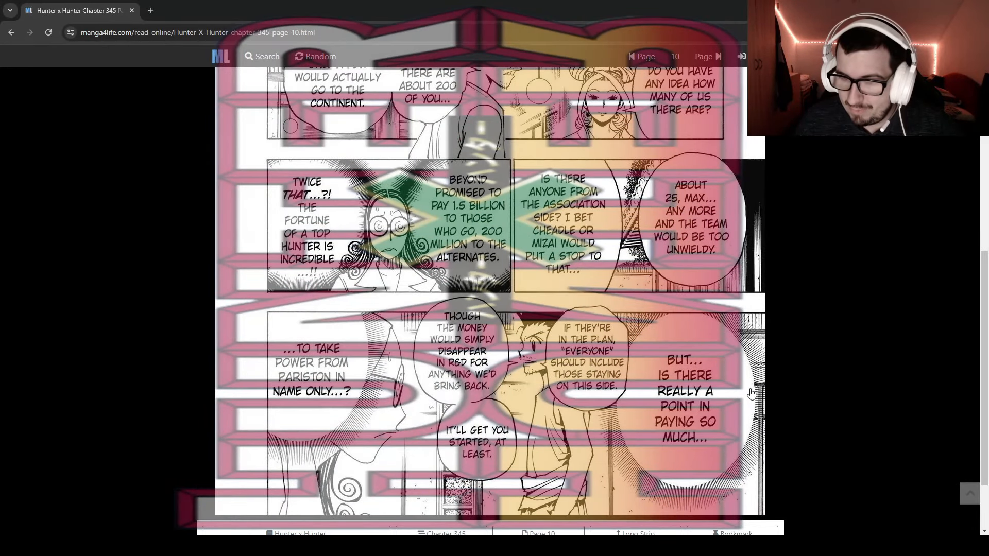
pyautogui.moveTo(717, 429)
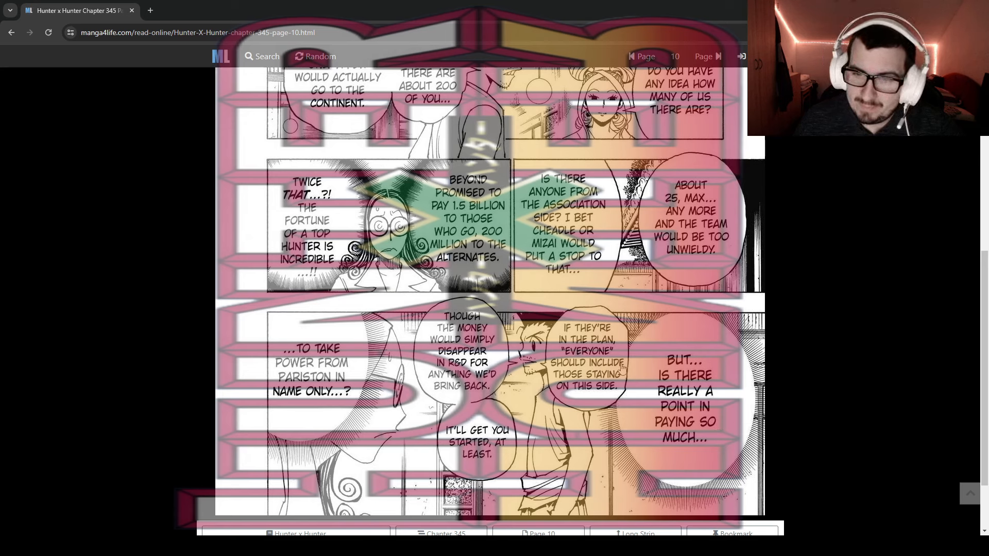
pyautogui.moveTo(593, 401)
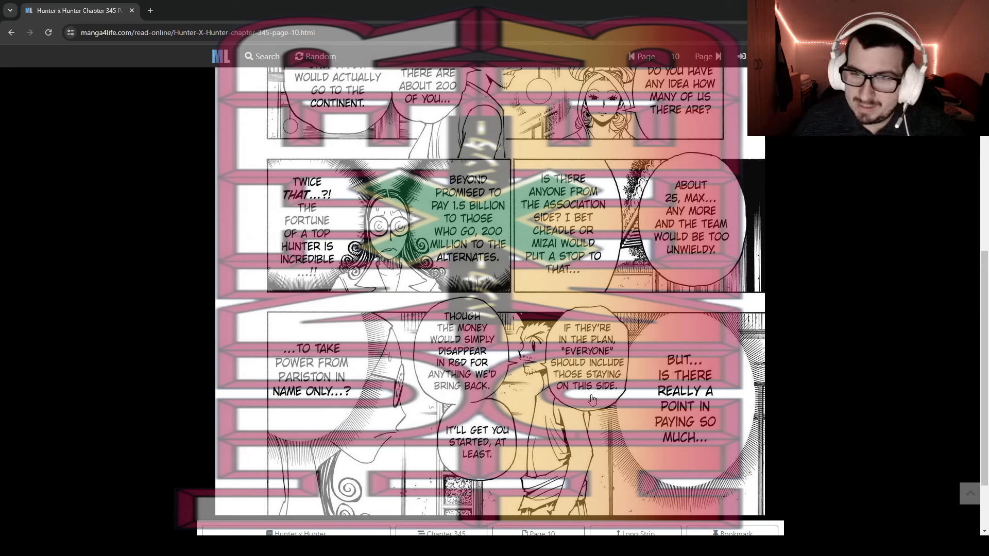
pyautogui.moveTo(511, 367)
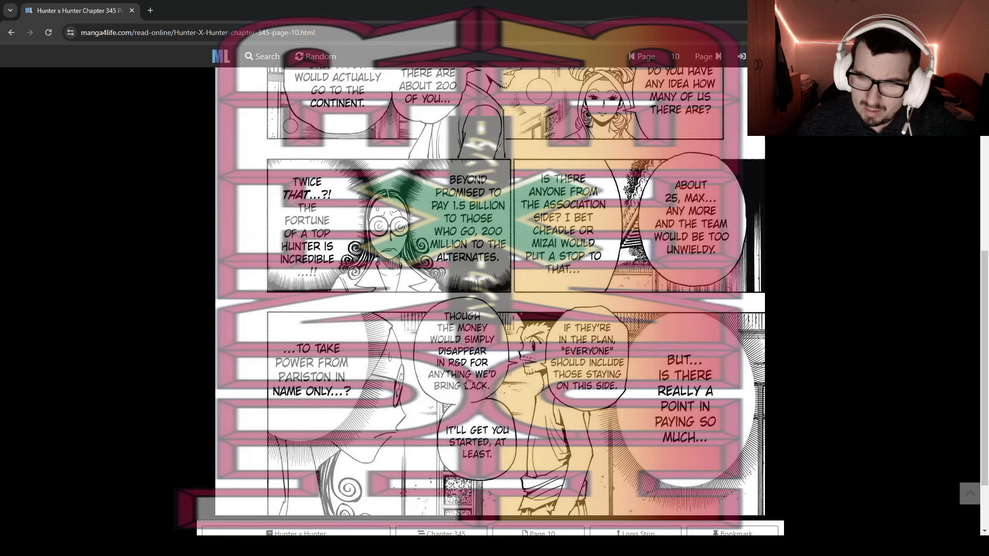
pyautogui.moveTo(460, 370)
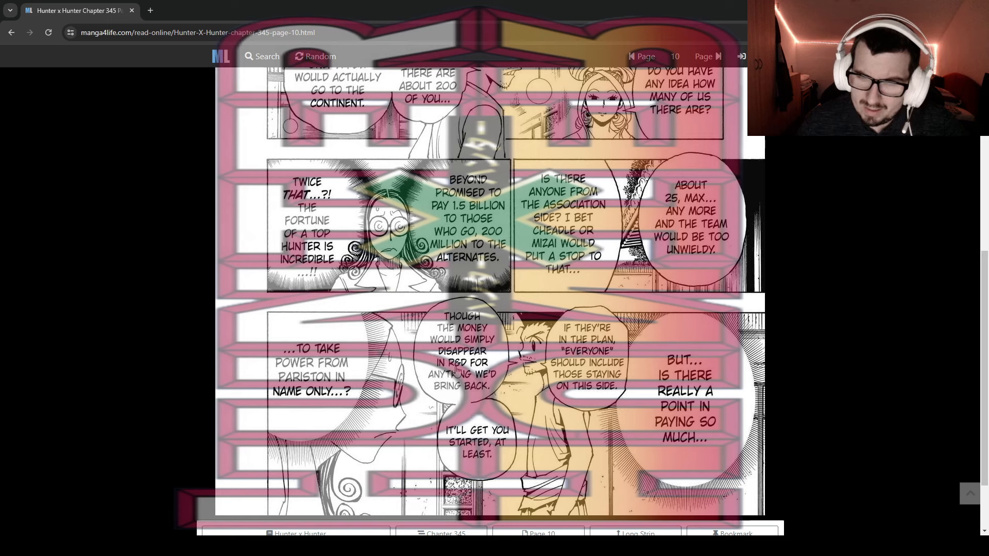
pyautogui.moveTo(467, 387)
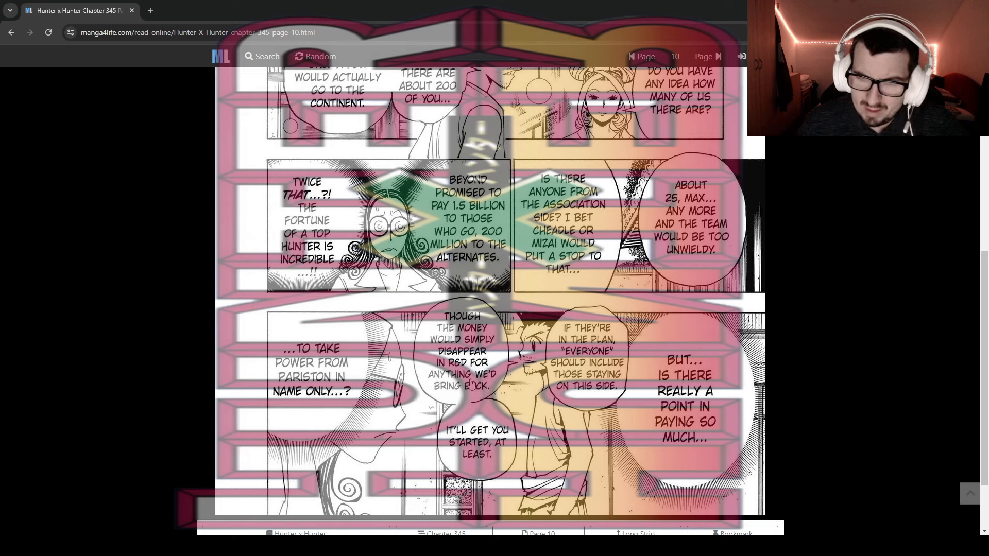
pyautogui.moveTo(494, 406)
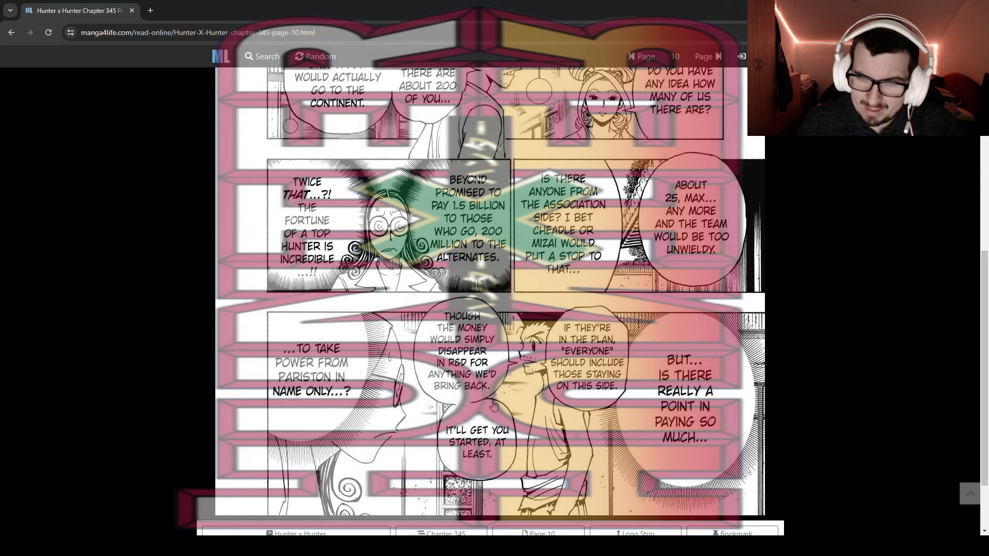
pyautogui.moveTo(499, 471)
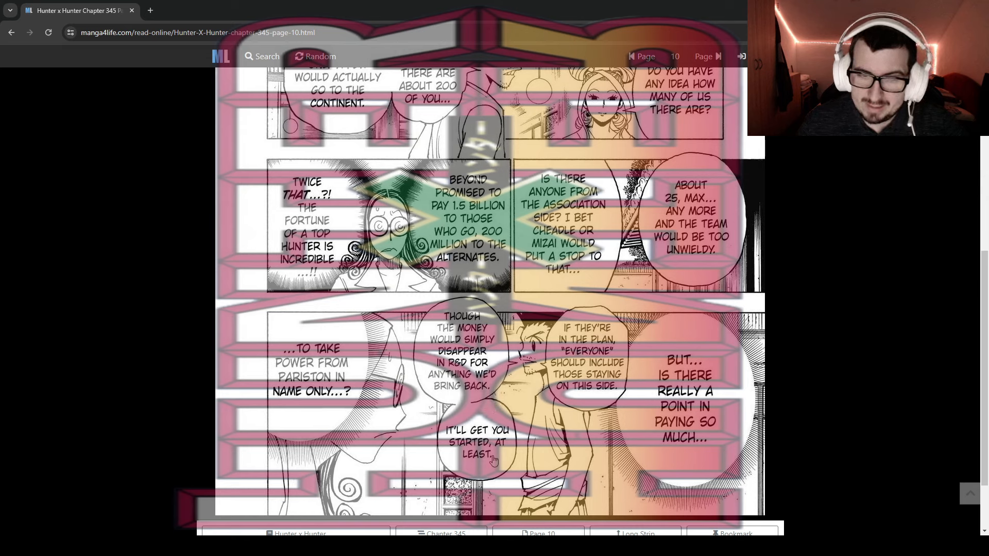
pyautogui.scroll(-3)
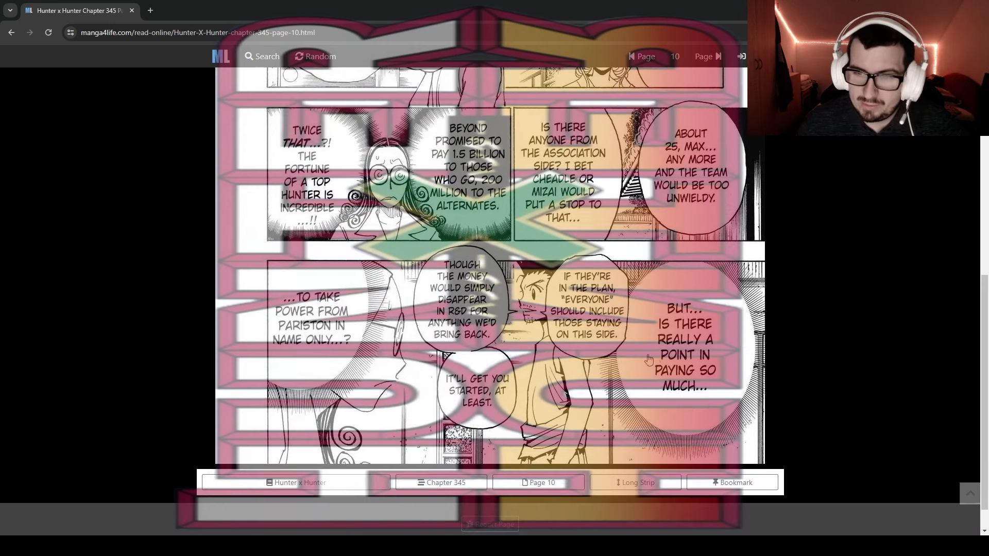
pyautogui.moveTo(709, 286)
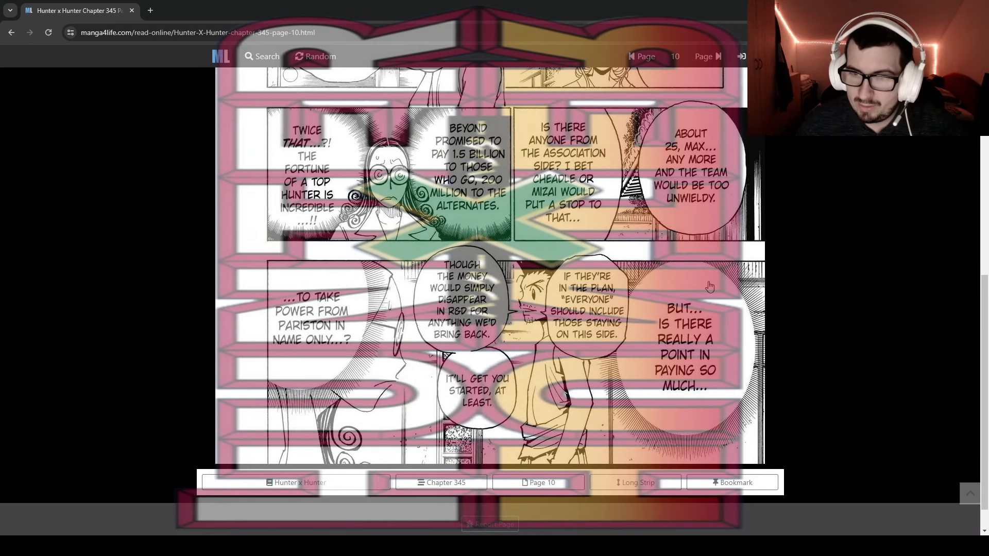
pyautogui.moveTo(755, 291)
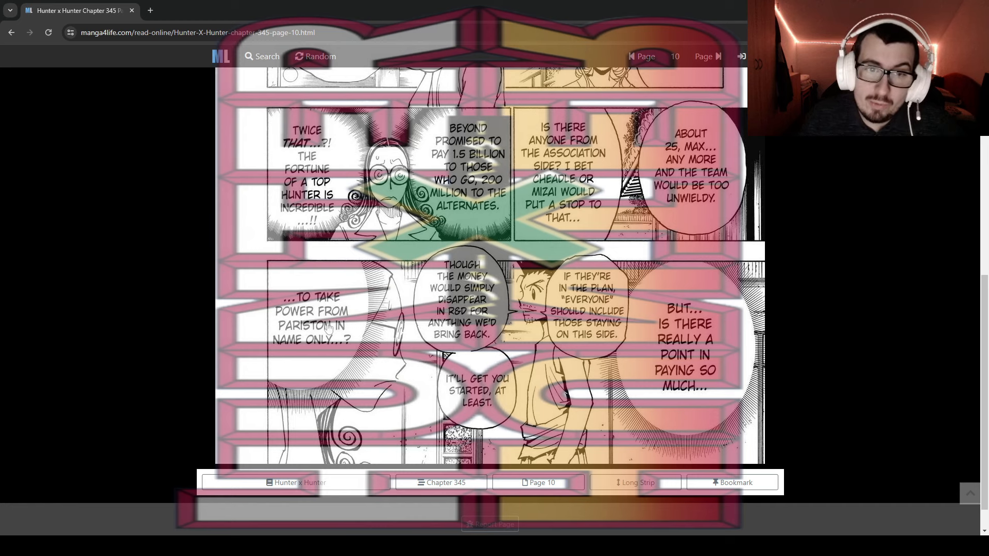
pyautogui.moveTo(350, 344)
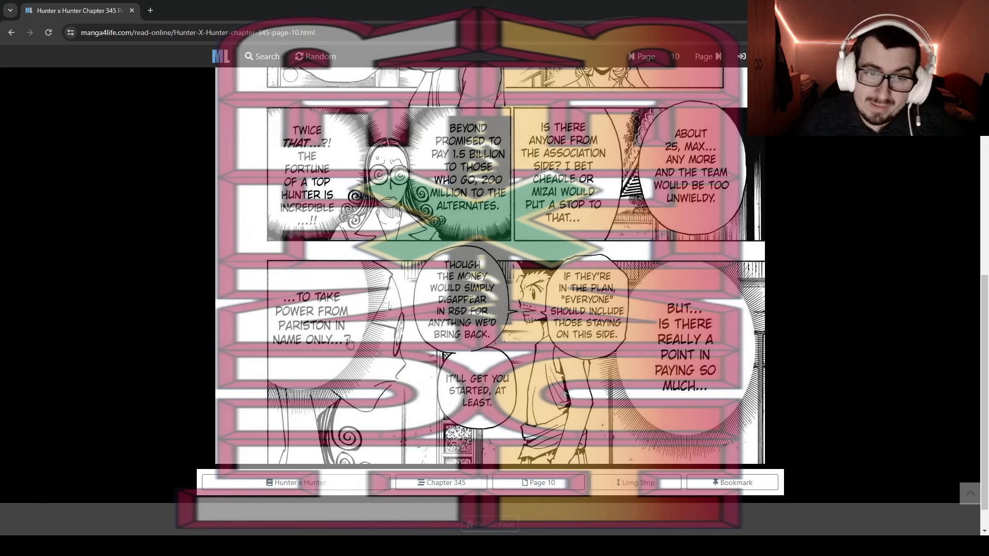
pyautogui.moveTo(427, 391)
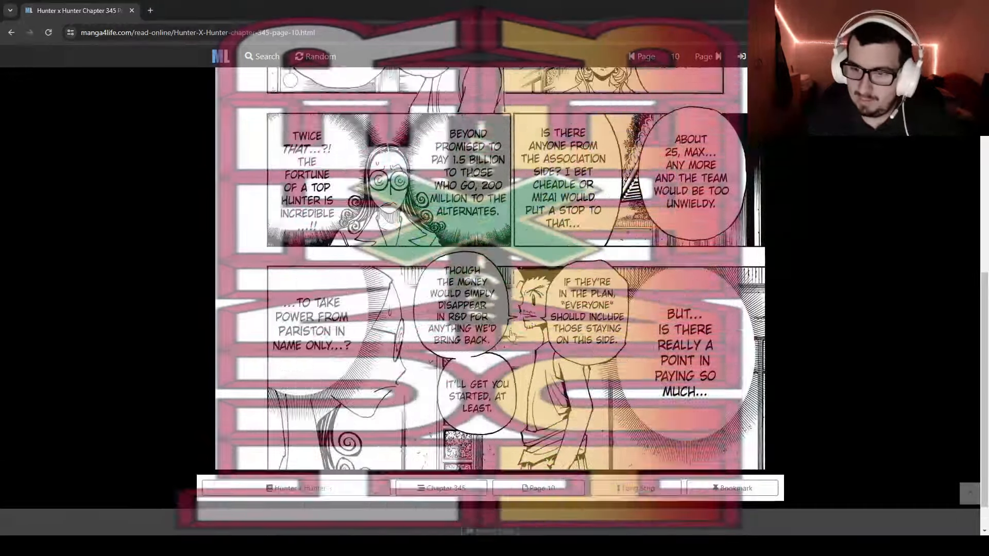
# Turn to page 11 and scroll down through the city street scenes.
pyautogui.click(720, 56)
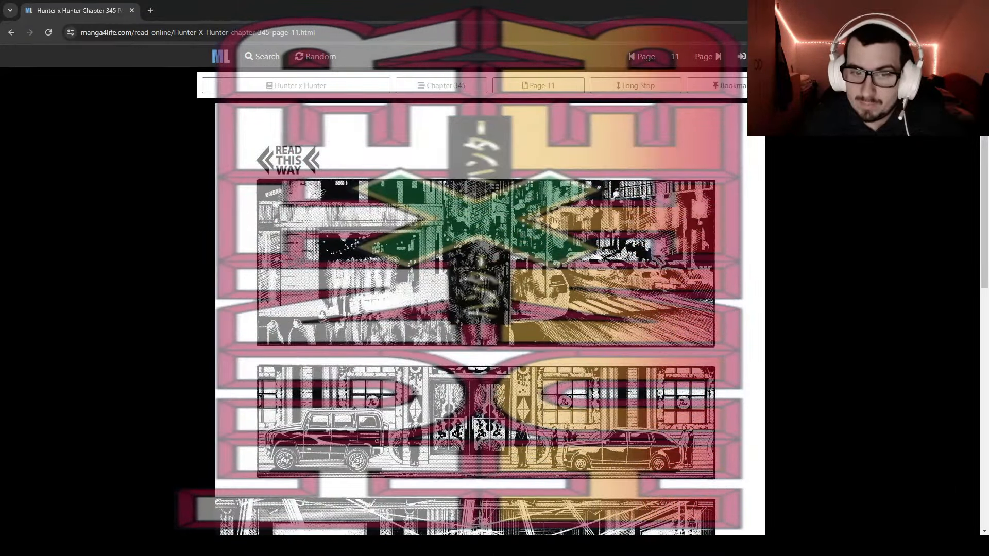
pyautogui.scroll(-3)
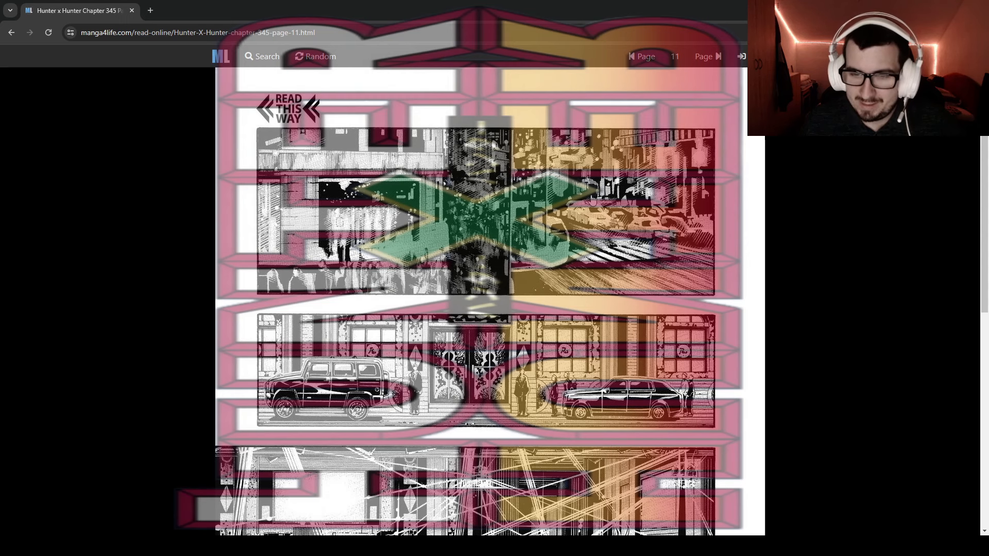
pyautogui.scroll(-3)
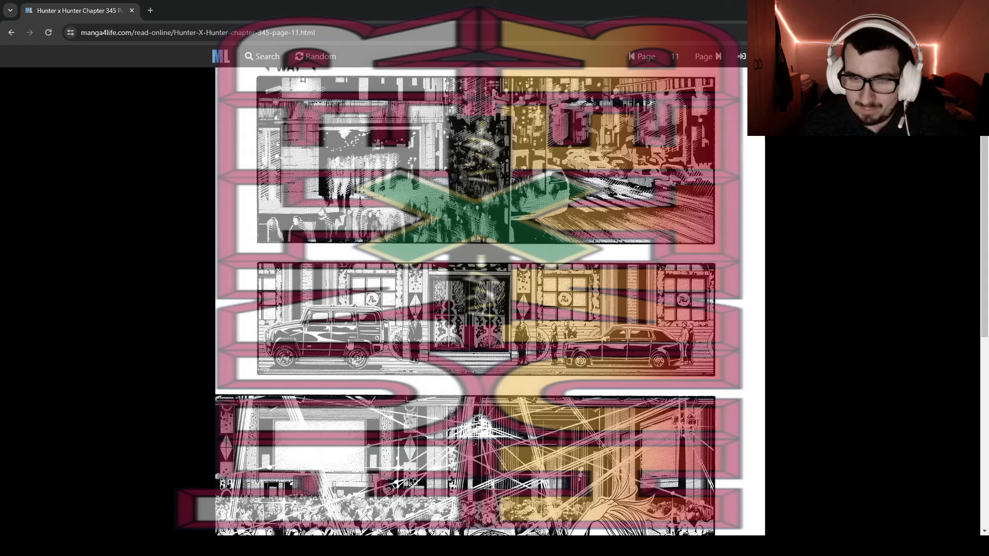
pyautogui.scroll(-3)
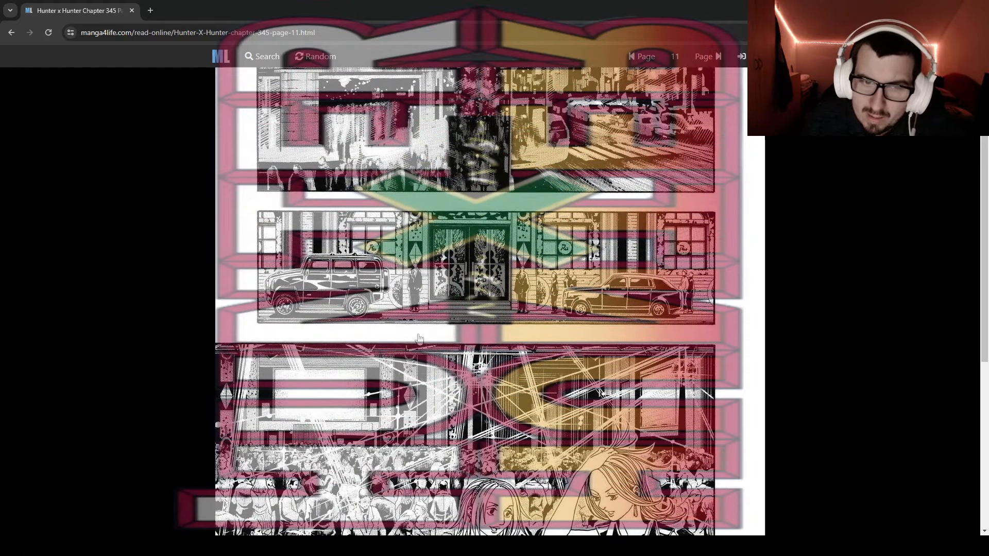
pyautogui.scroll(-3)
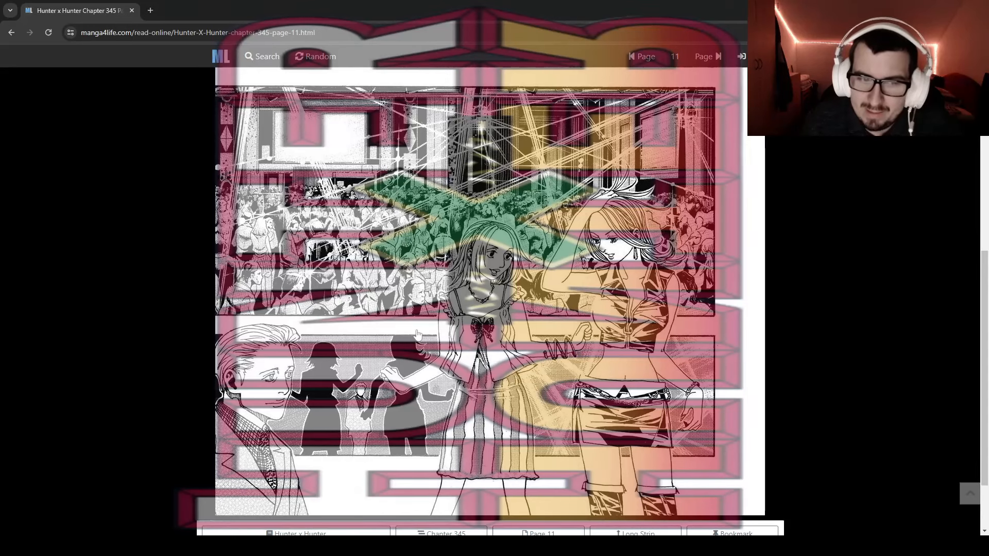
pyautogui.scroll(-3)
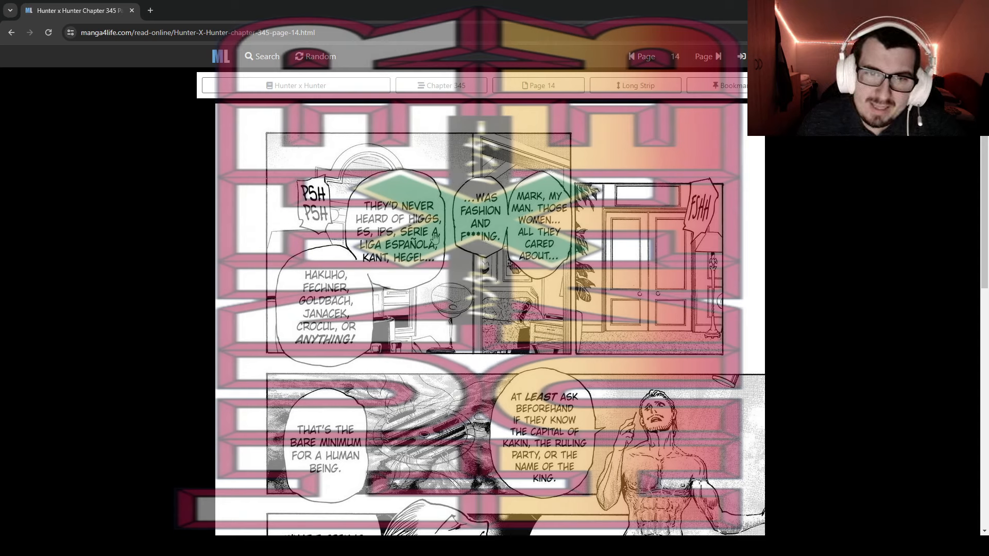
pyautogui.moveTo(426, 240)
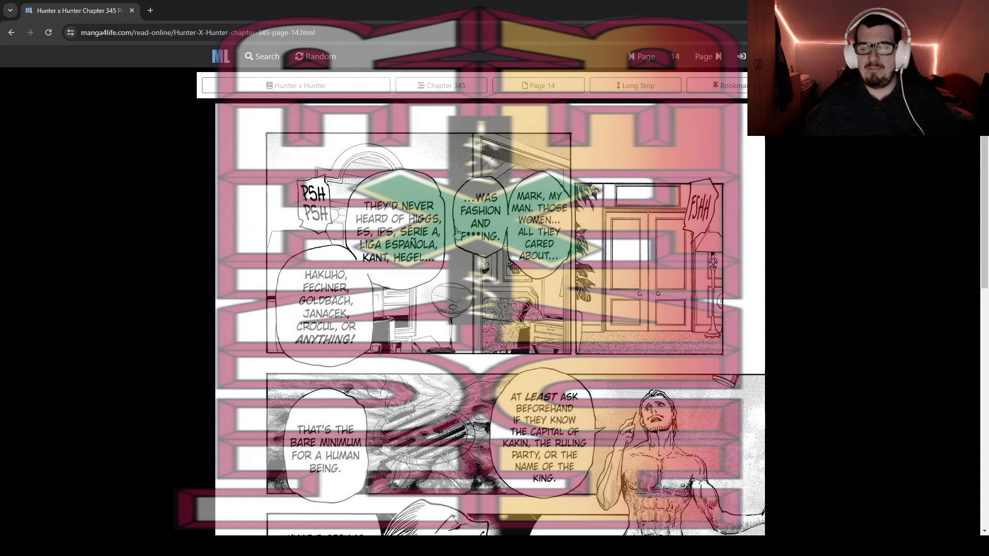
# Scroll down through the panels of page 14.
pyautogui.scroll(-3)
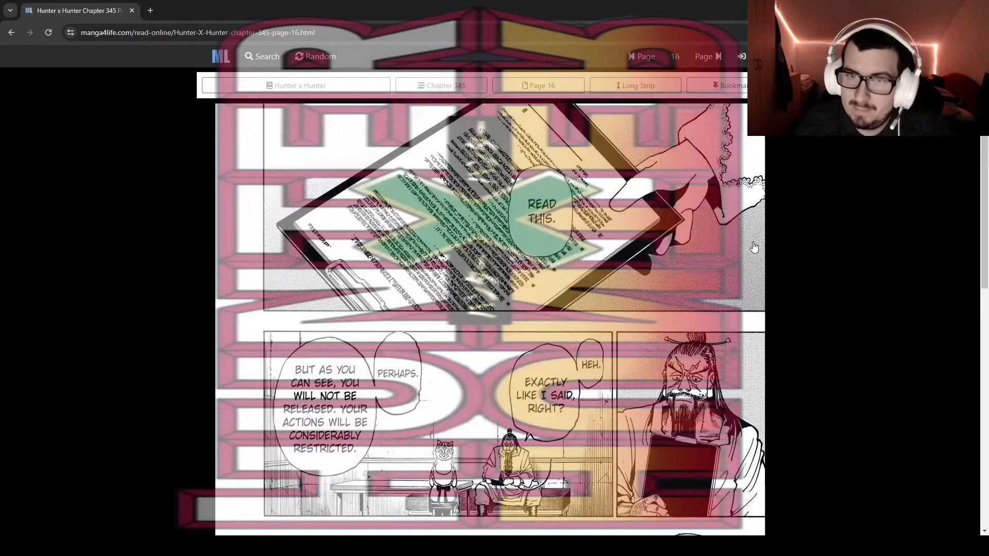
pyautogui.moveTo(693, 287)
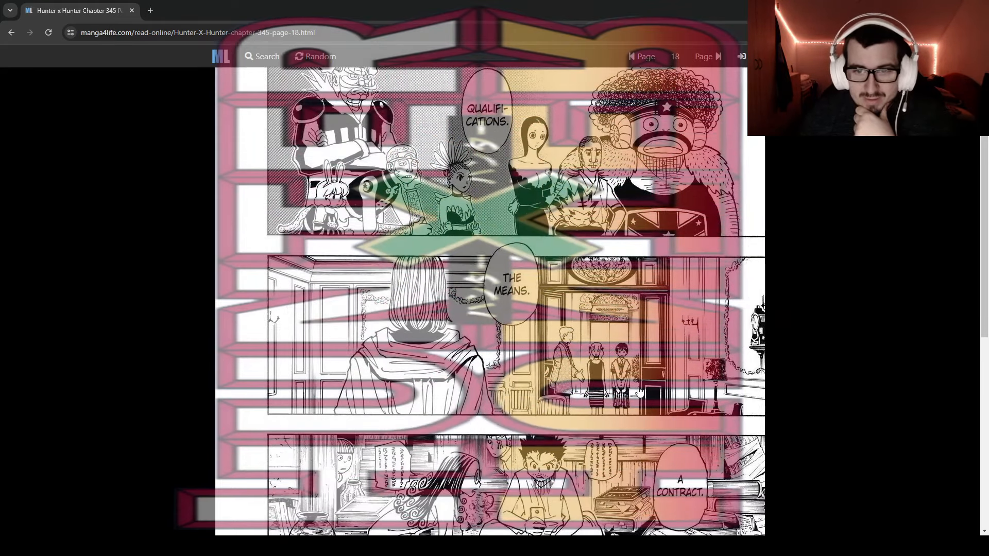
# Finish scrolling page 19, then turn to page 20, the final sketch page.
pyautogui.scroll(-3)
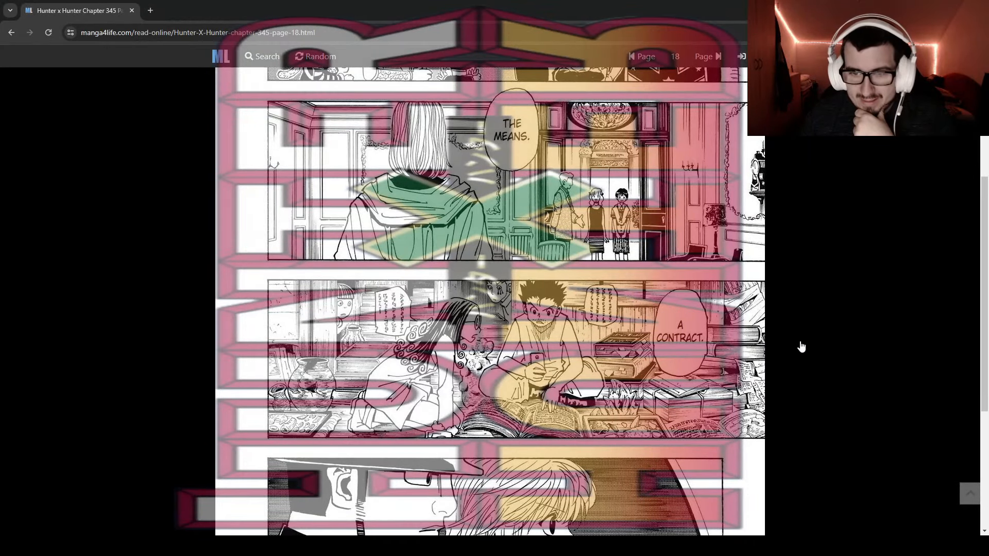
pyautogui.scroll(-3)
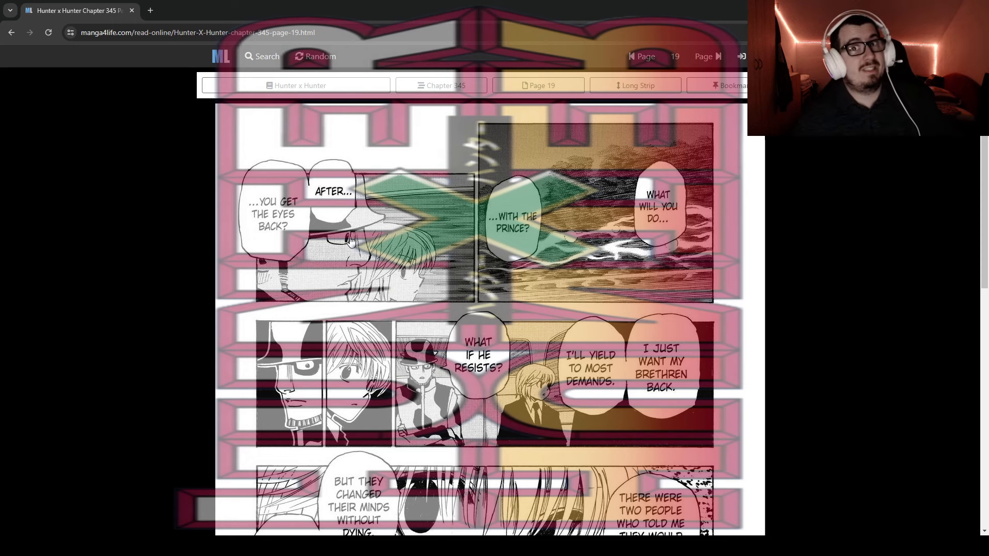
pyautogui.moveTo(361, 265)
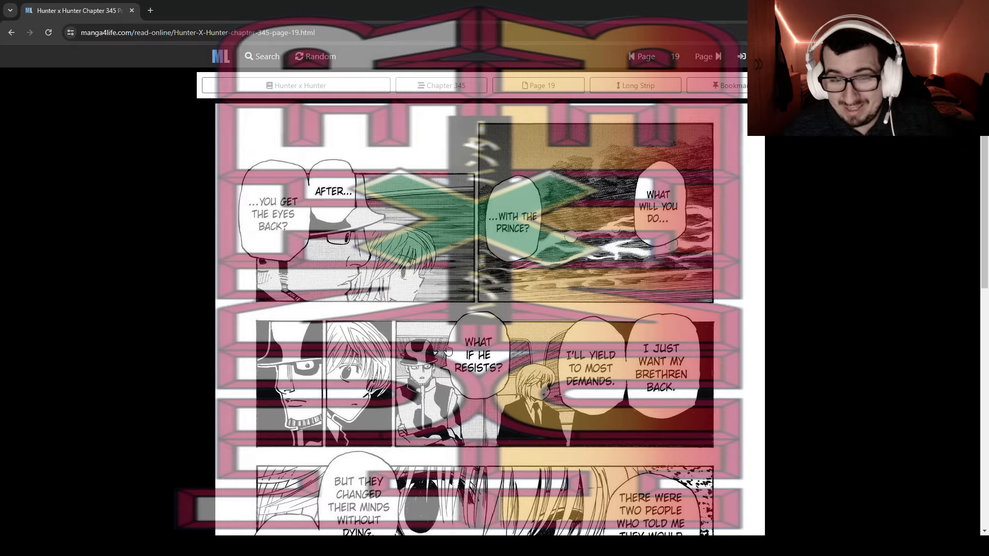
pyautogui.scroll(-3)
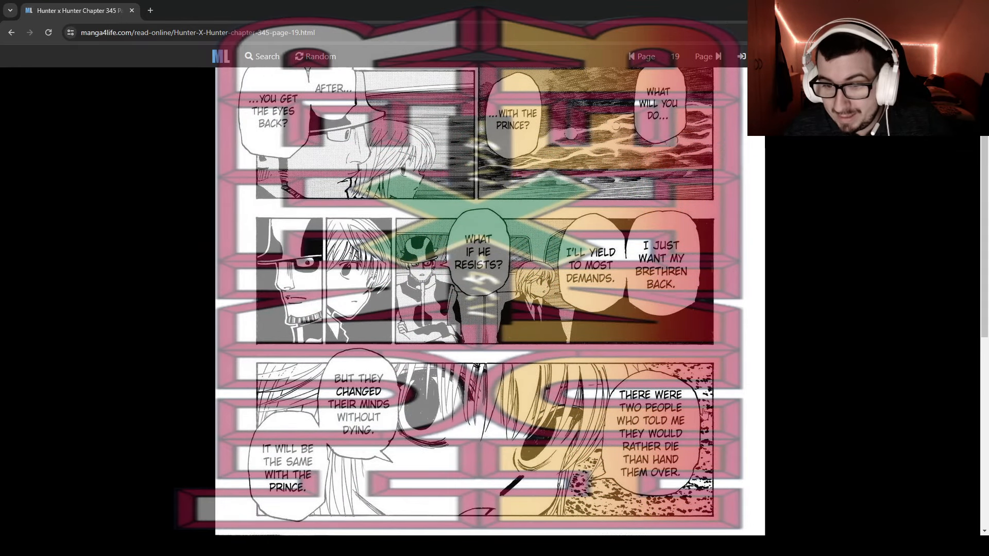
pyautogui.moveTo(701, 432)
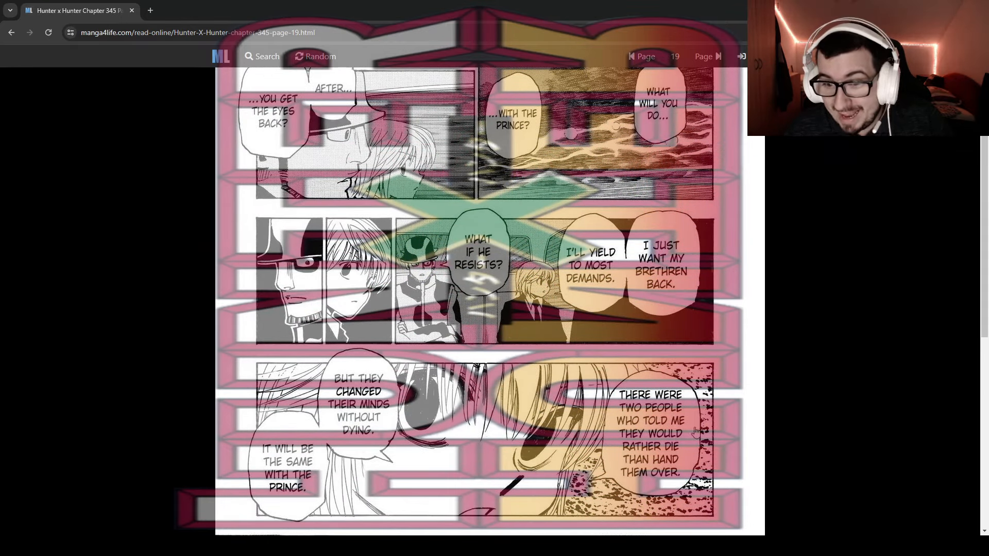
pyautogui.click(718, 56)
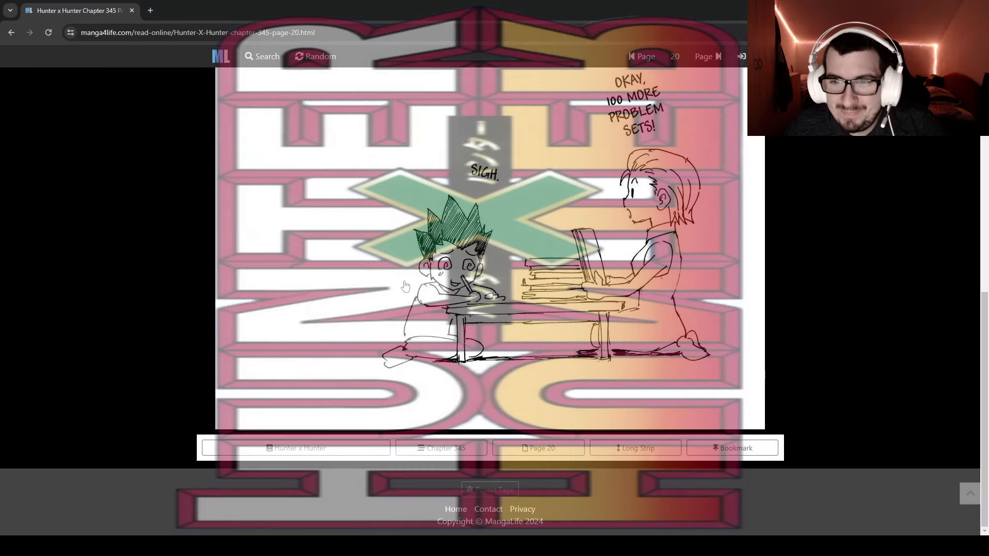
pyautogui.click(718, 56)
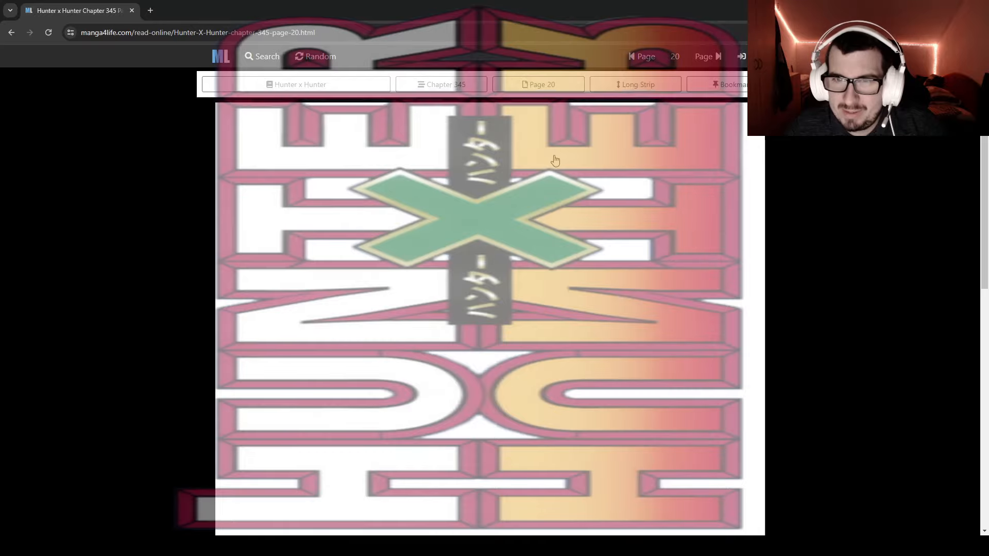
pyautogui.scroll(-3)
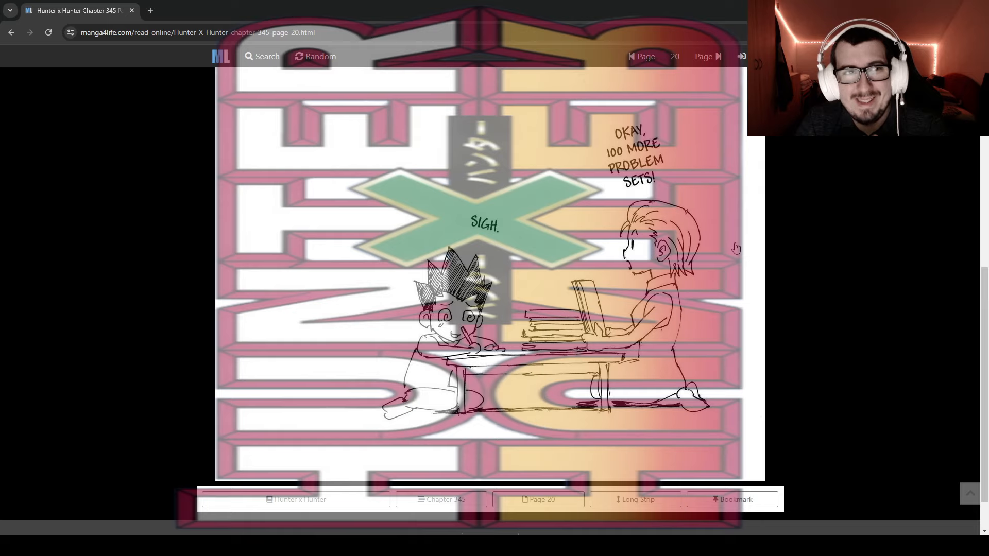
pyautogui.moveTo(710, 192)
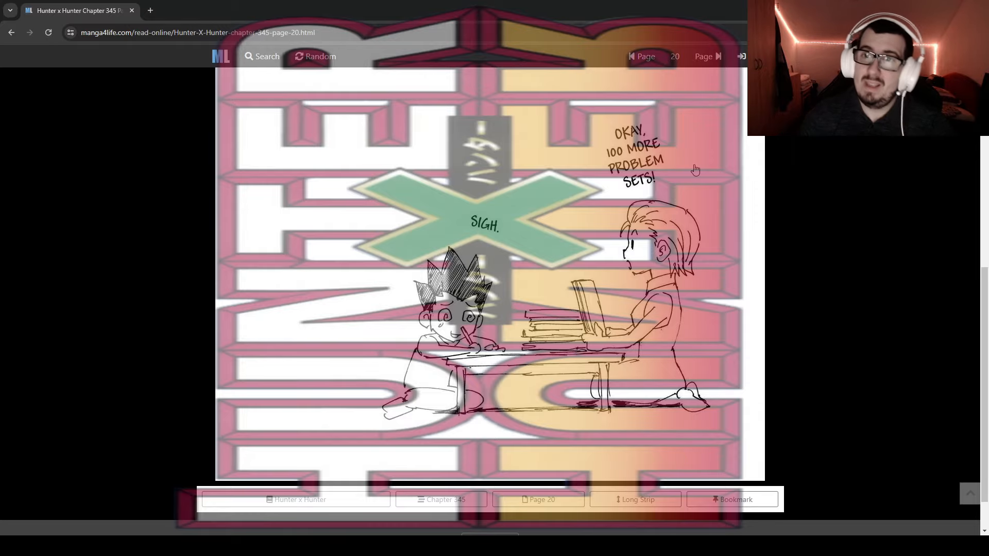
pyautogui.click(636, 56)
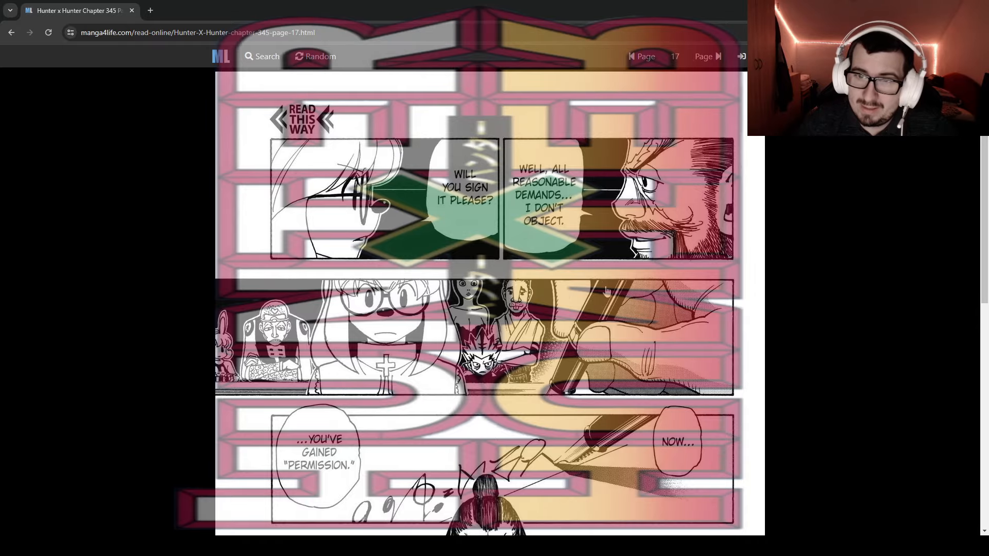
pyautogui.scroll(-3)
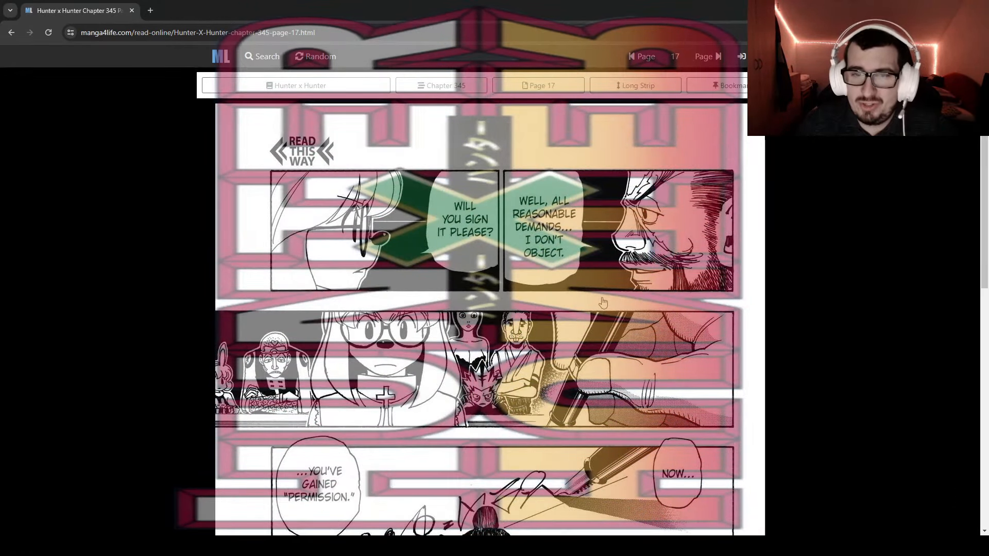
pyautogui.scroll(-3)
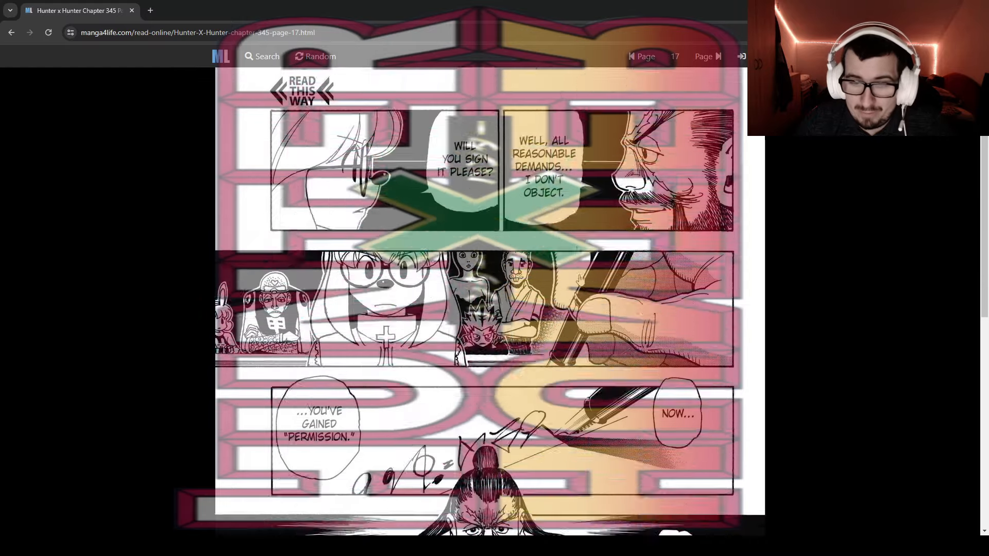
pyautogui.scroll(-3)
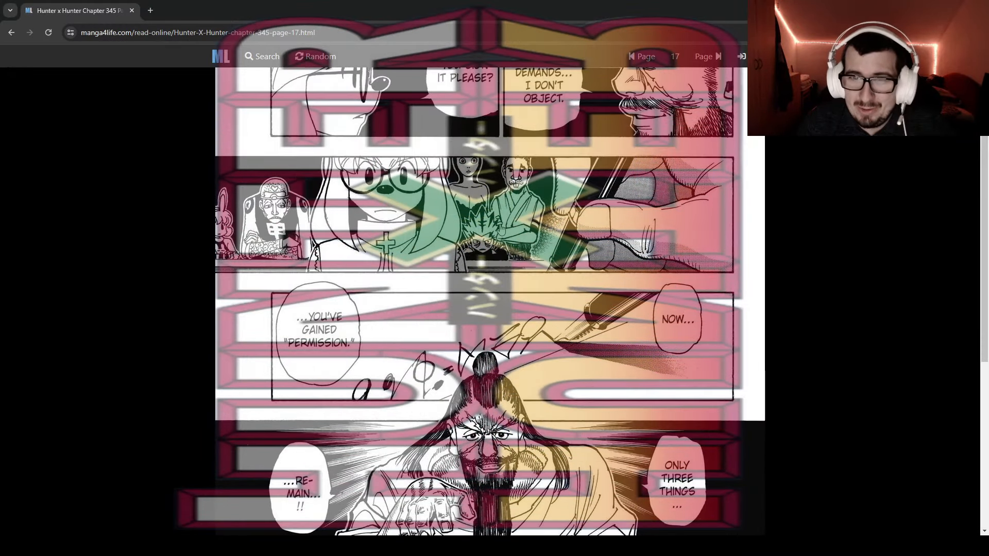
pyautogui.scroll(3)
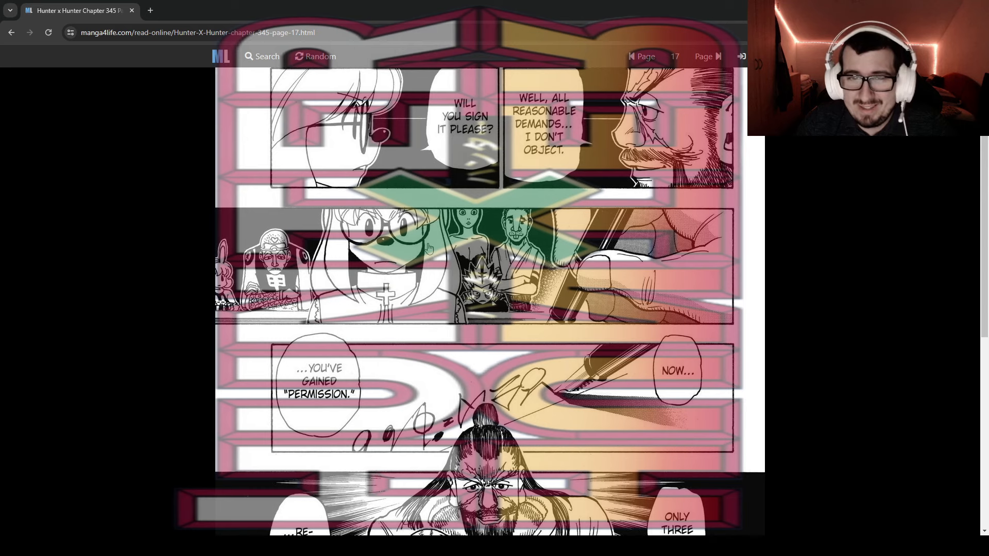
pyautogui.moveTo(389, 246)
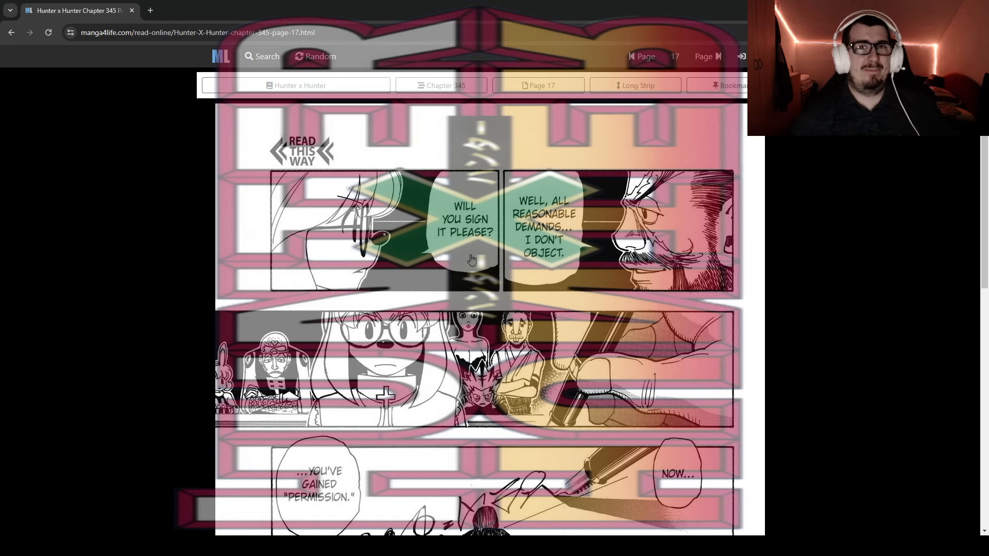
pyautogui.moveTo(459, 260)
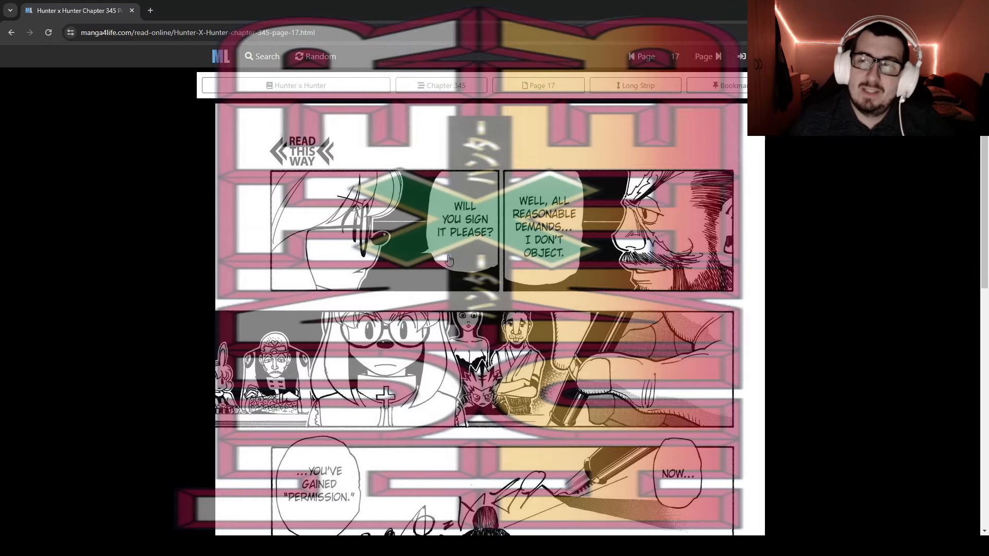
# Go forward to page 18, then step back through chapter 345 and settle on page 8.
pyautogui.click(720, 56)
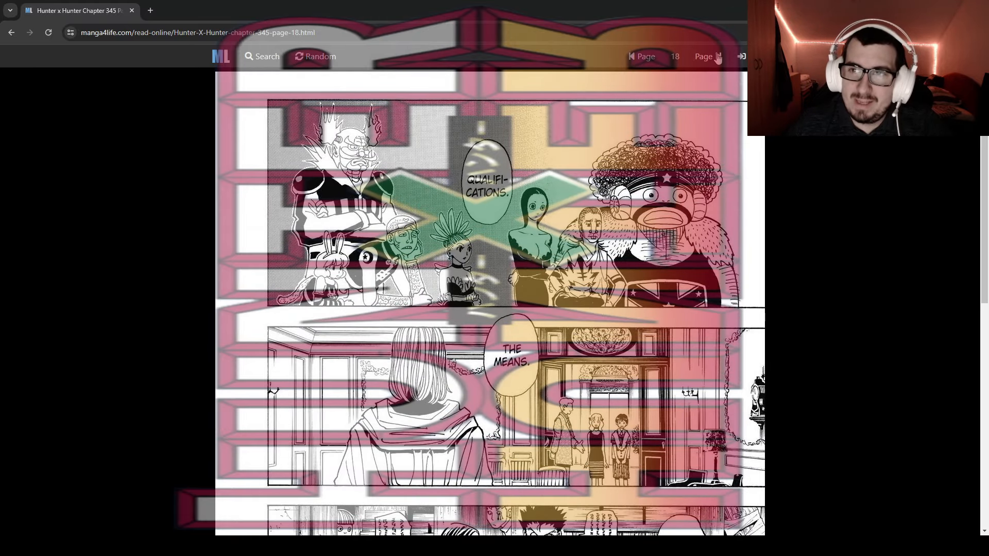
pyautogui.scroll(-3)
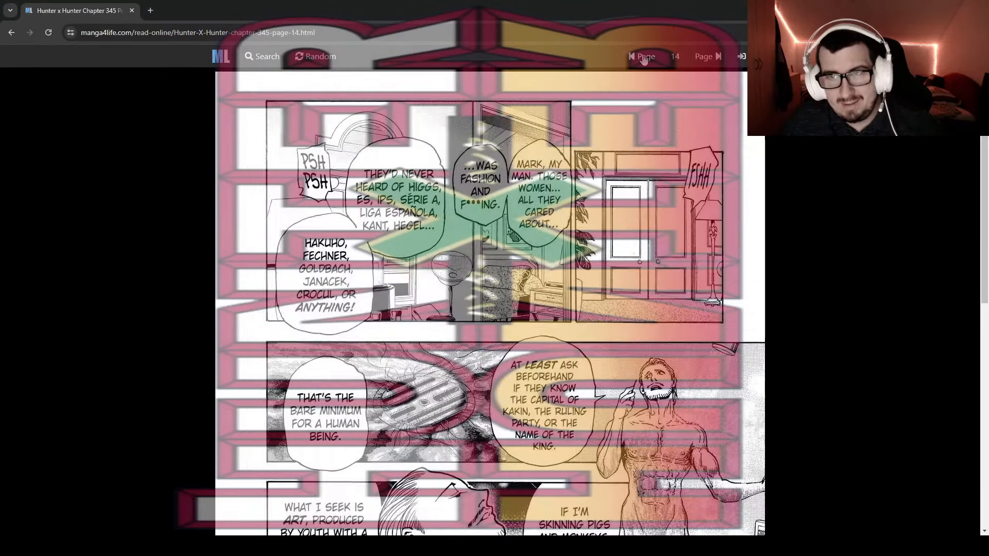
pyautogui.click(631, 57)
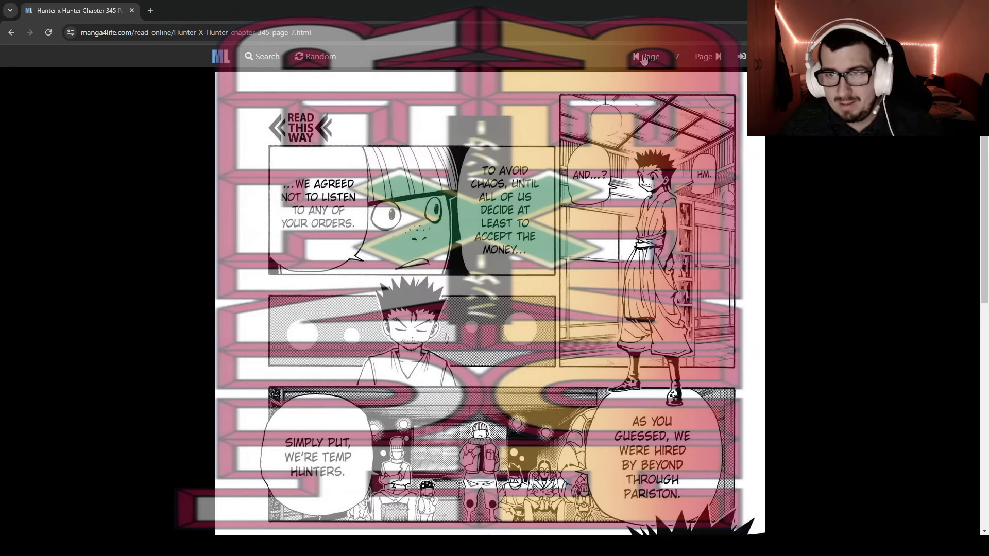
pyautogui.click(636, 57)
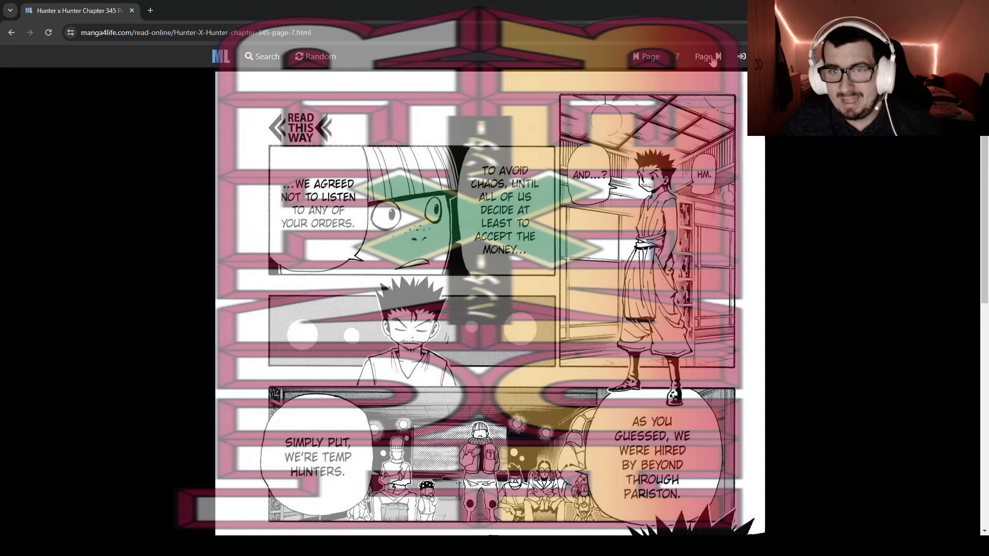
pyautogui.click(721, 56)
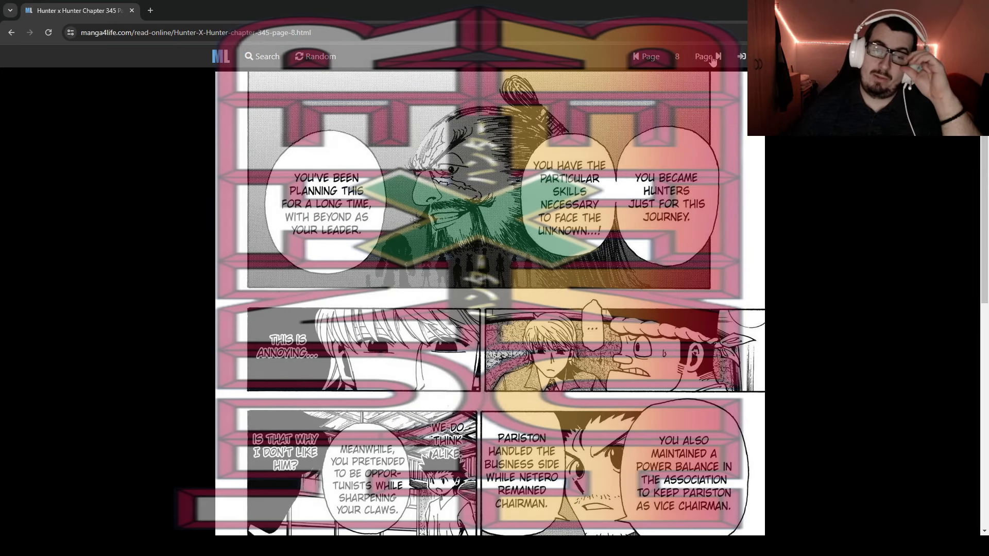